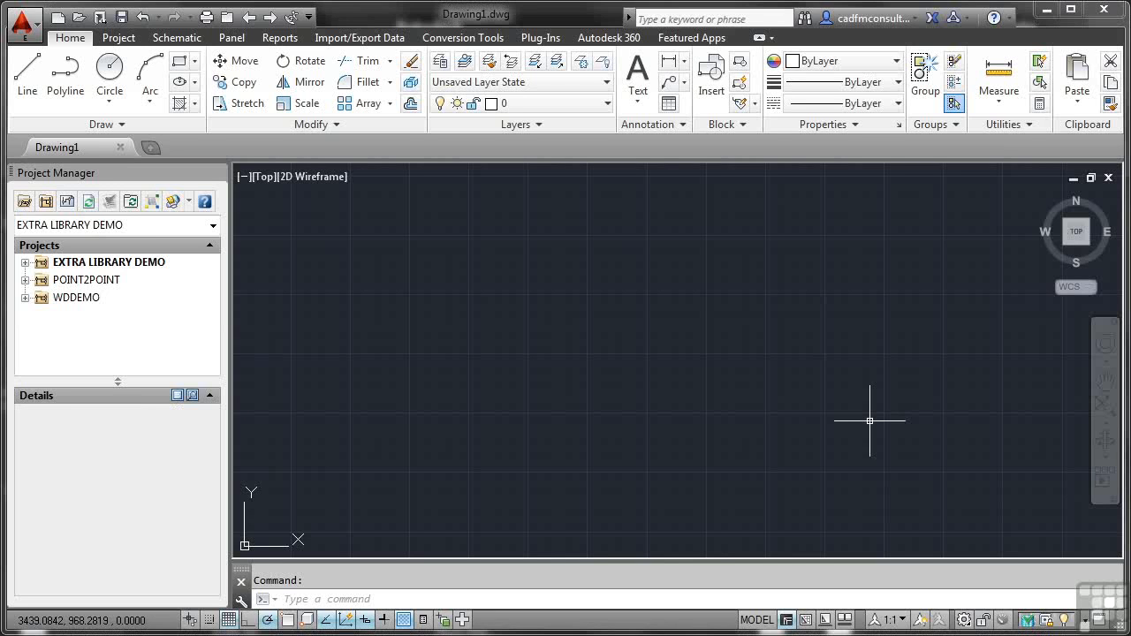
pyautogui.moveTo(691, 389)
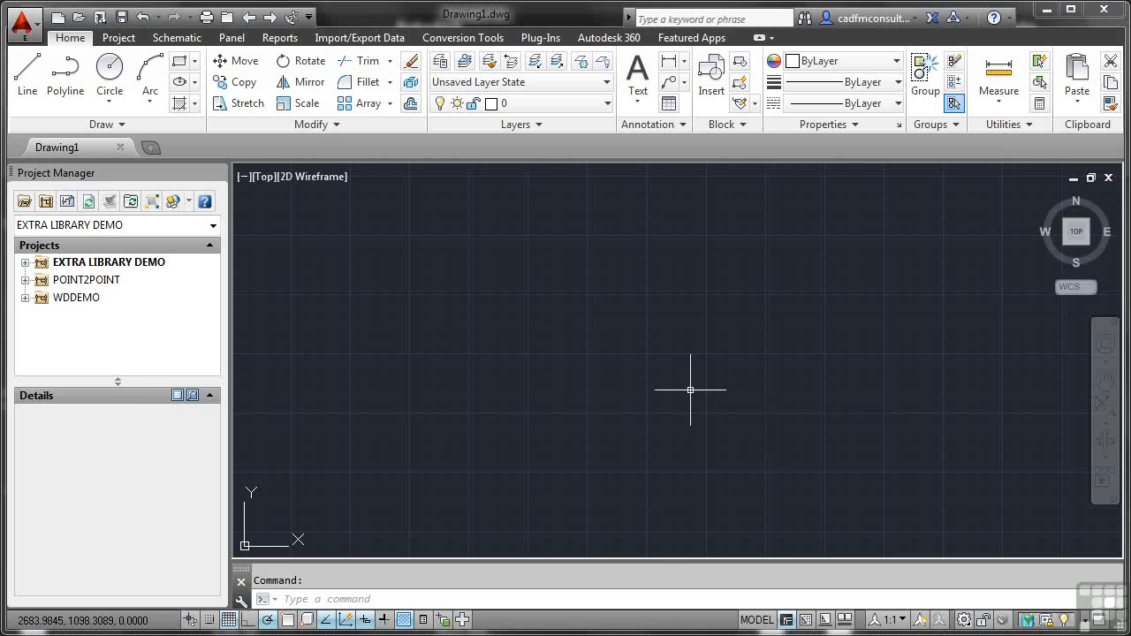
pyautogui.moveTo(140, 320)
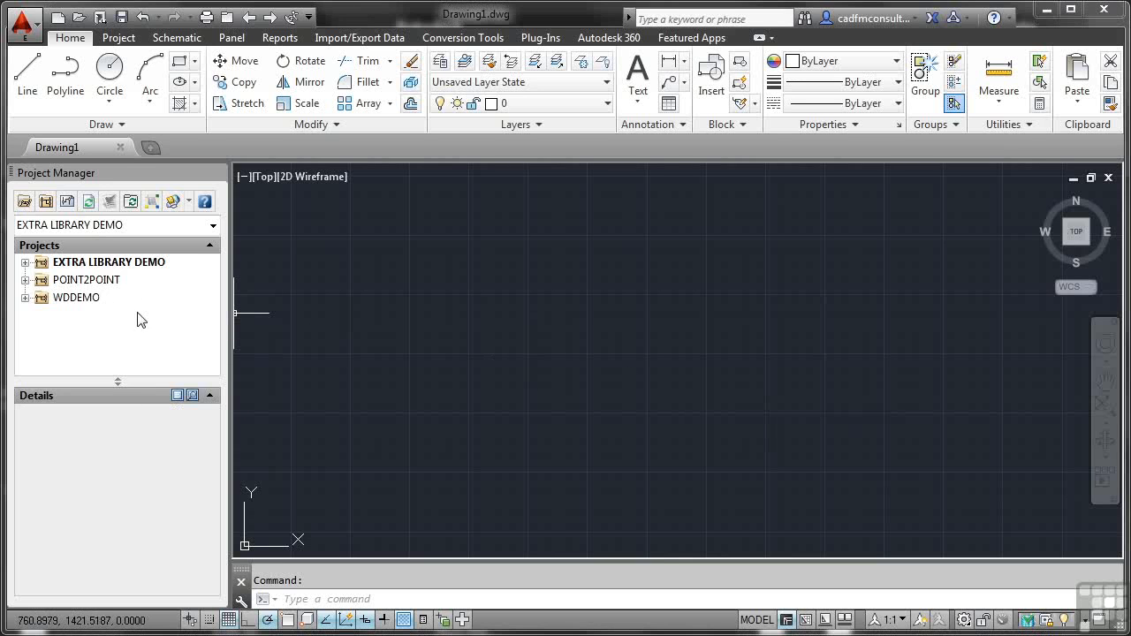
pyautogui.moveTo(119, 325)
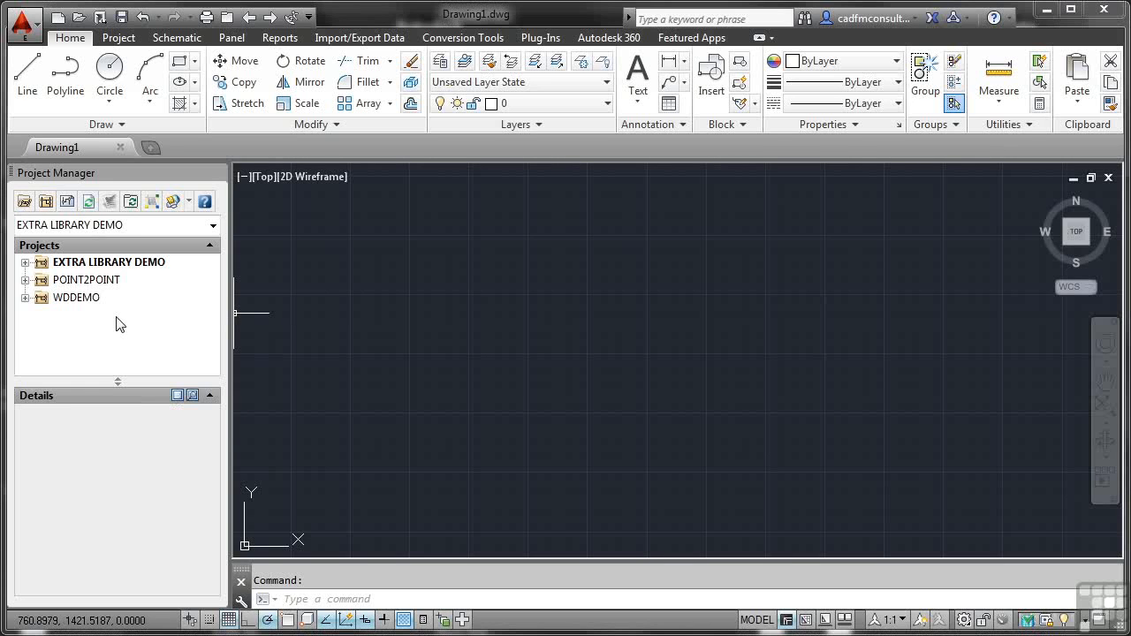
pyautogui.moveTo(83, 317)
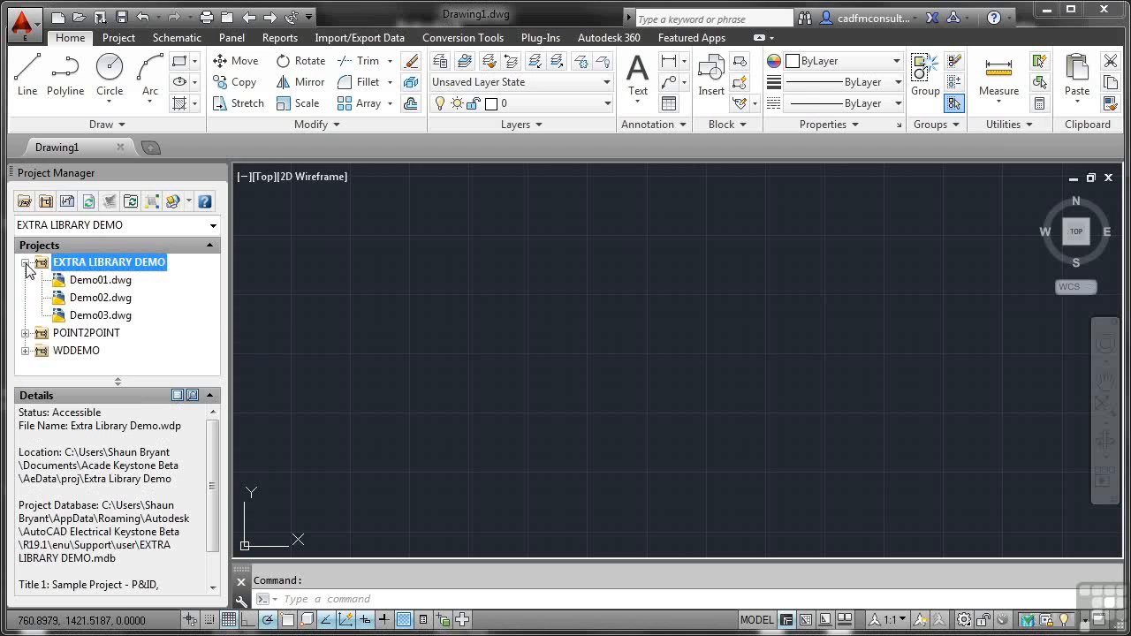
# Expand the POINT2POINT project in Project Manager to list Connector.dwg
pyautogui.click(26, 333)
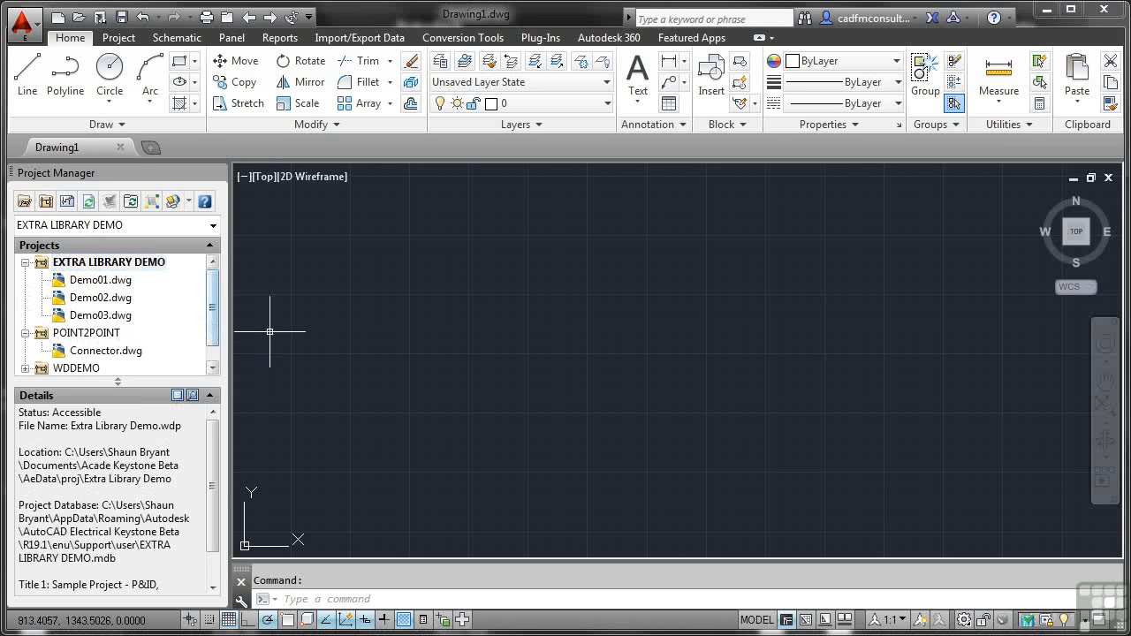
pyautogui.moveTo(290, 336)
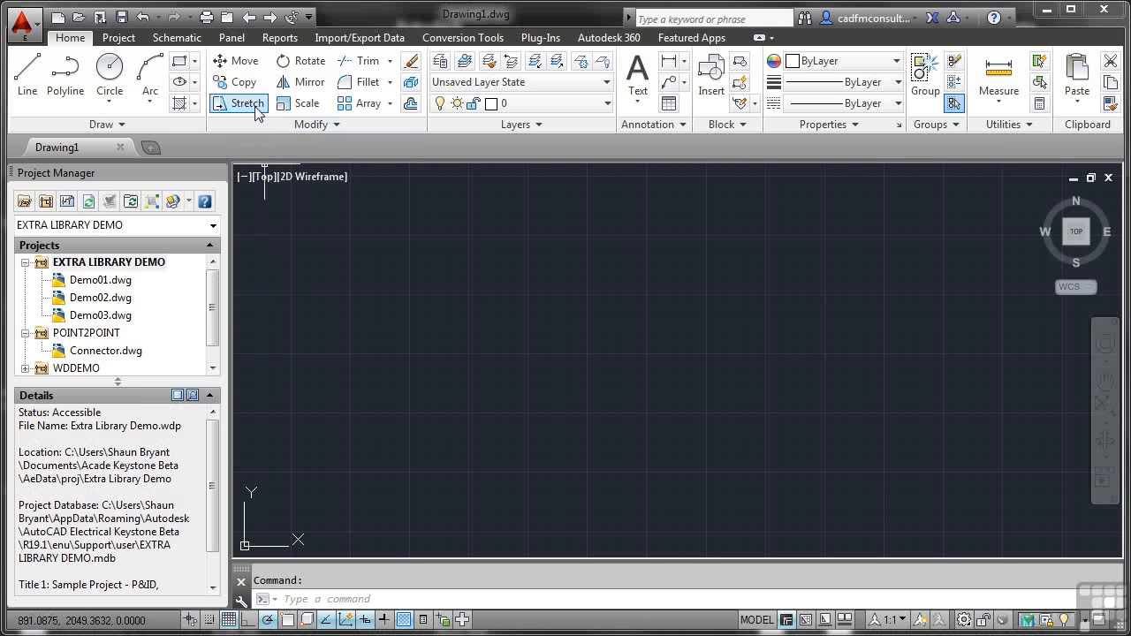
# Show the Schematic ribbon tools, then the Panel footprint and symbol-building tools
pyautogui.click(175, 38)
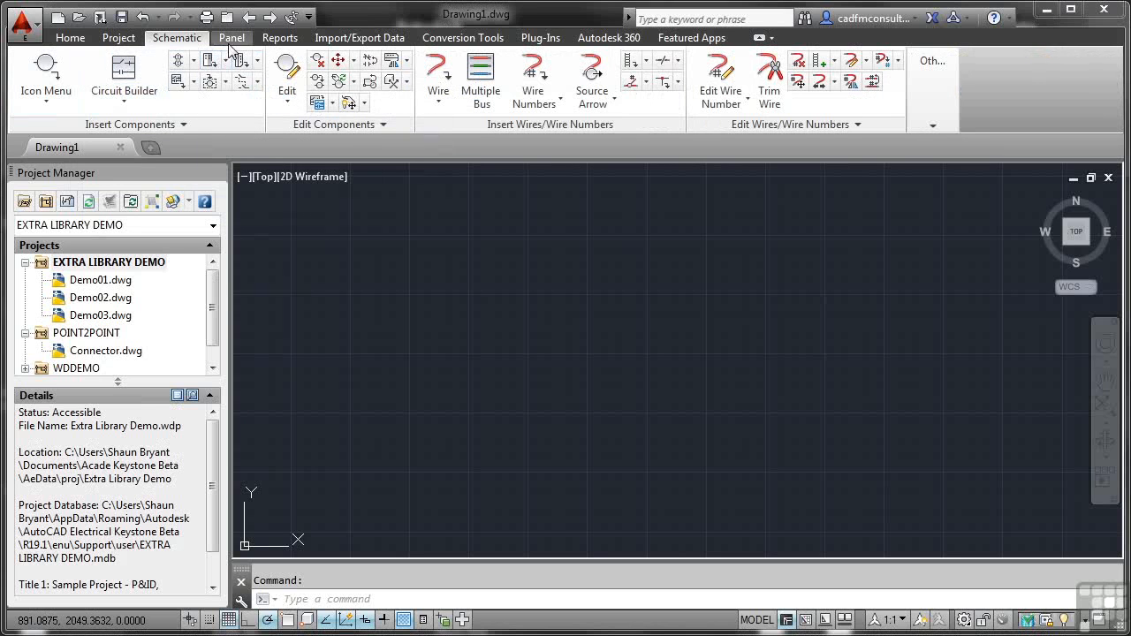
pyautogui.click(232, 37)
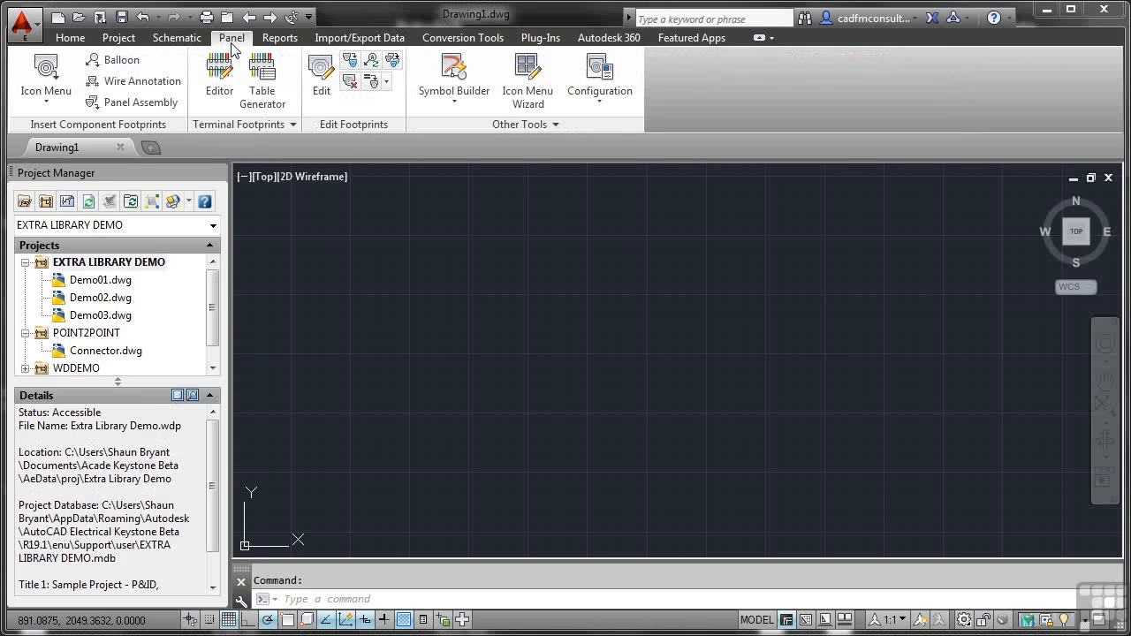
pyautogui.moveTo(93, 100)
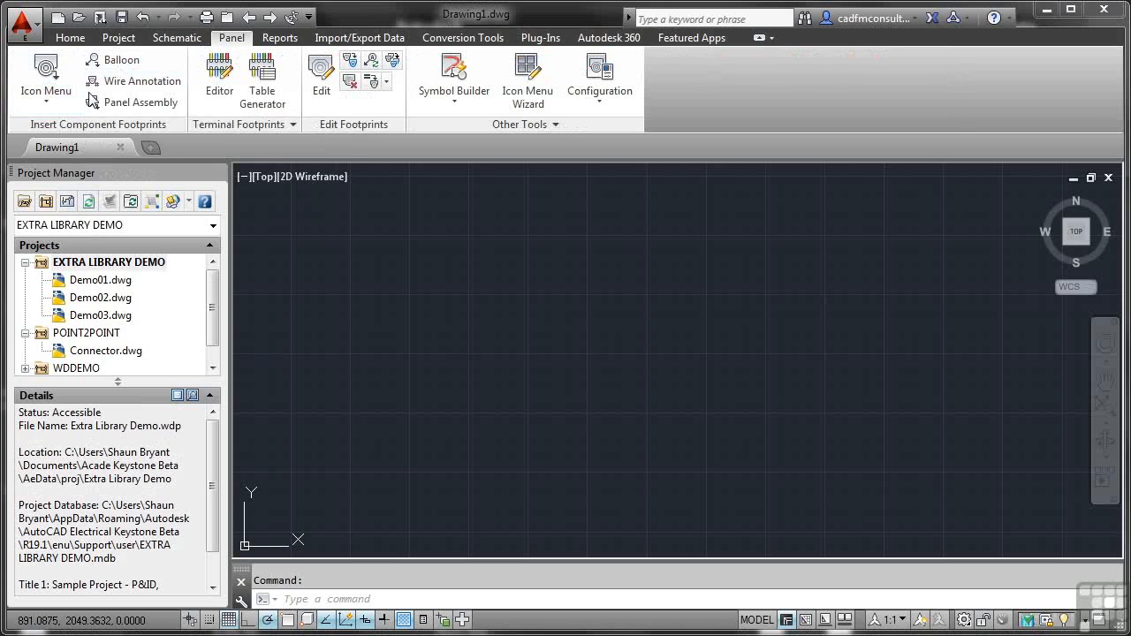
pyautogui.moveTo(121, 59)
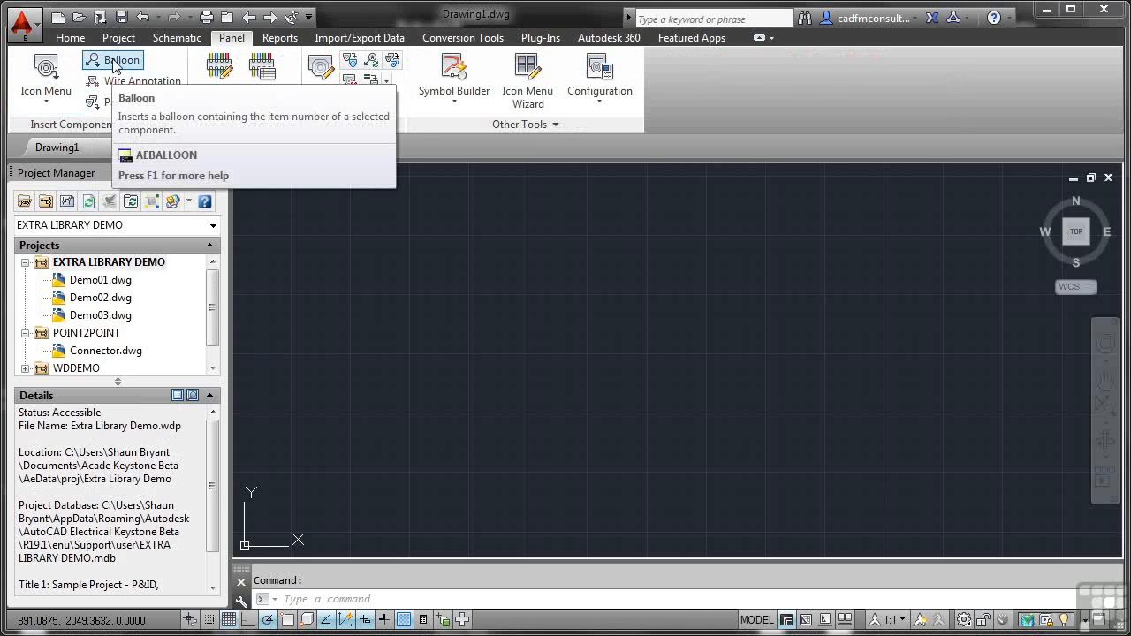
pyautogui.moveTo(216, 153)
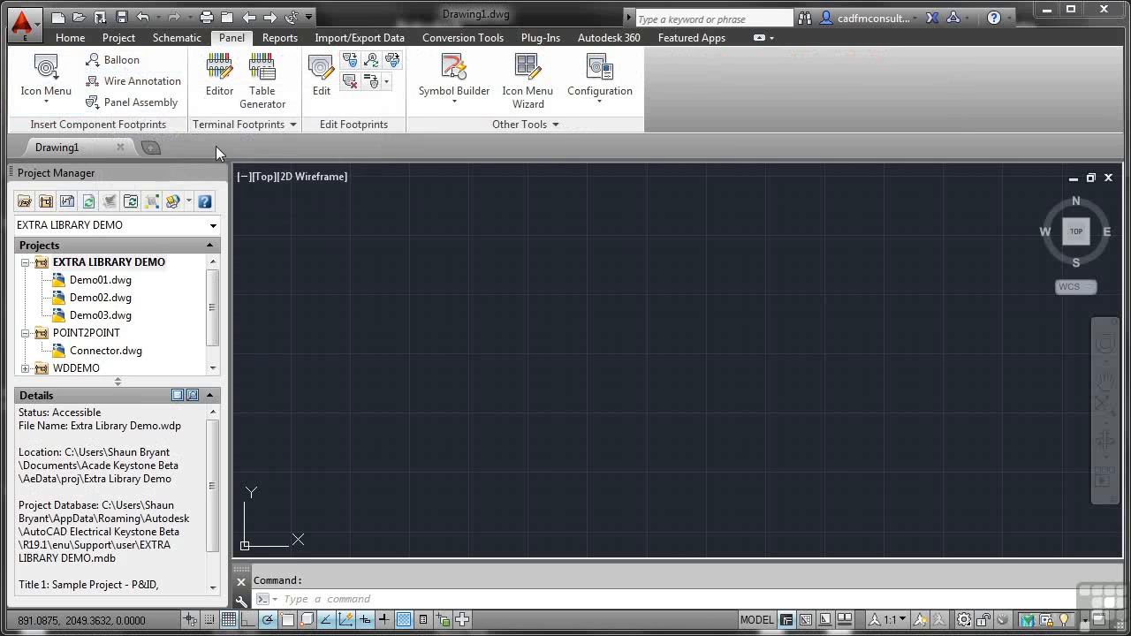
pyautogui.moveTo(310, 227)
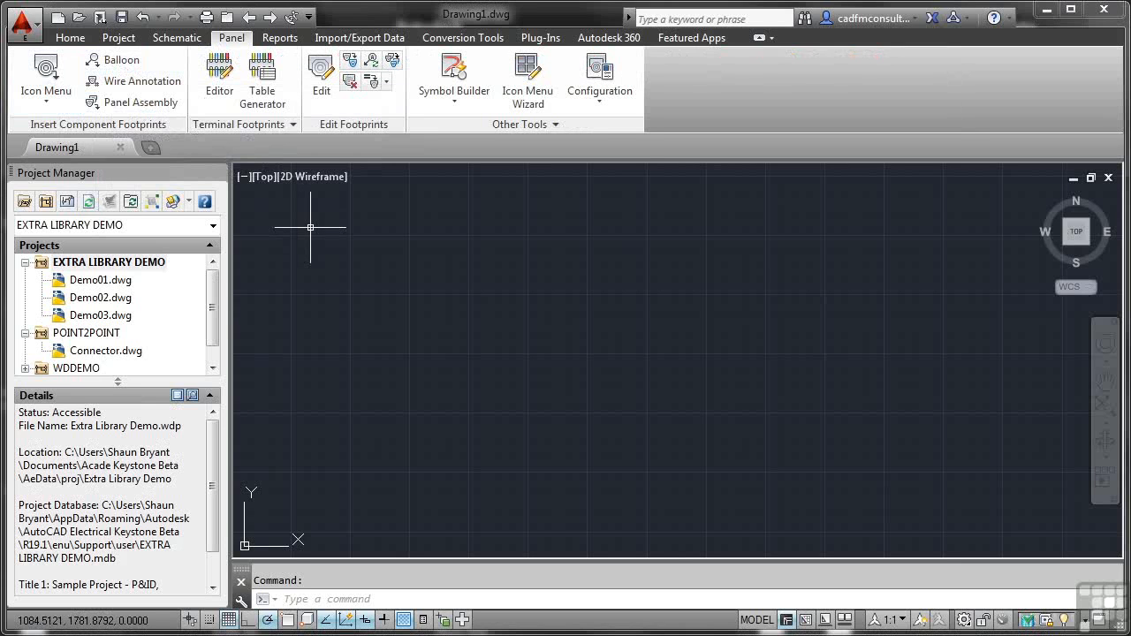
pyautogui.moveTo(453, 80)
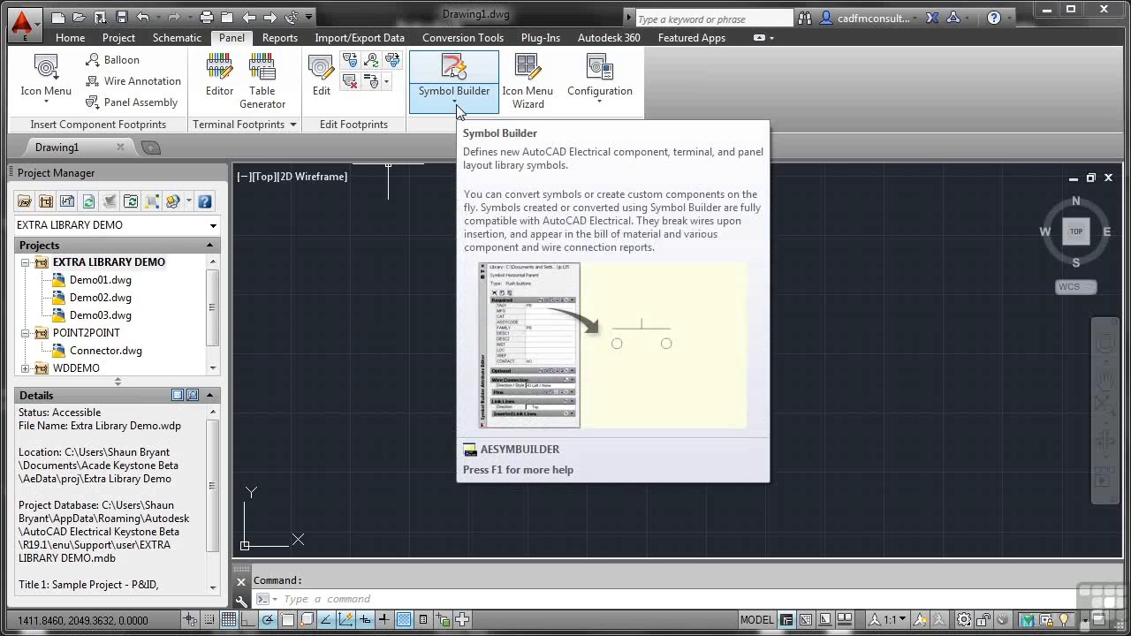
pyautogui.moveTo(499, 93)
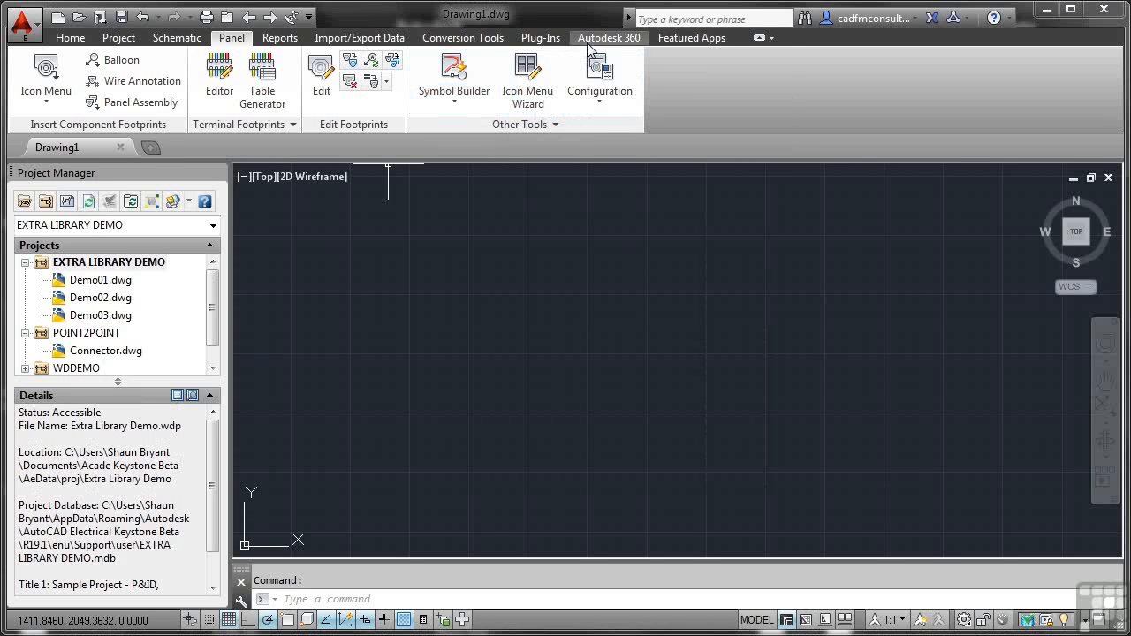
# Show the Autodesk 360 ribbon's cloud sharing, settings sync and collaboration tools
pyautogui.click(608, 37)
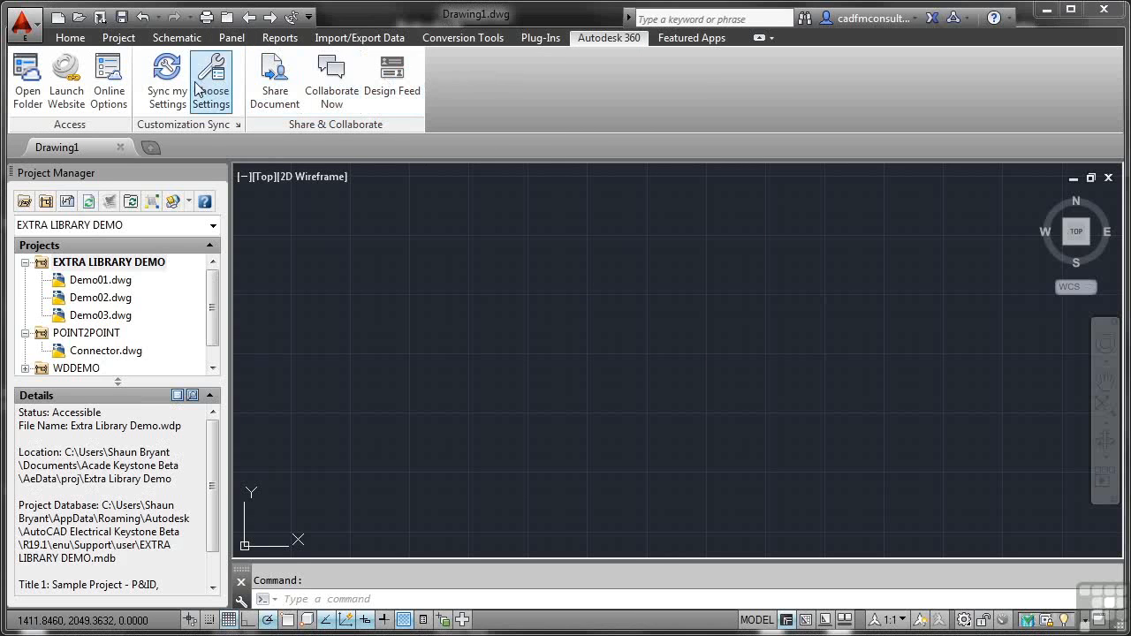
pyautogui.moveTo(167, 79)
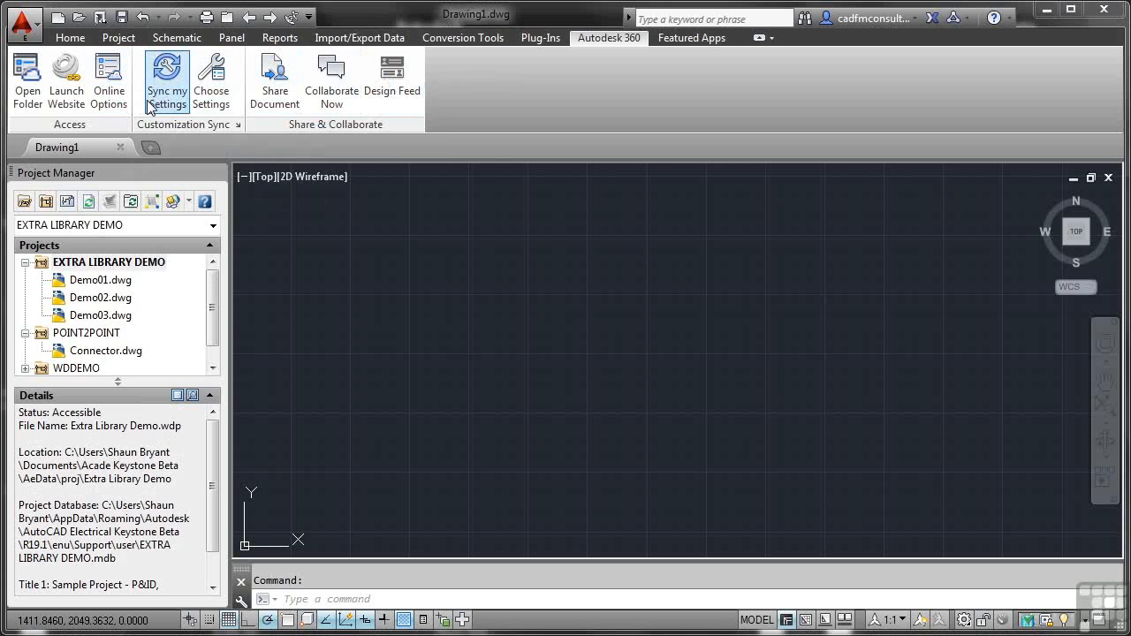
pyautogui.moveTo(166, 80)
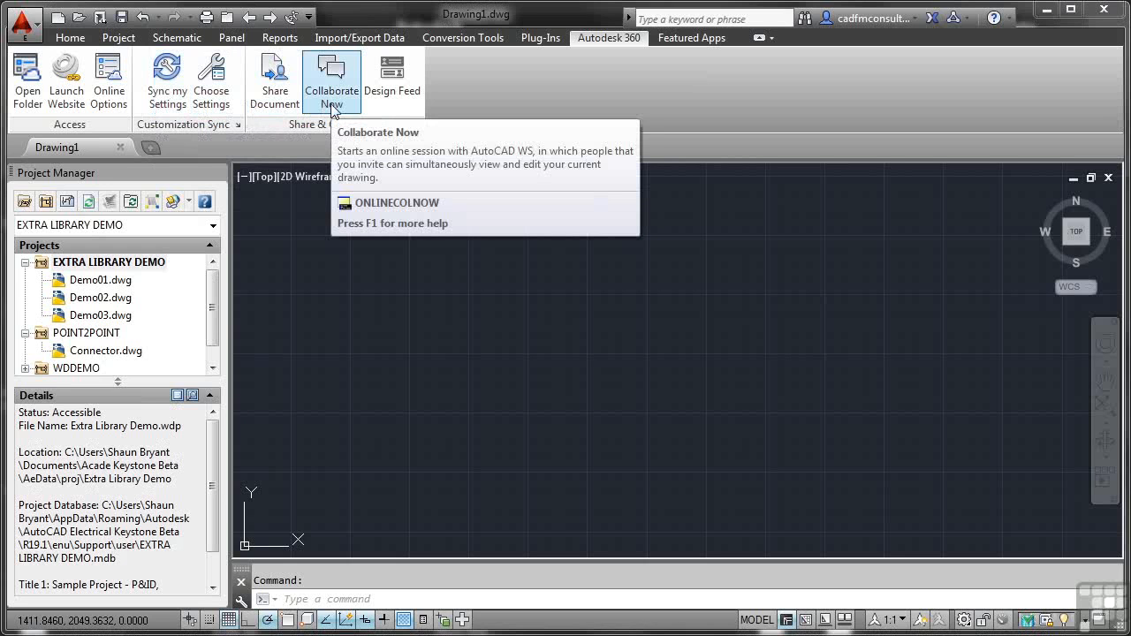
pyautogui.moveTo(274, 79)
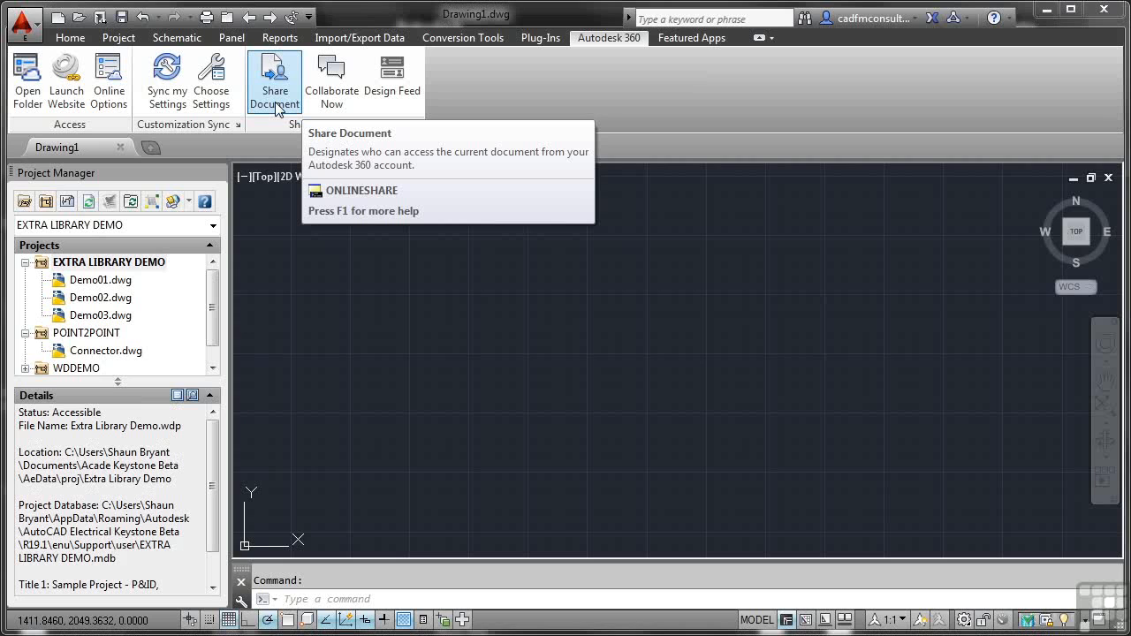
pyautogui.moveTo(240, 121)
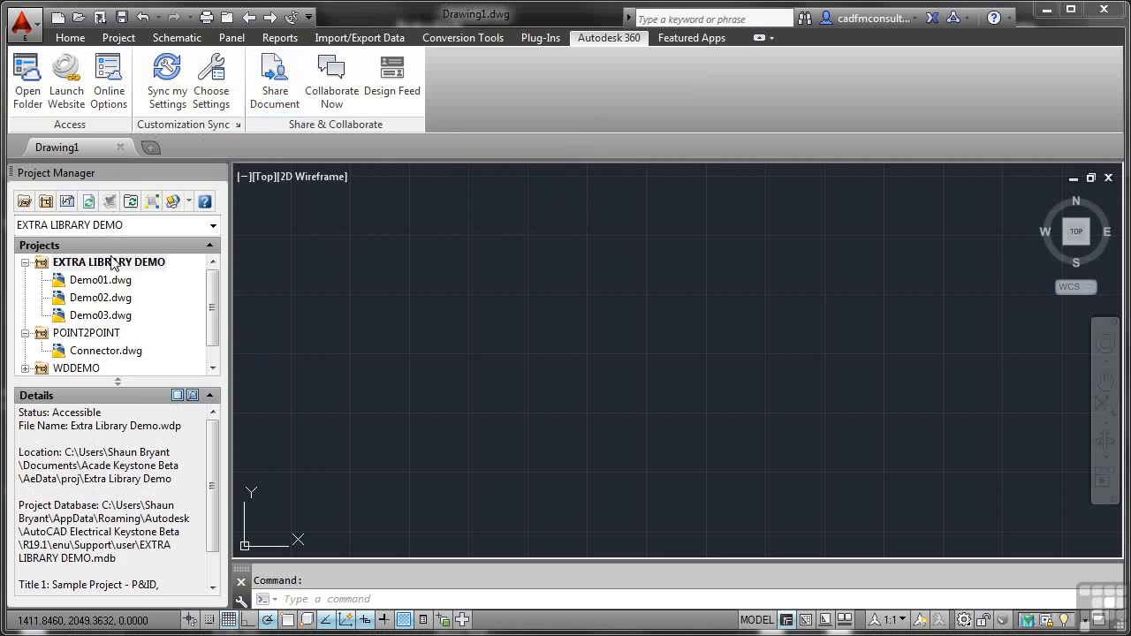
pyautogui.moveTo(25, 201)
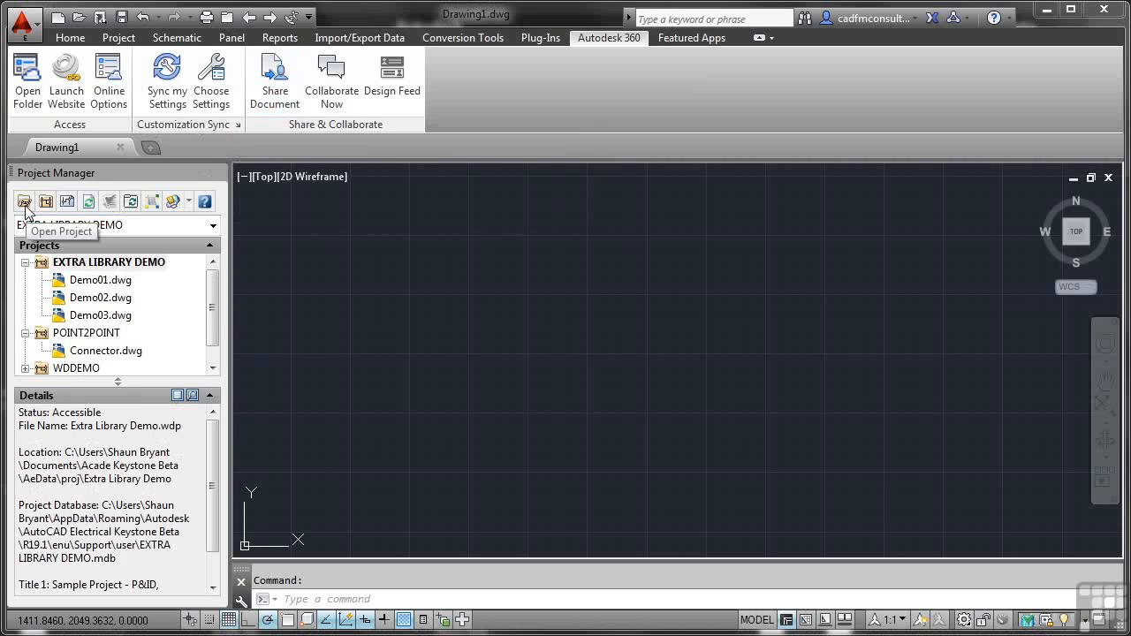
pyautogui.moveTo(45, 201)
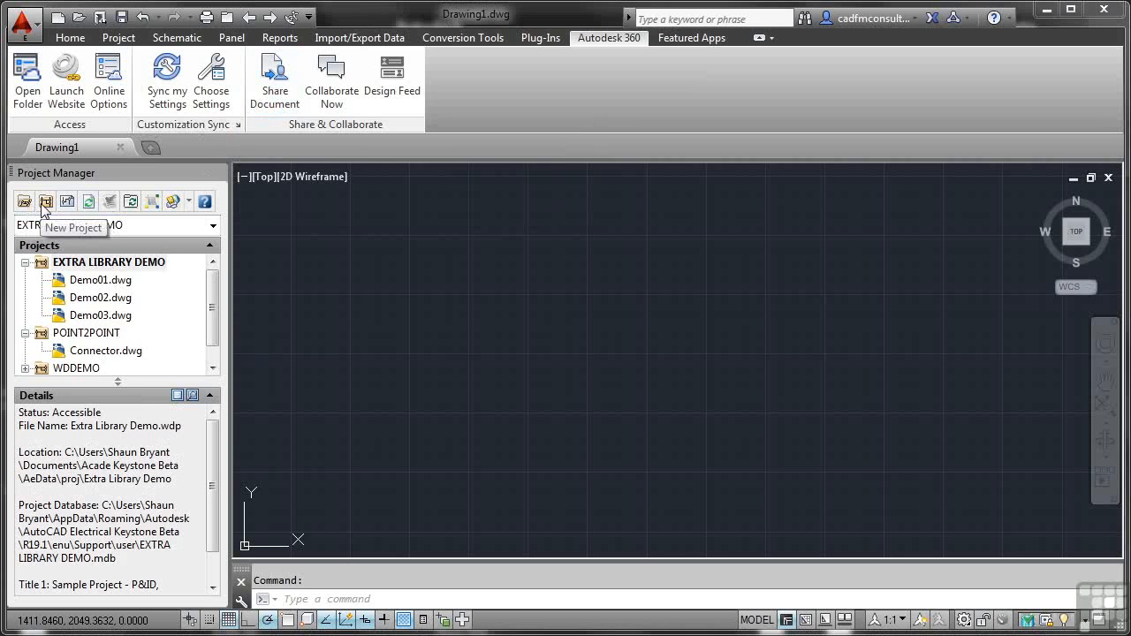
pyautogui.moveTo(67, 207)
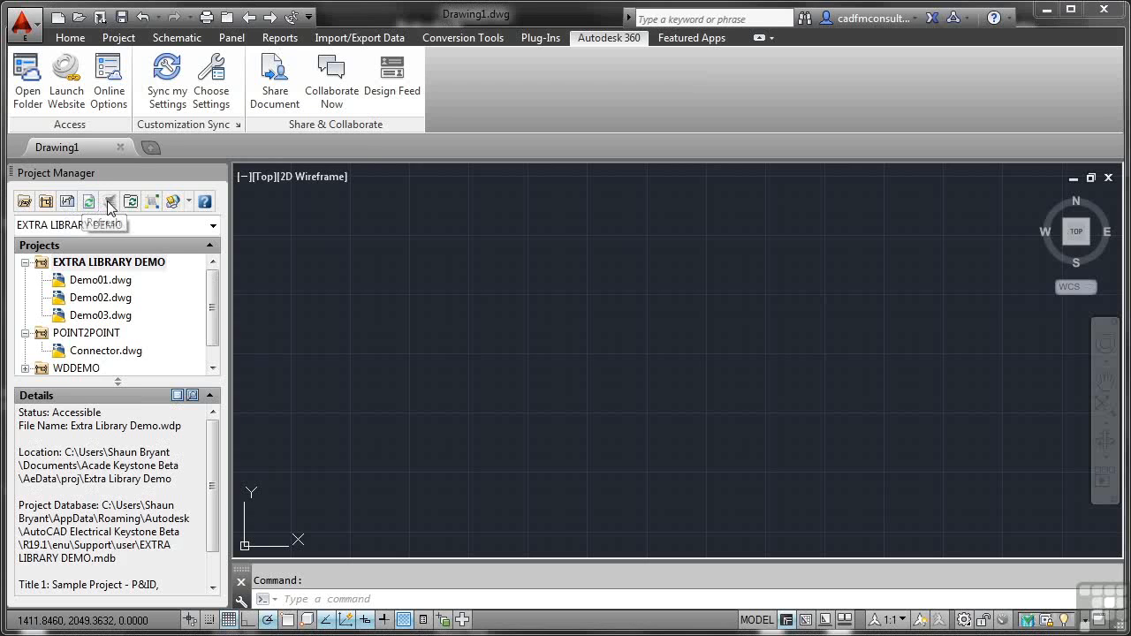
pyautogui.moveTo(130, 201)
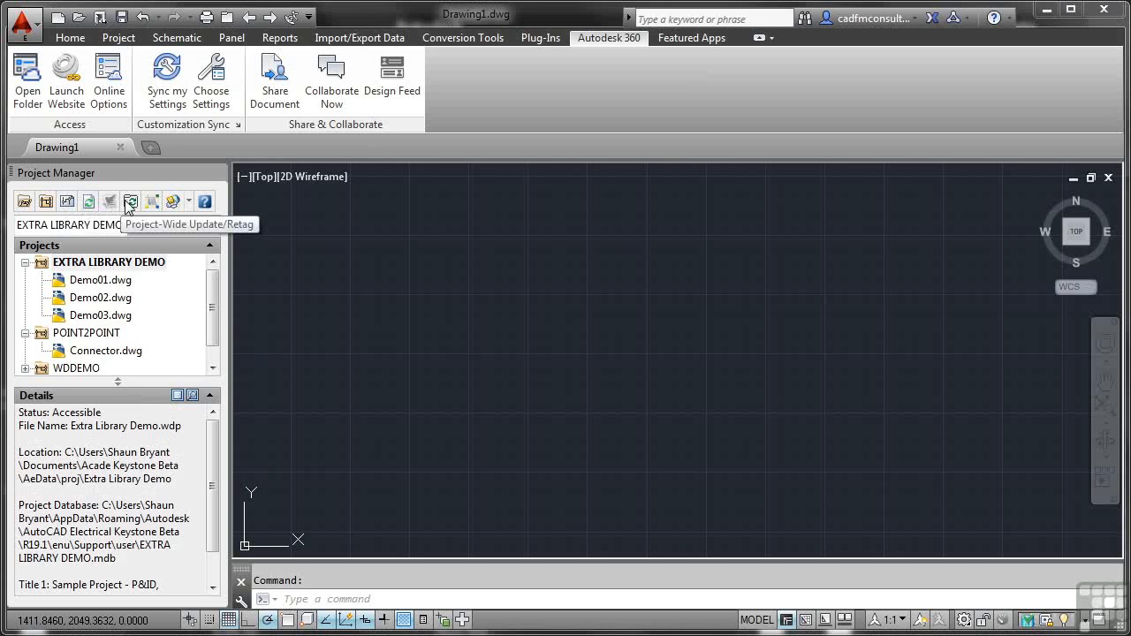
pyautogui.moveTo(151, 202)
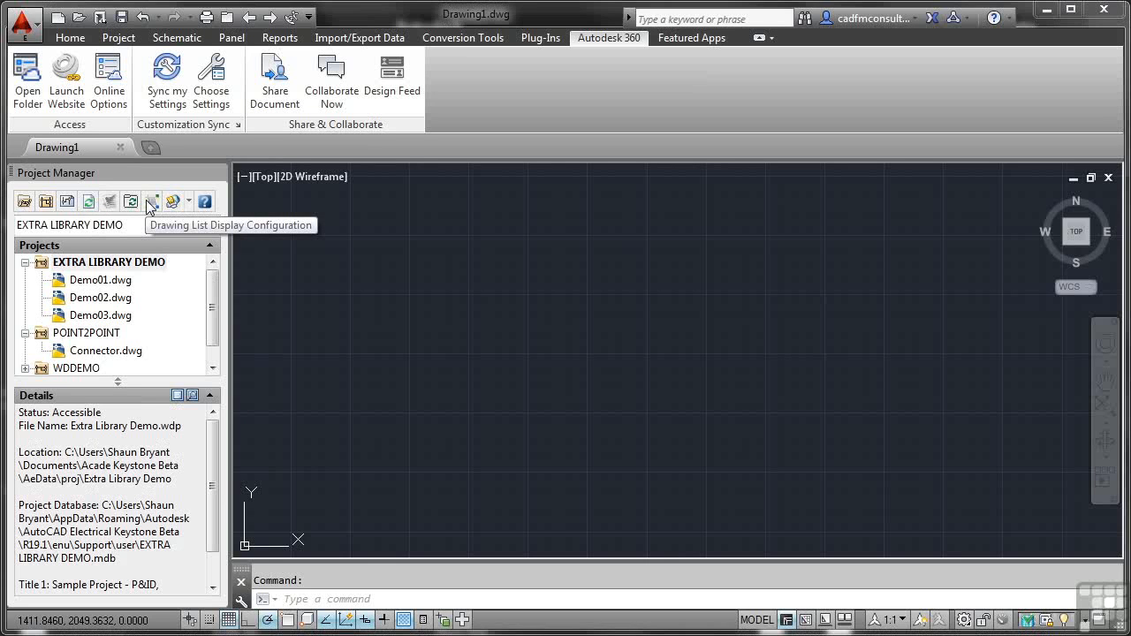
pyautogui.moveTo(102, 292)
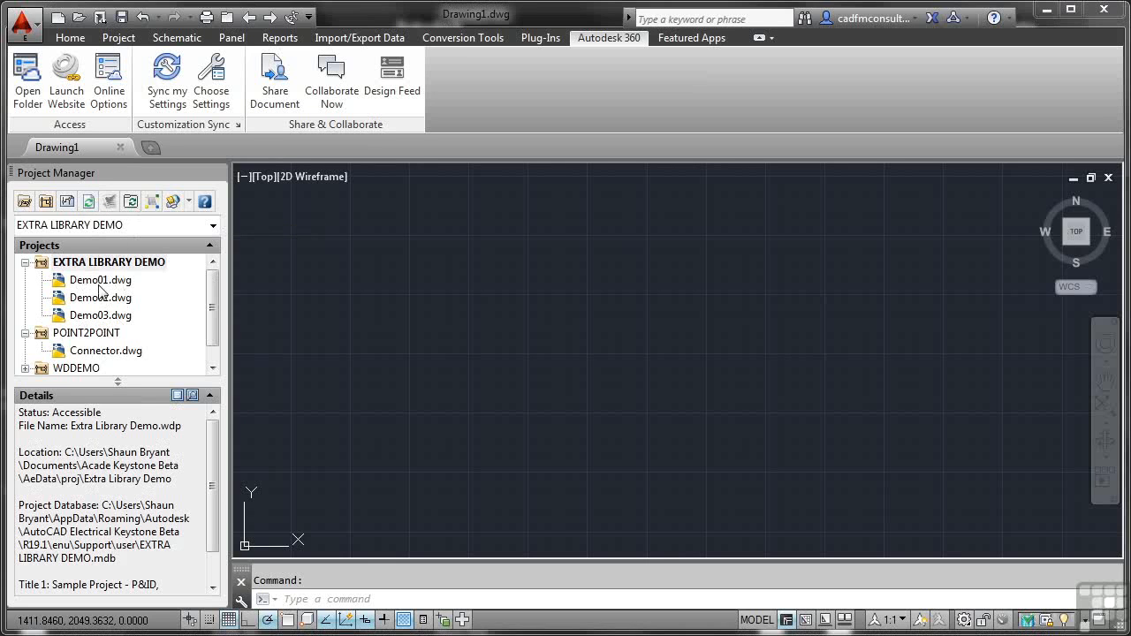
pyautogui.moveTo(177, 202)
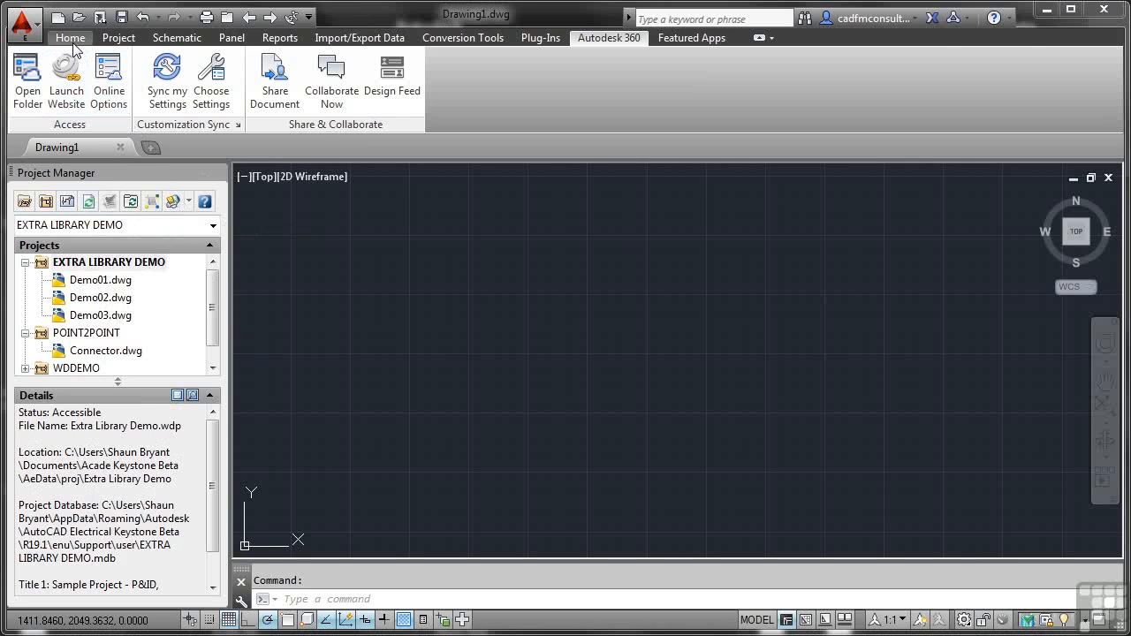
pyautogui.click(70, 37)
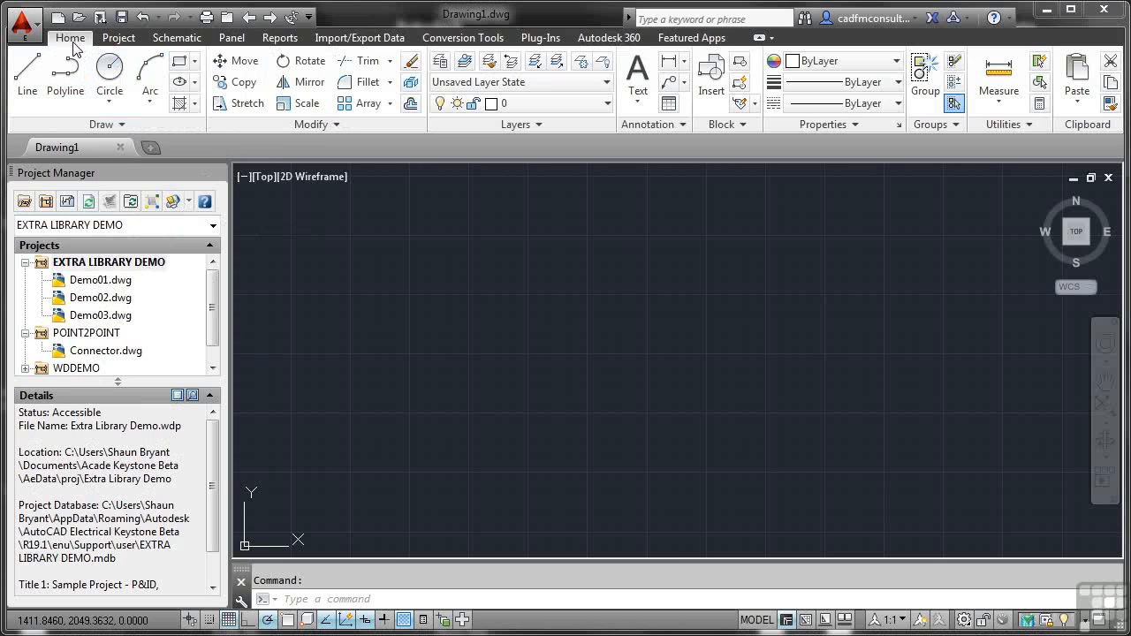
pyautogui.moveTo(113, 45)
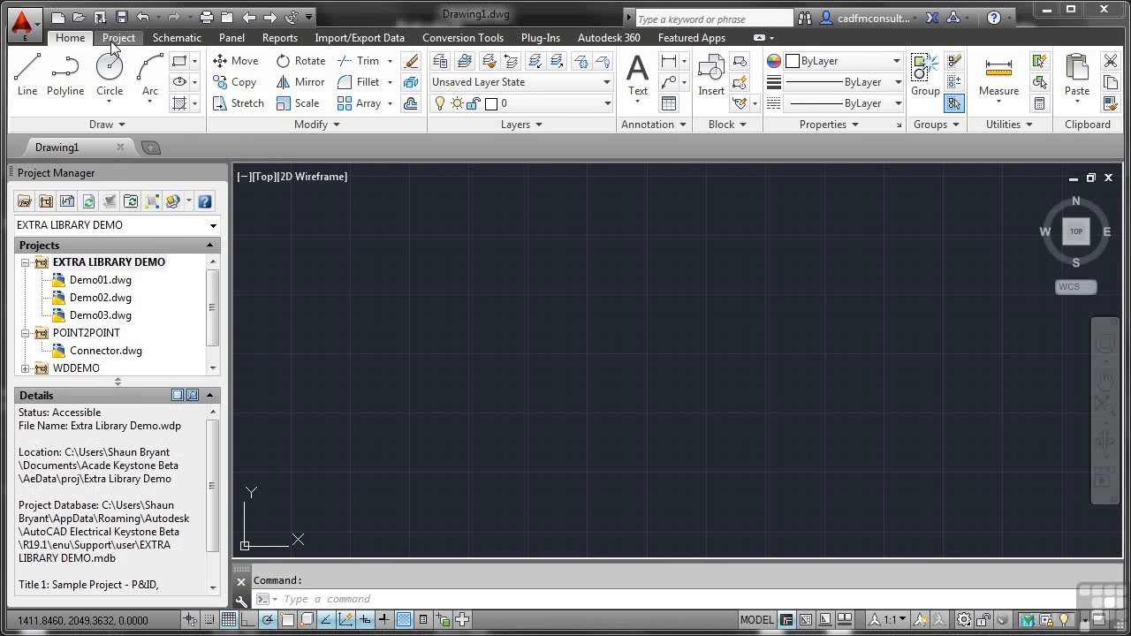
pyautogui.click(118, 37)
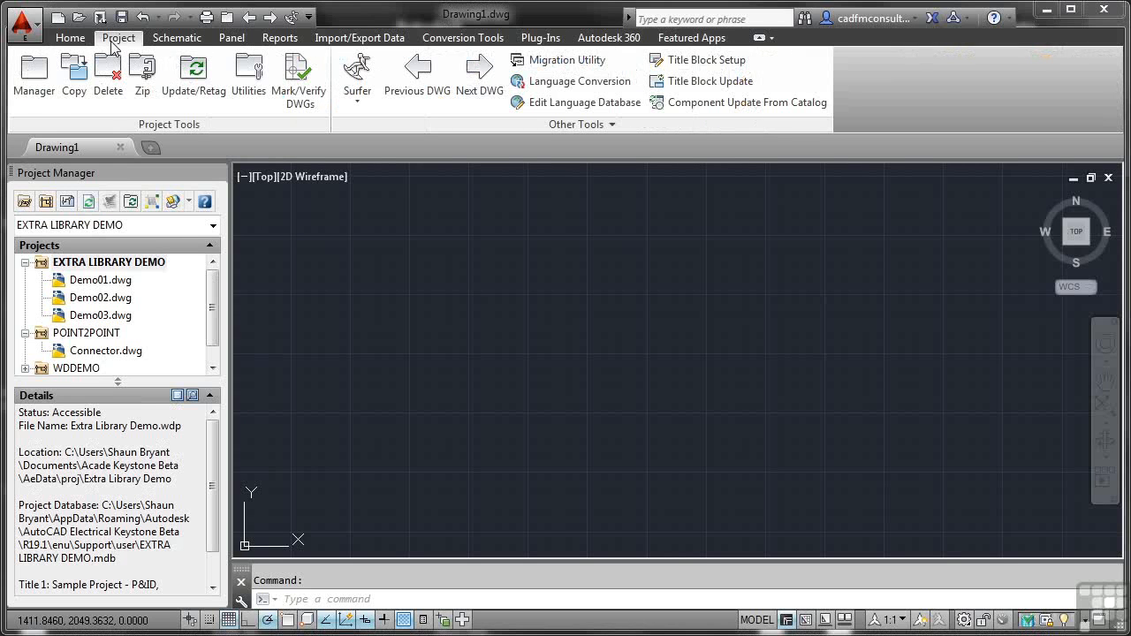
pyautogui.moveTo(73, 75)
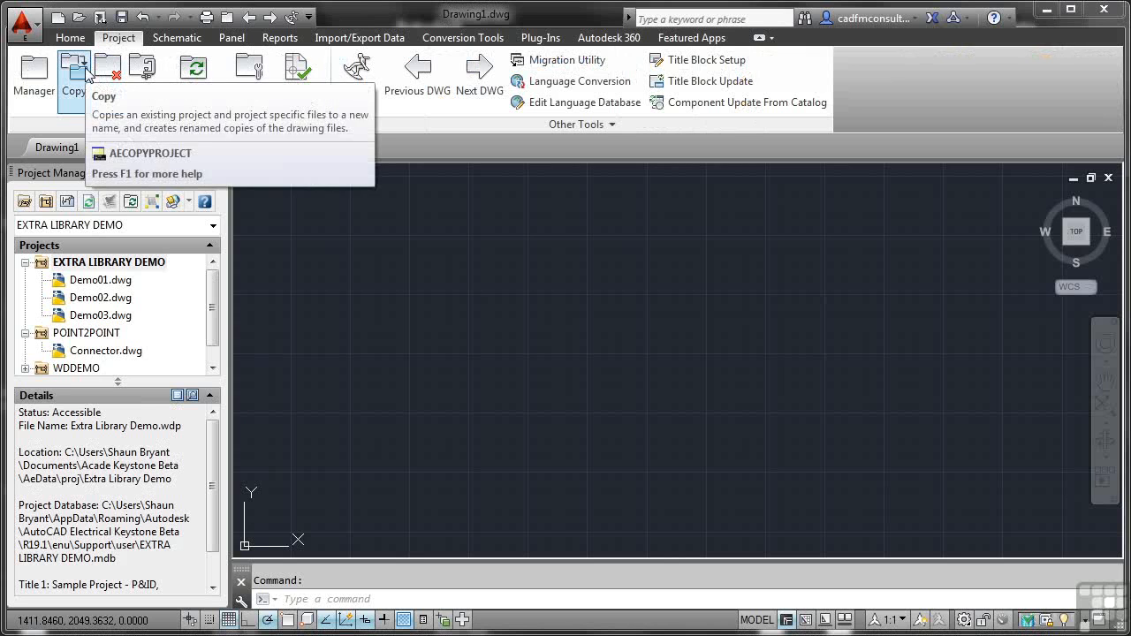
pyautogui.moveTo(142, 70)
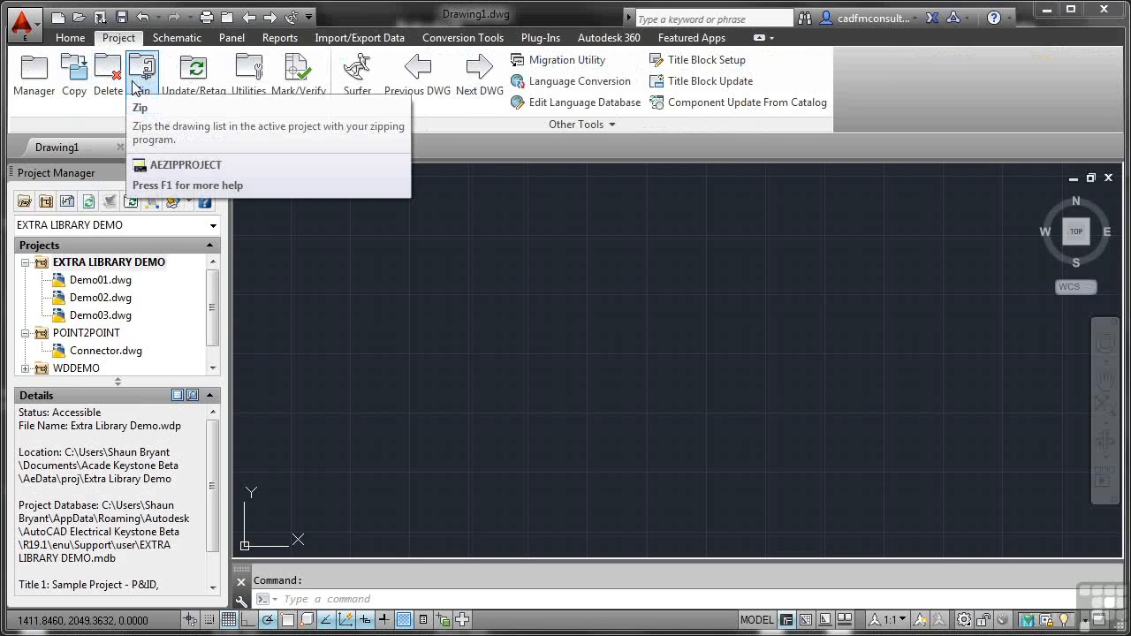
pyautogui.moveTo(418, 73)
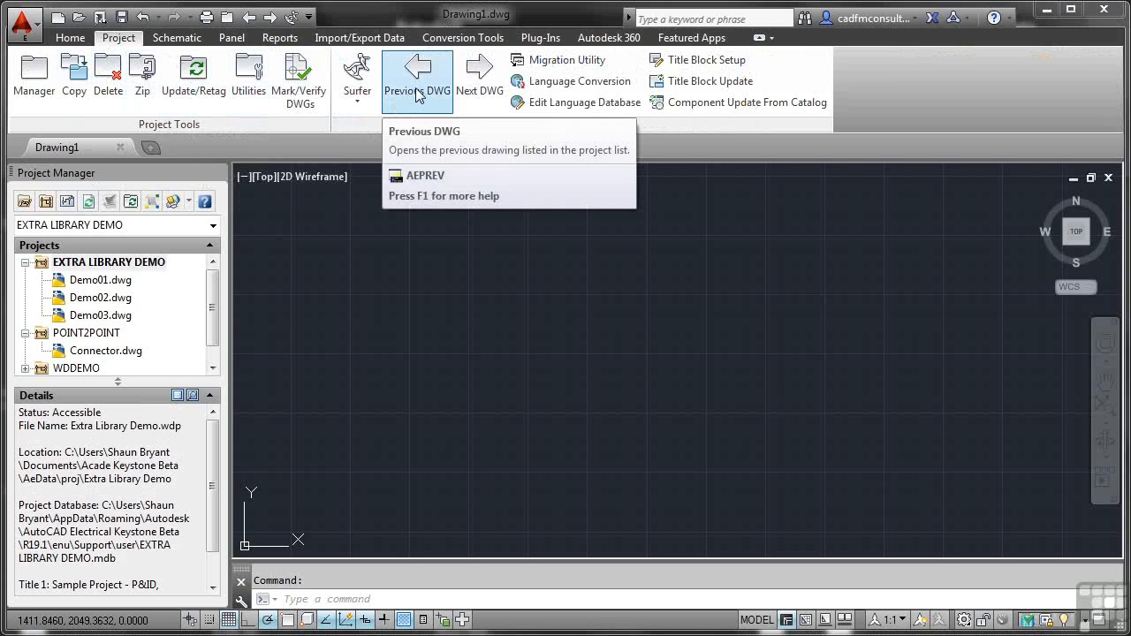
pyautogui.moveTo(426, 95)
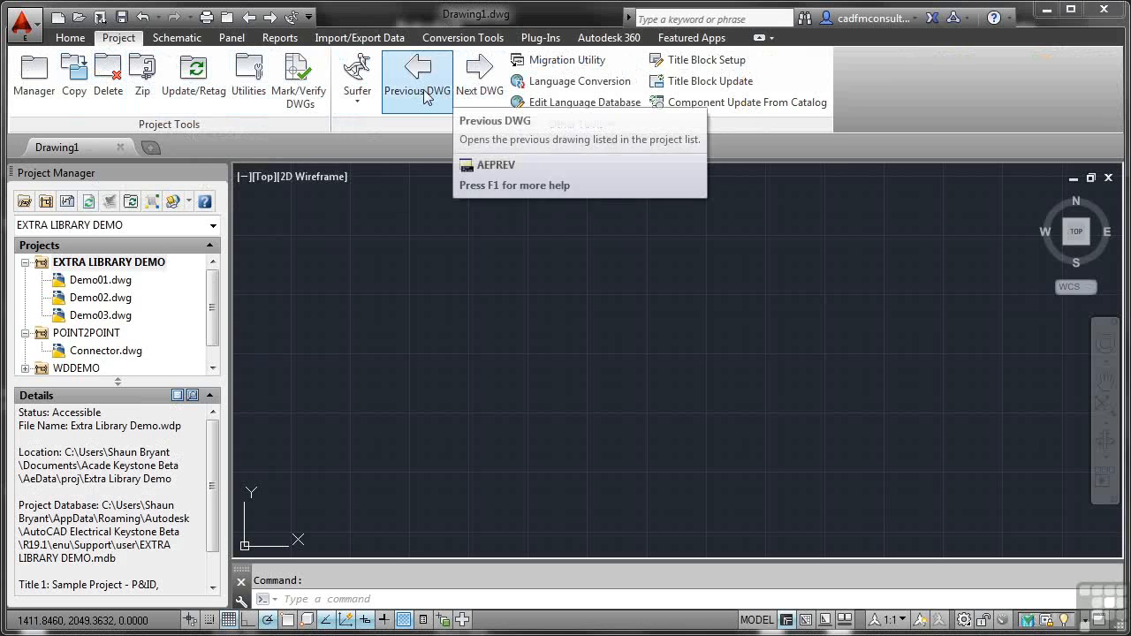
pyautogui.moveTo(479, 84)
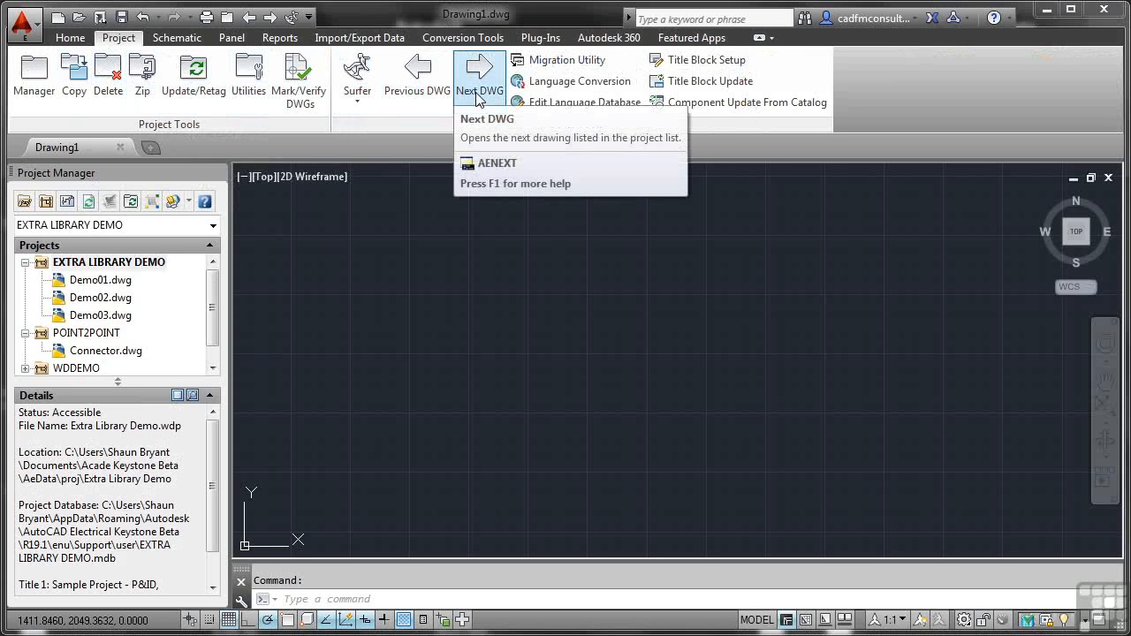
pyautogui.moveTo(479, 75)
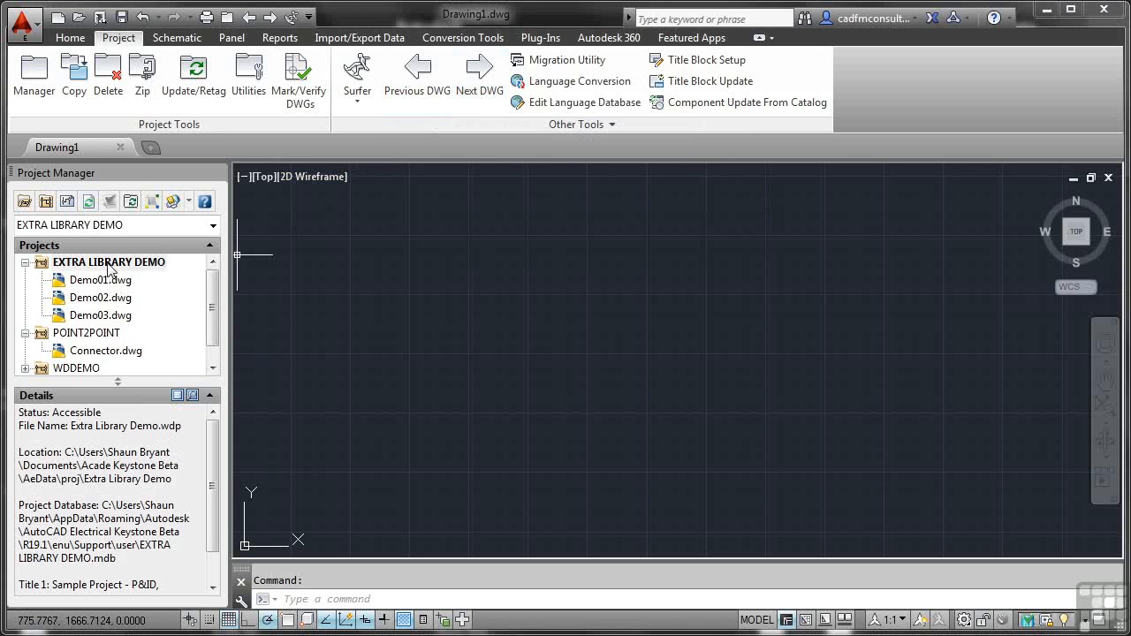
# Open Demo01.dwg from EXTRA LIBRARY DEMO, then advance to Demo02.dwg with Next DWG
pyautogui.click(108, 263)
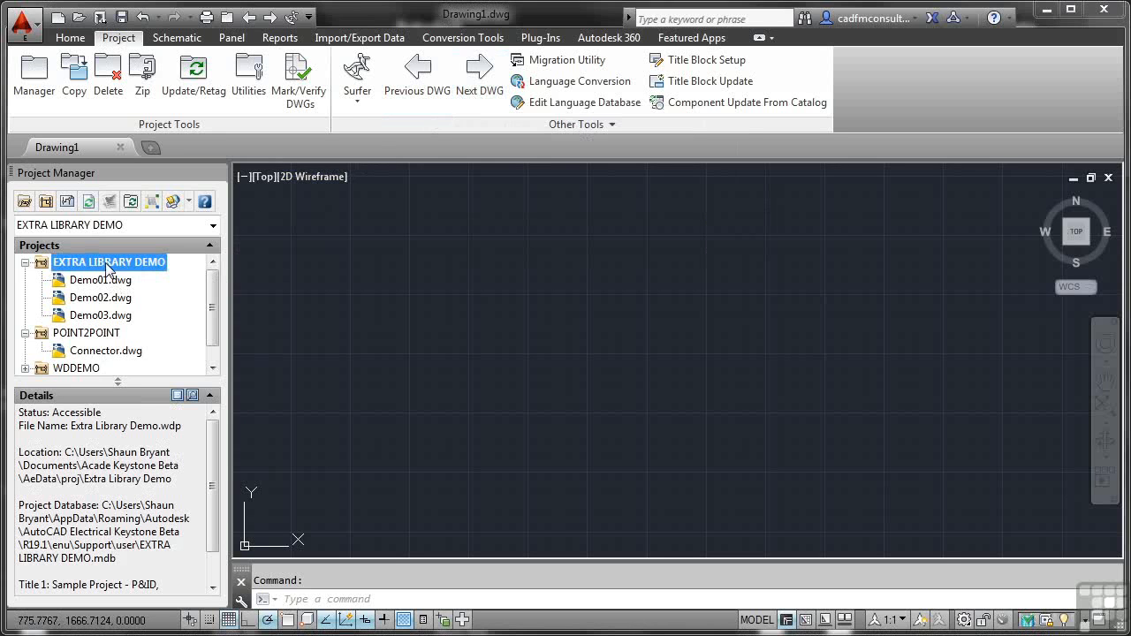
pyautogui.click(100, 279)
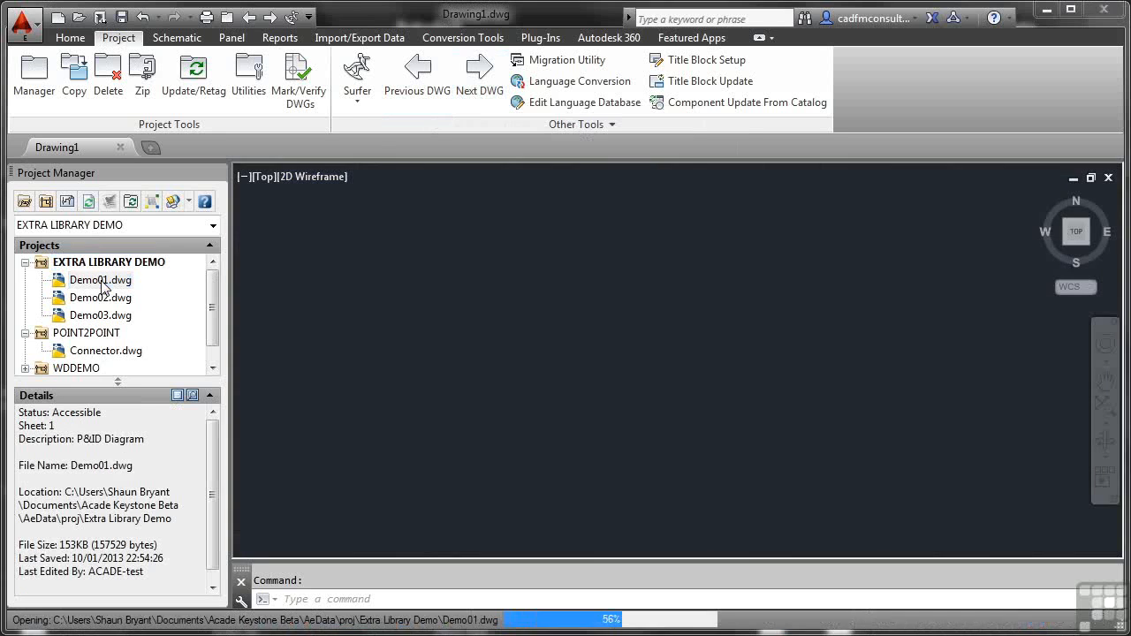
pyautogui.doubleClick(99, 280)
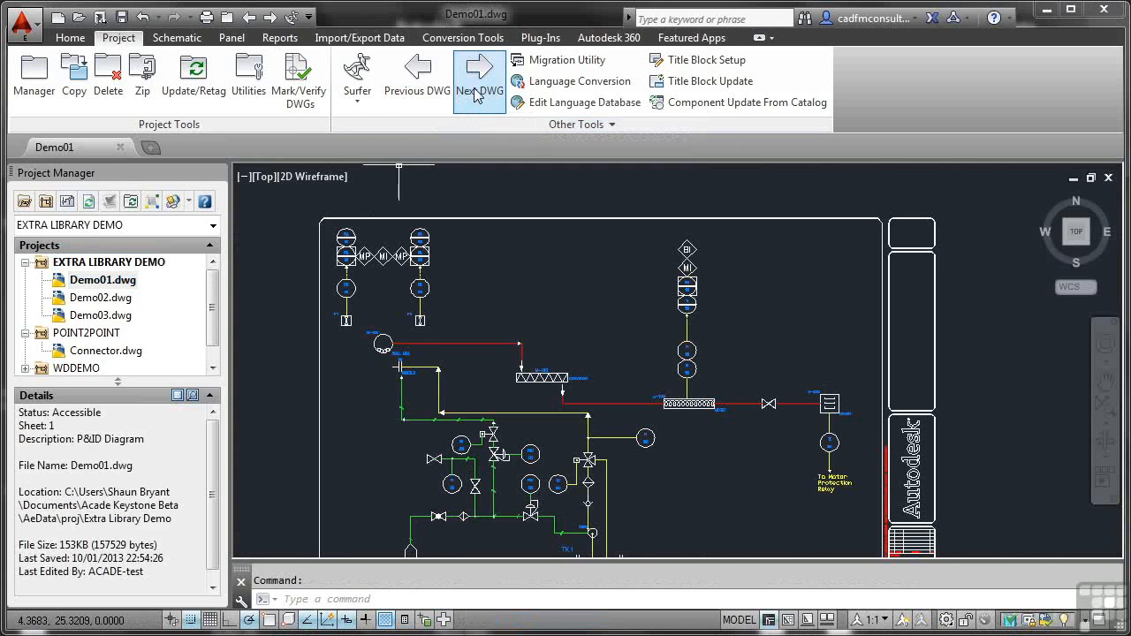
pyautogui.click(479, 80)
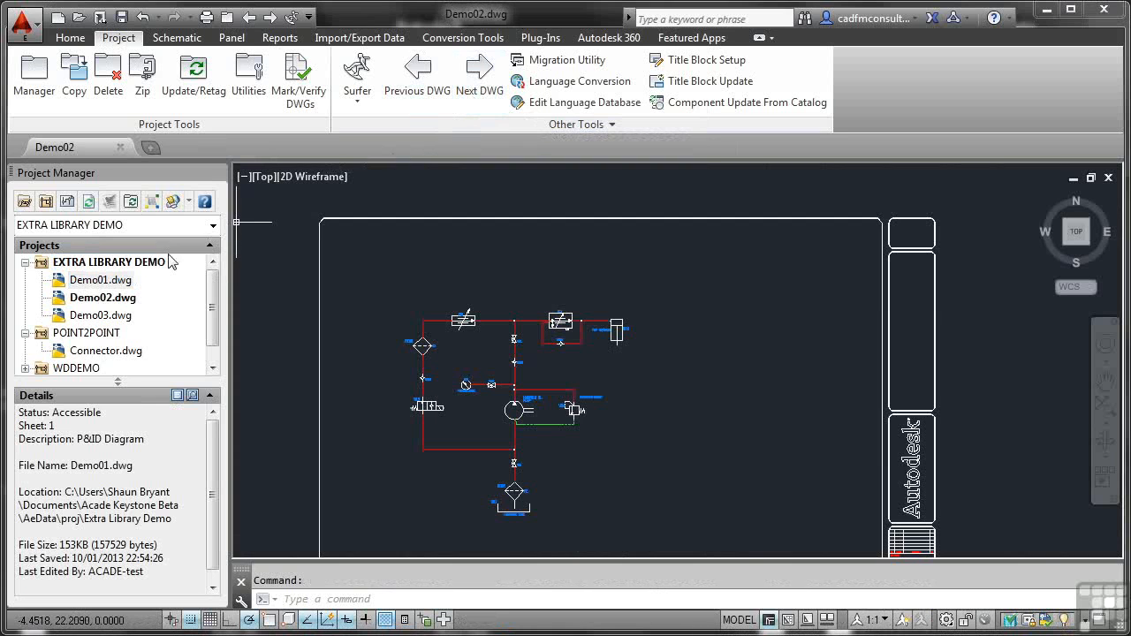
pyautogui.moveTo(111, 309)
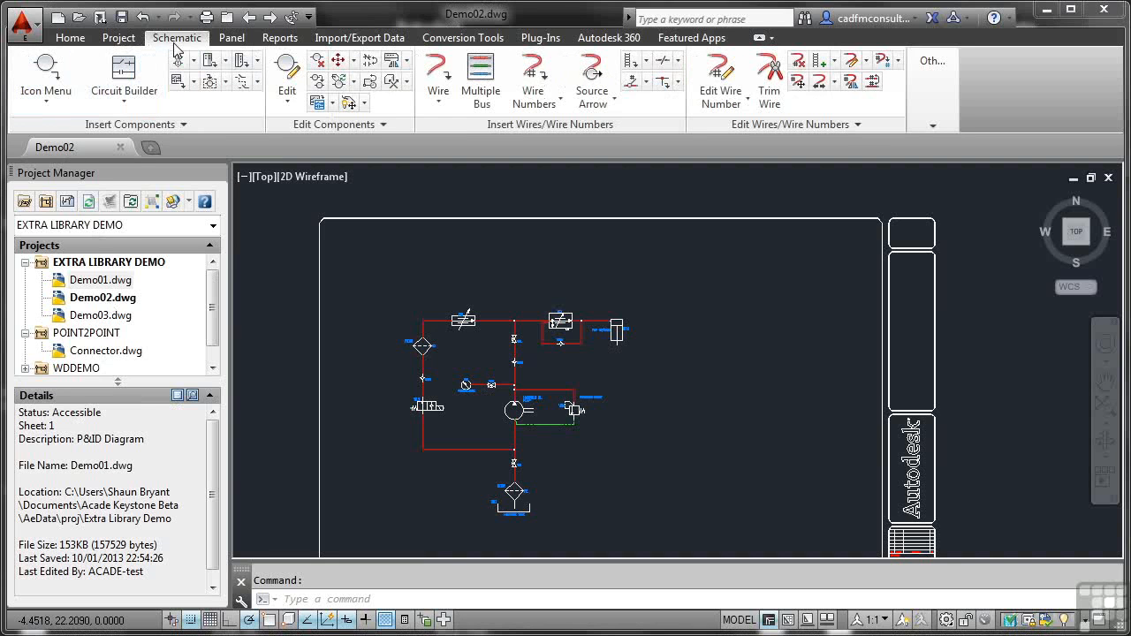
pyautogui.moveTo(123, 75)
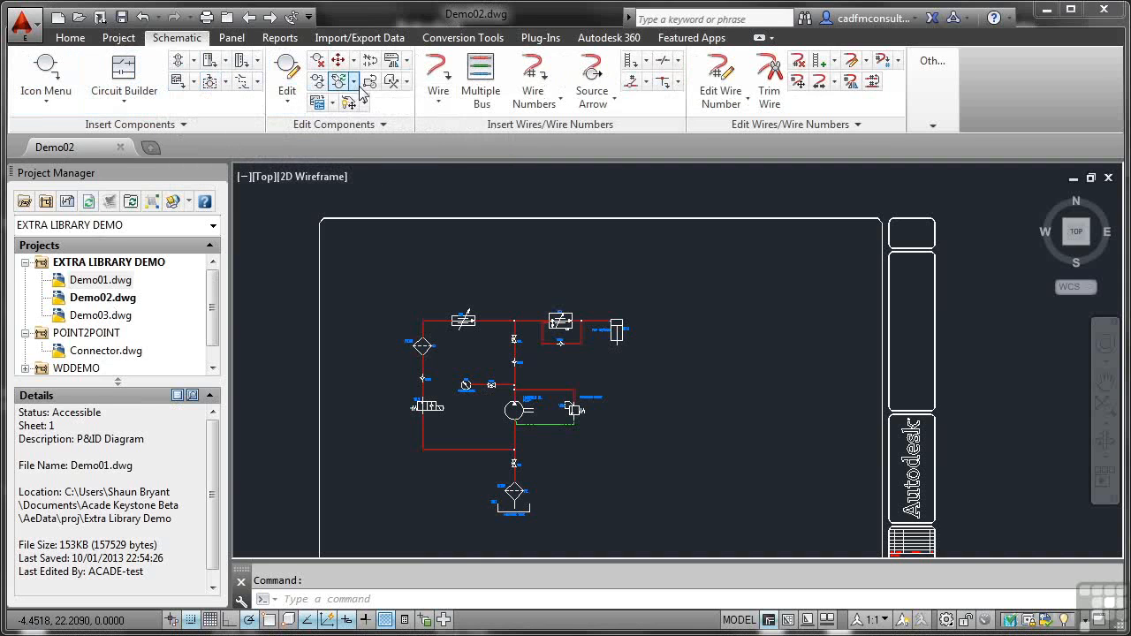
# Show the Panel ribbon's footprint tools for the Demo02 drawing
pyautogui.click(231, 37)
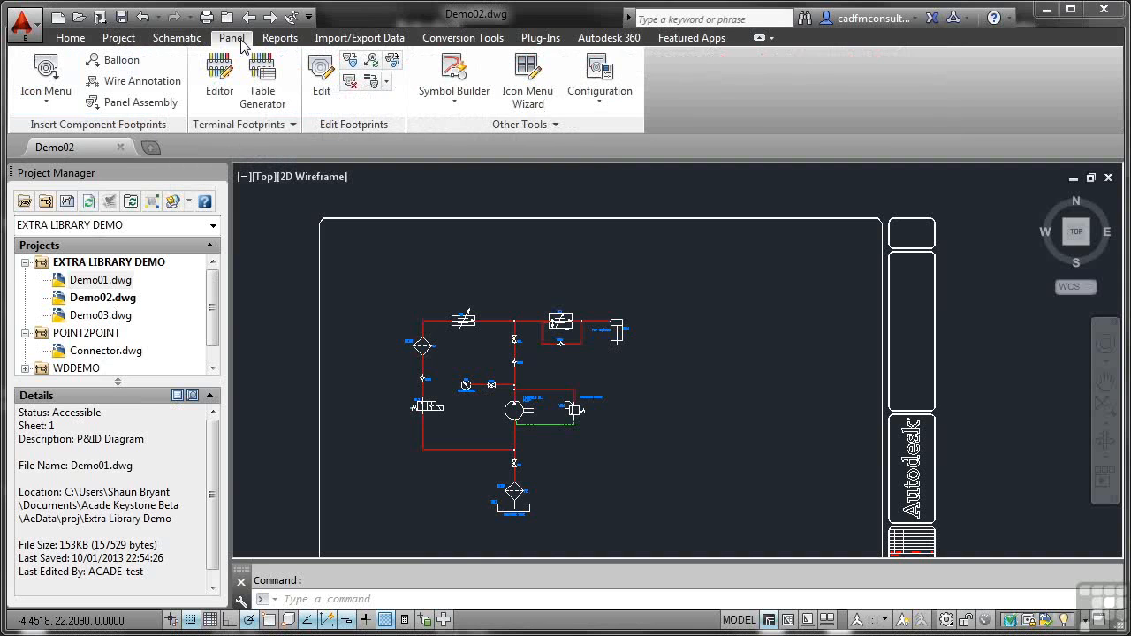
# Show the Reports ribbon's report and audit tools for Demo02
pyautogui.click(281, 37)
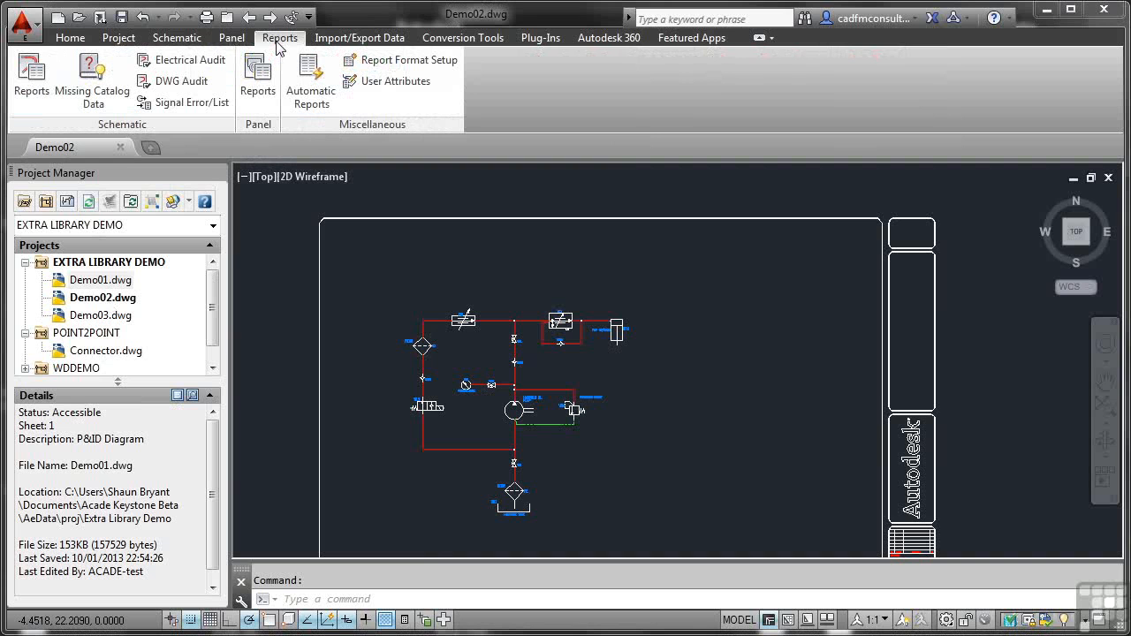
pyautogui.moveTo(92, 77)
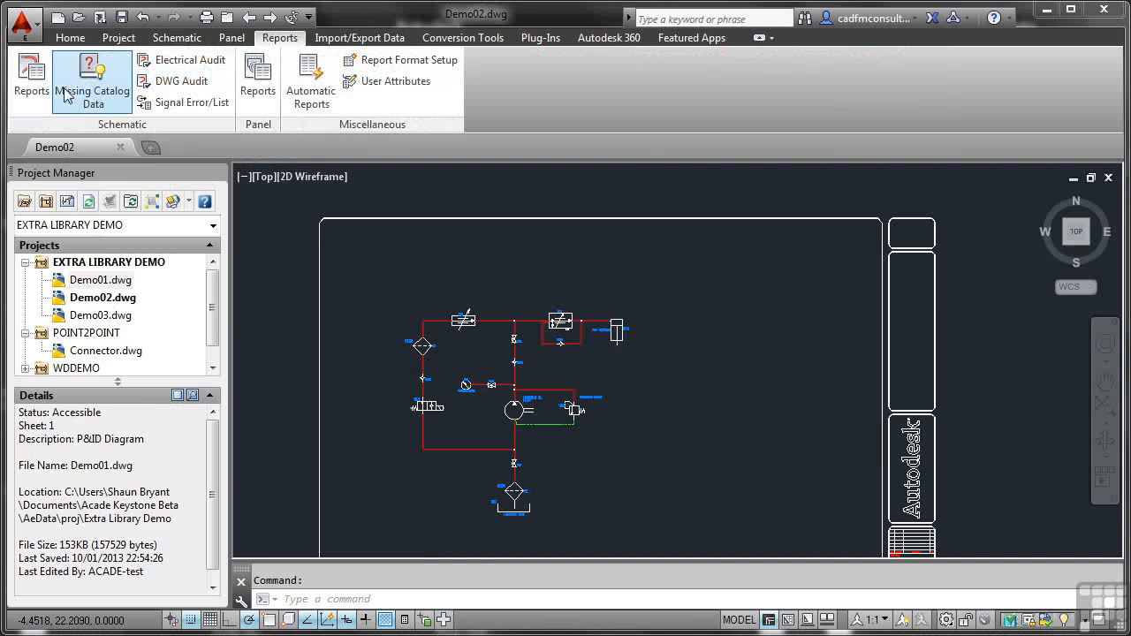
pyautogui.moveTo(30, 75)
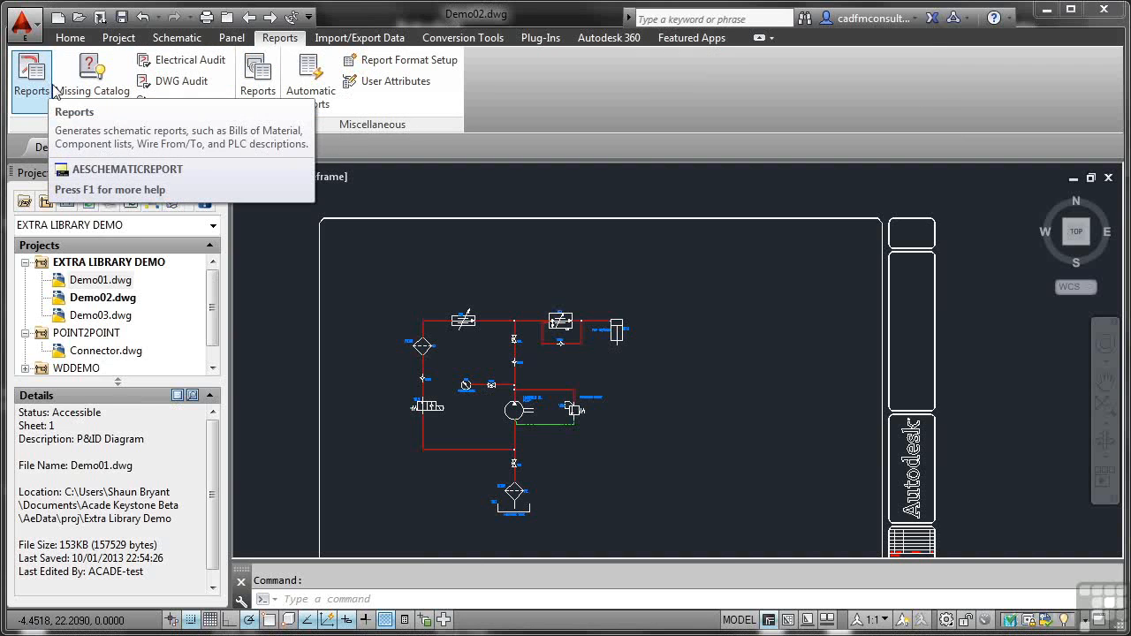
pyautogui.moveTo(182, 81)
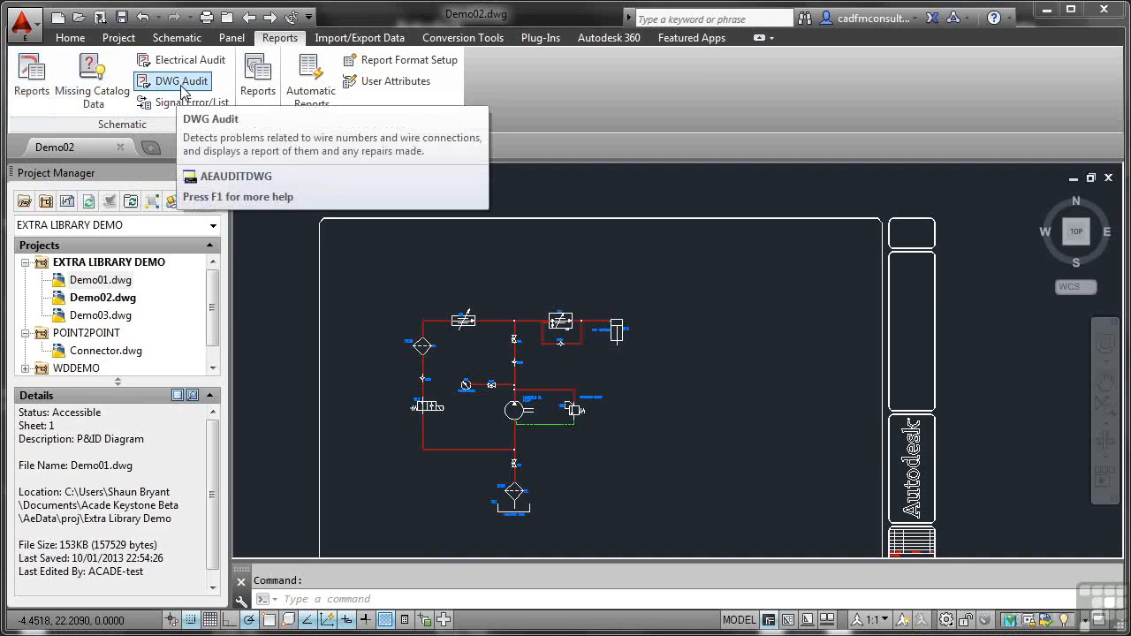
pyautogui.moveTo(182, 60)
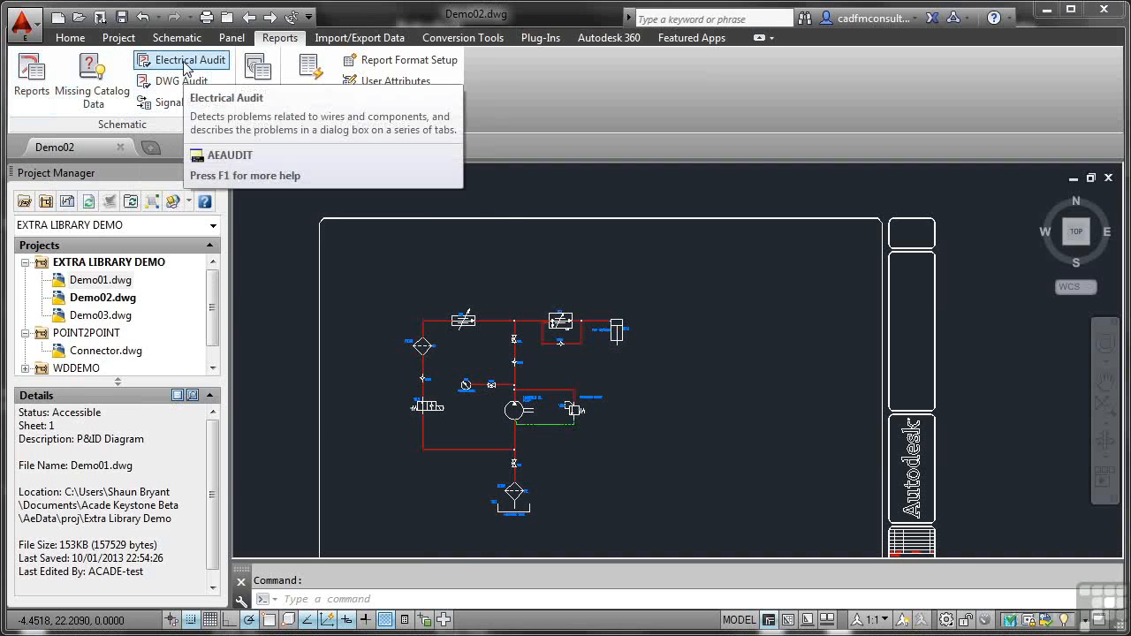
pyautogui.moveTo(186, 65)
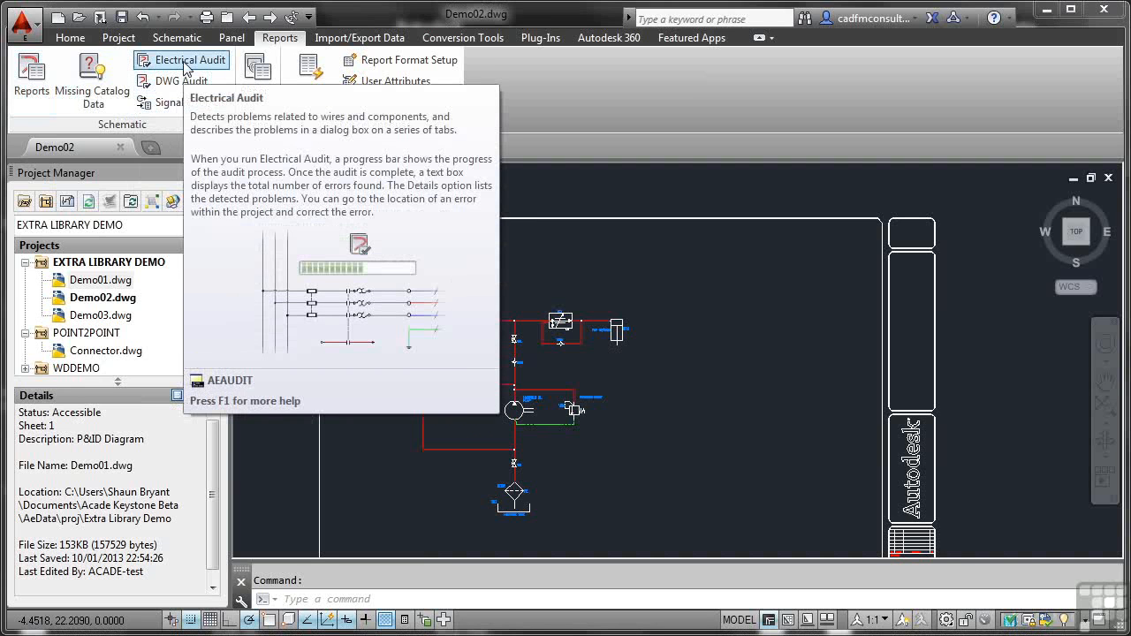
pyautogui.moveTo(173, 80)
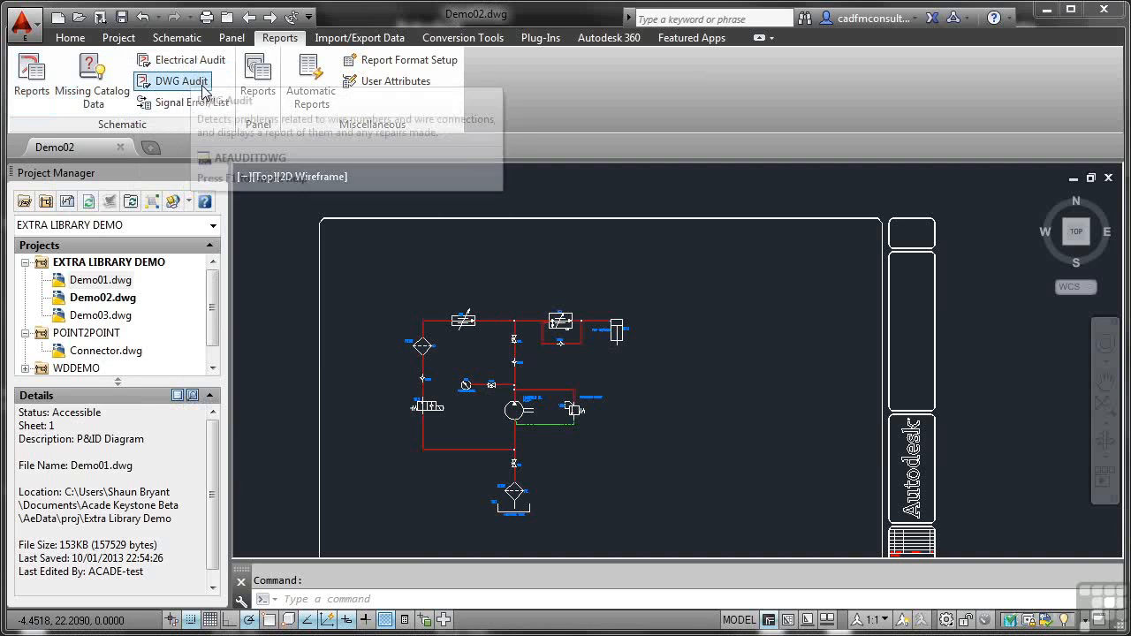
pyautogui.moveTo(182, 59)
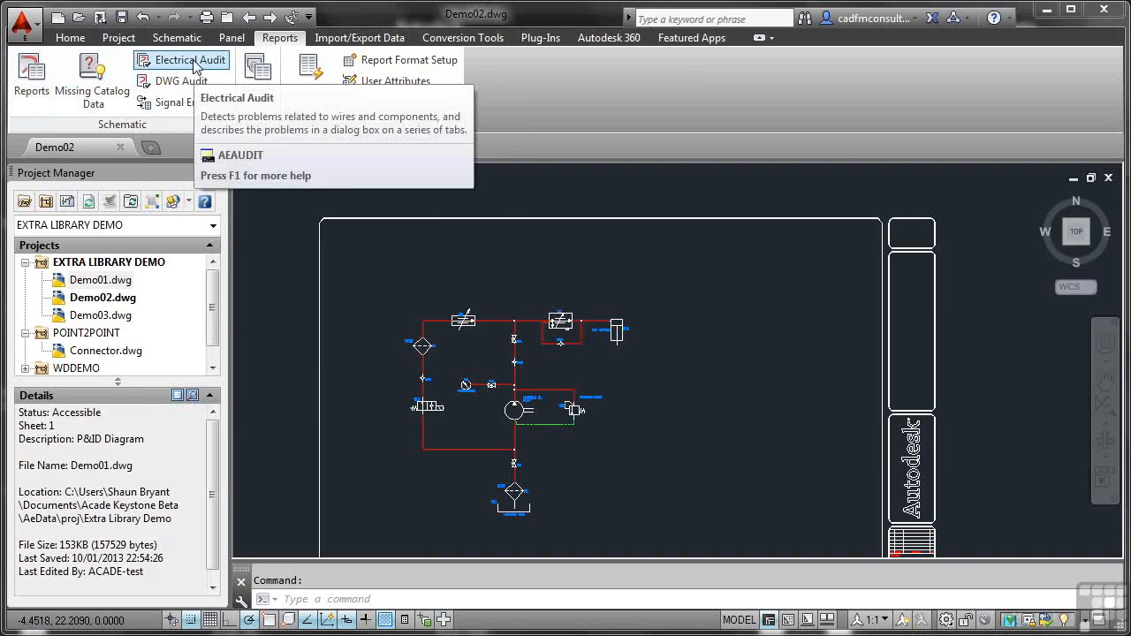
pyautogui.moveTo(181, 59)
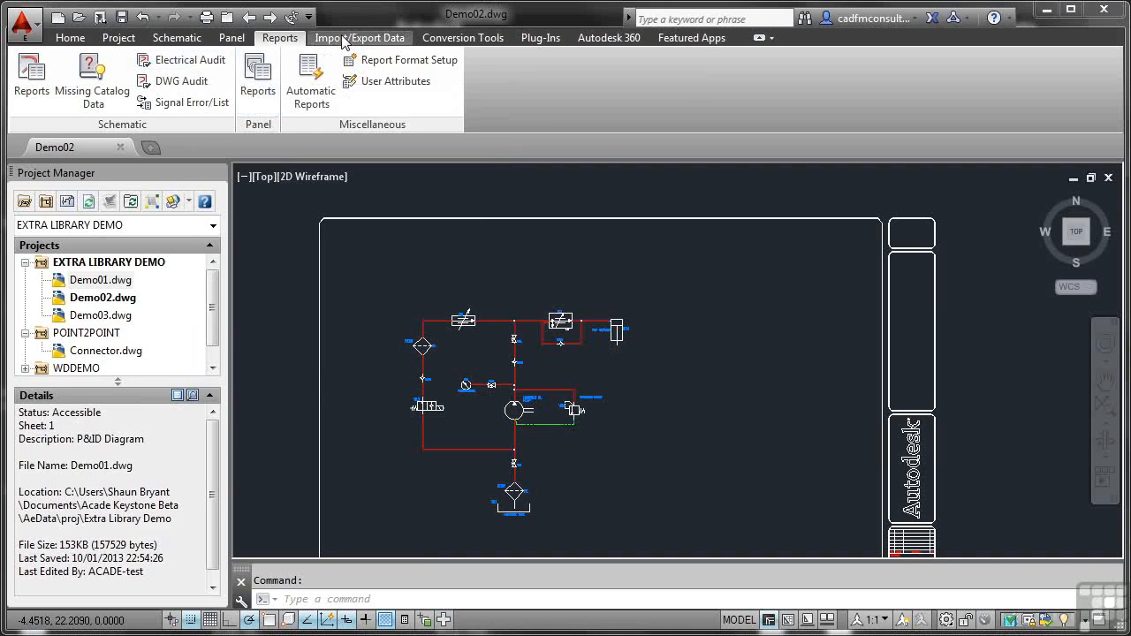
# Show the Import/Export Data ribbon with Unity Pro, PLC I/O and Inventor tools
pyautogui.click(360, 37)
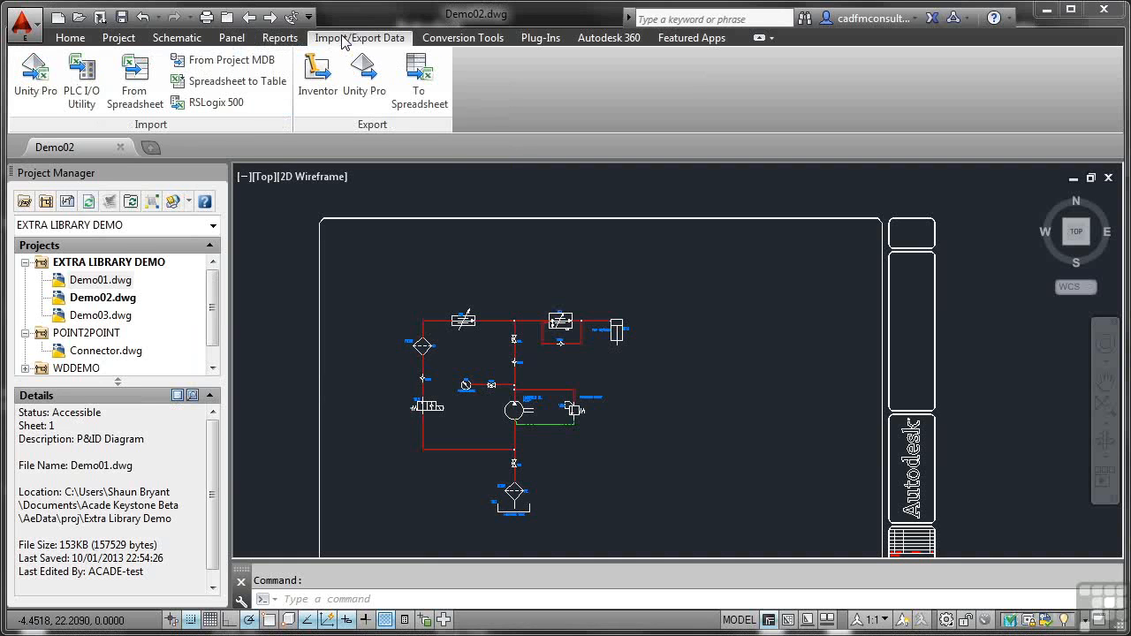
pyautogui.moveTo(287, 73)
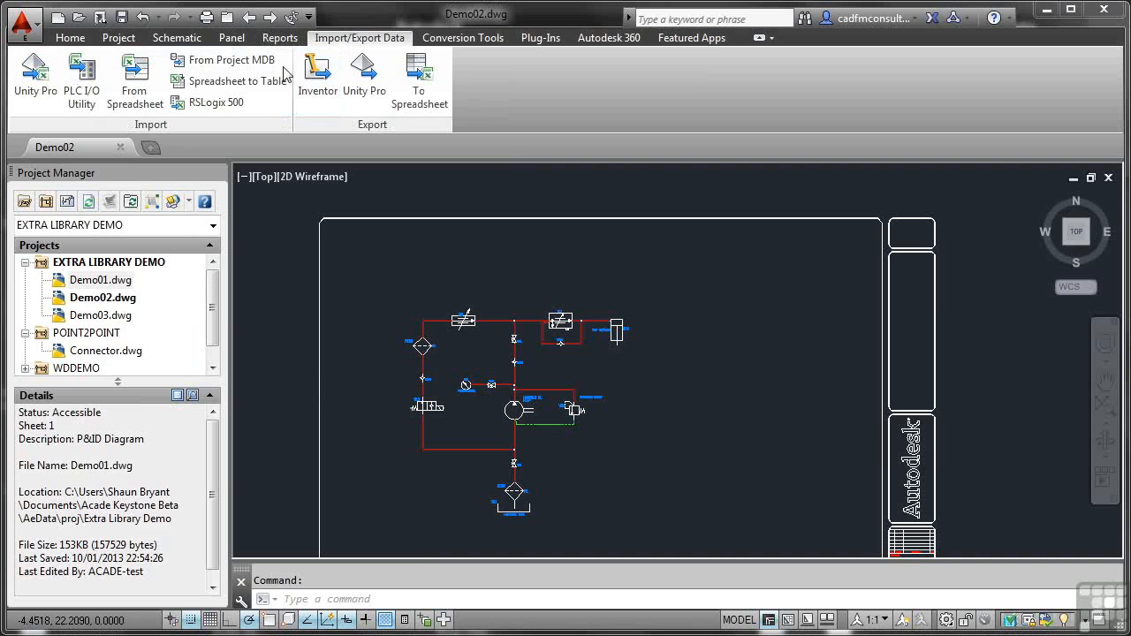
pyautogui.moveTo(34, 75)
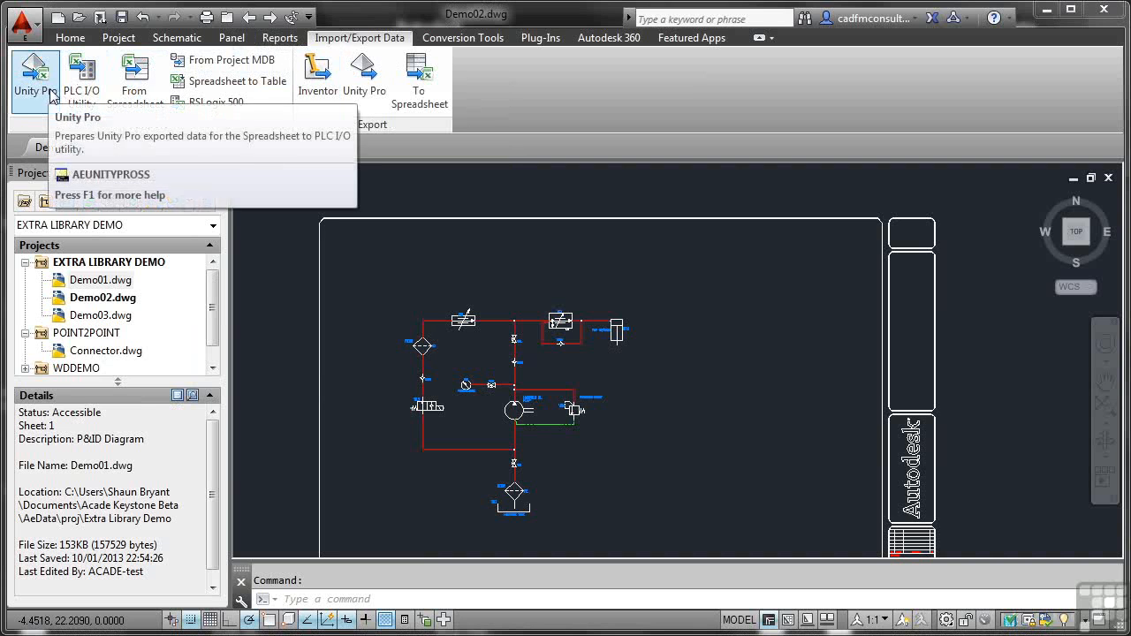
pyautogui.moveTo(317, 79)
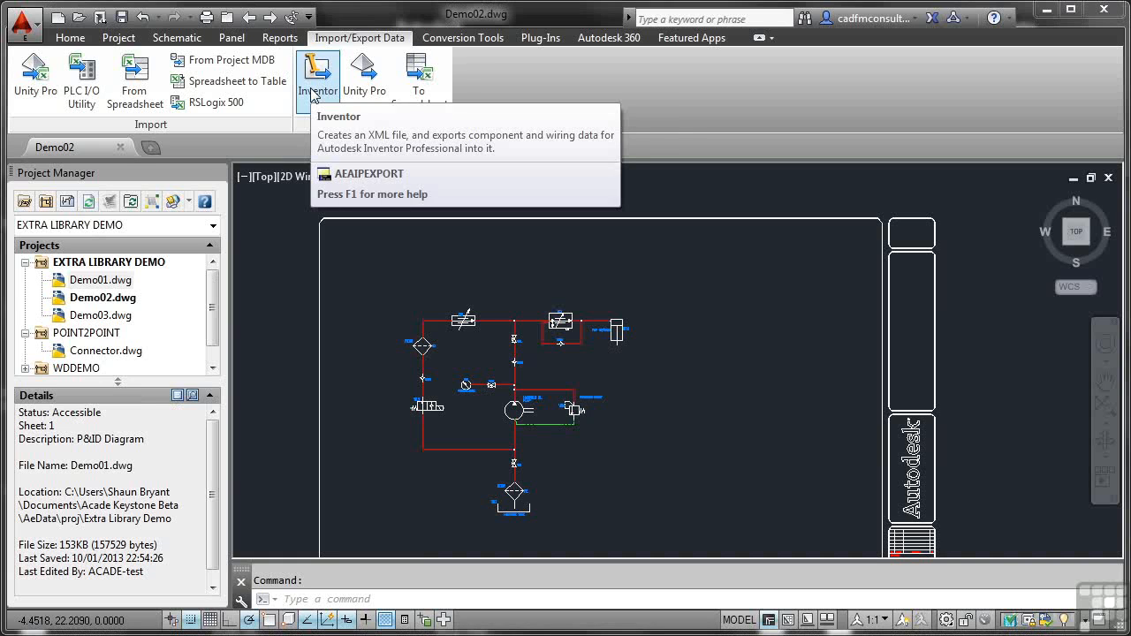
pyautogui.moveTo(487, 103)
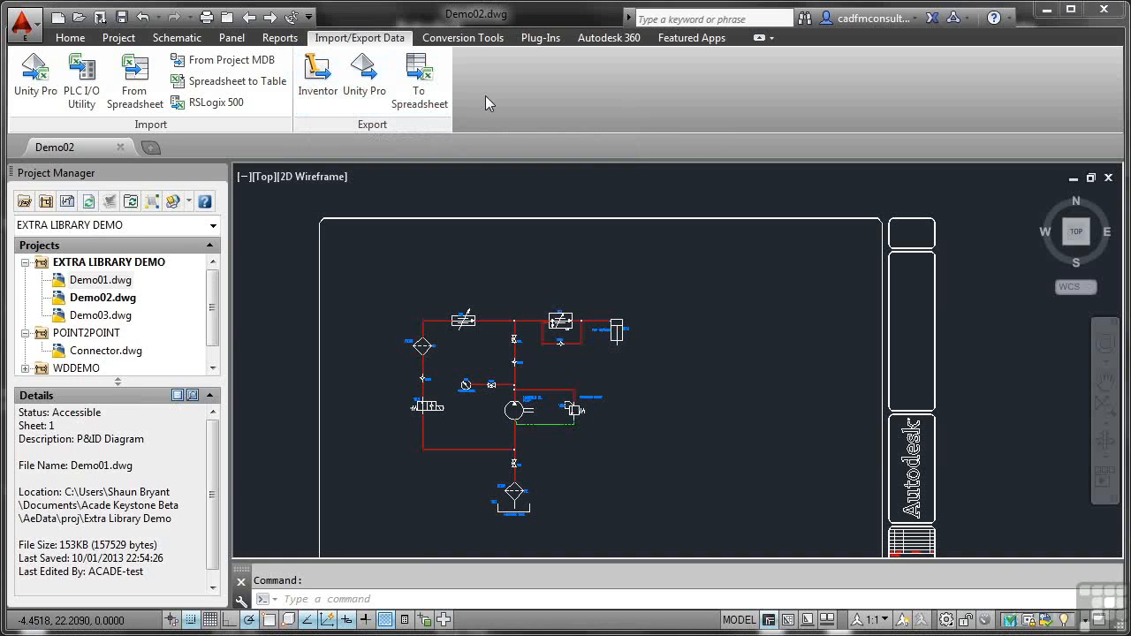
# Show the Conversion Tools ribbon with Promis-e conversion and Special Explode tools
pyautogui.click(462, 37)
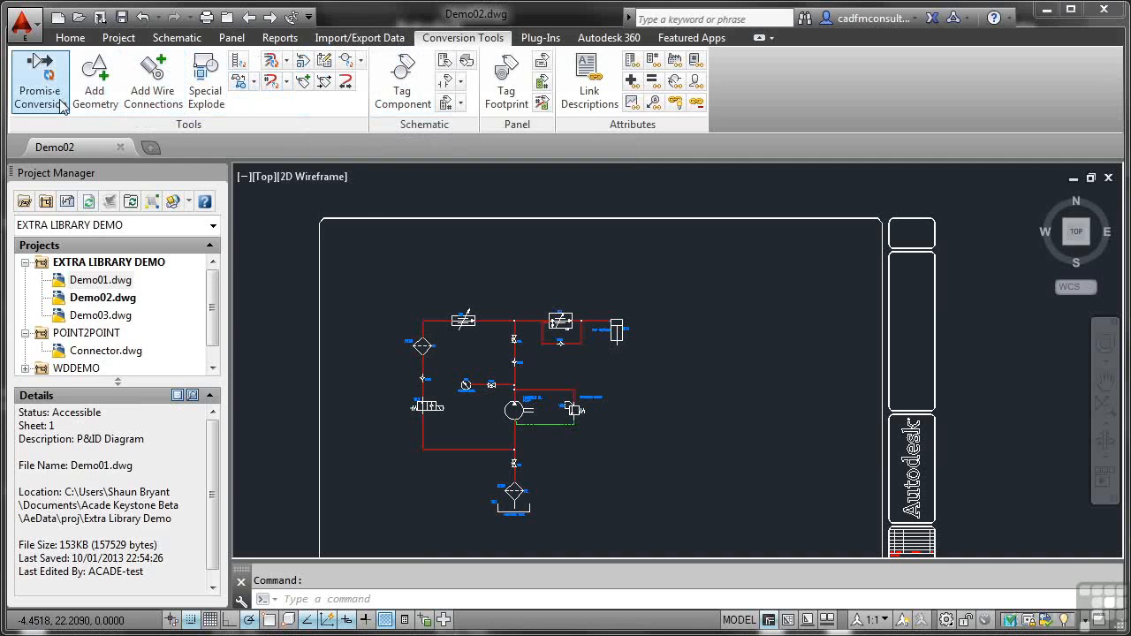
pyautogui.moveTo(95, 80)
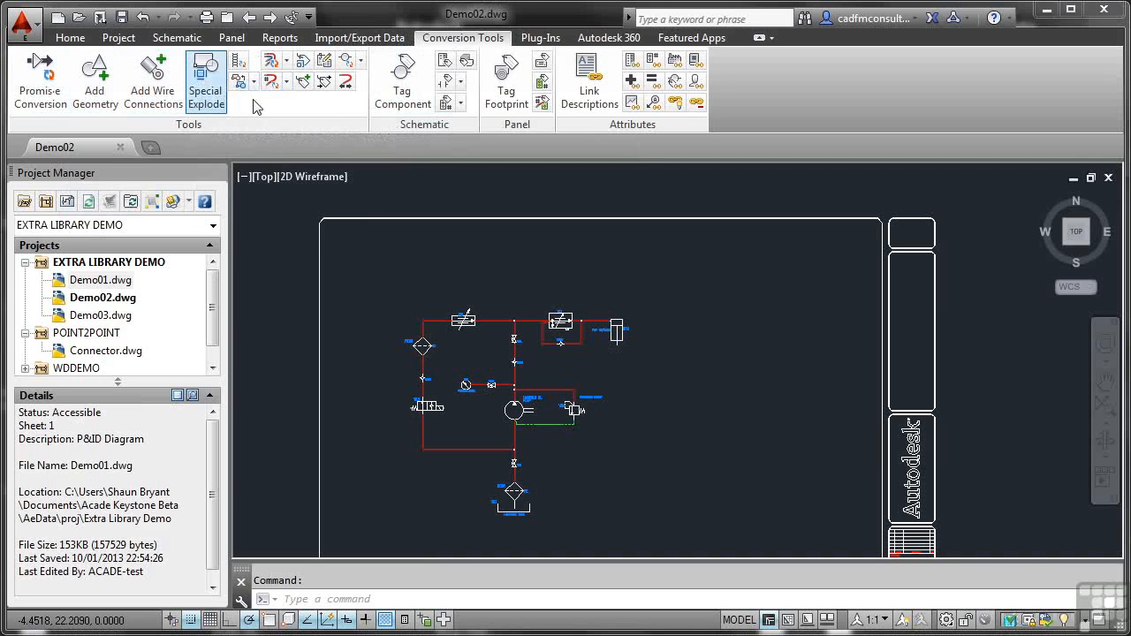
pyautogui.click(540, 37)
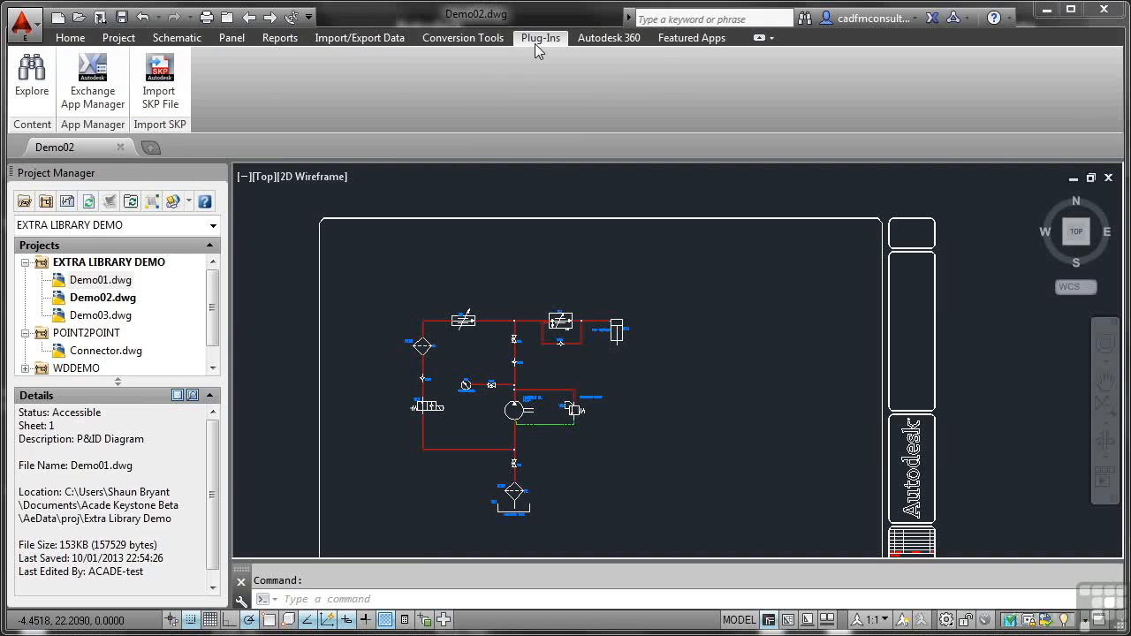
pyautogui.moveTo(92, 75)
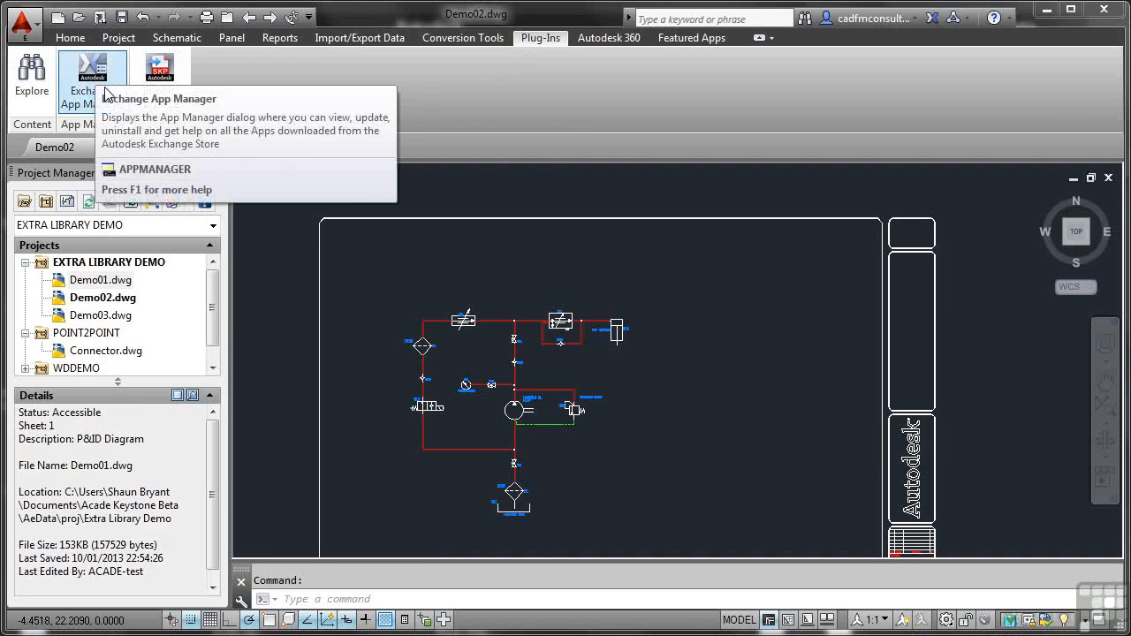
pyautogui.moveTo(252, 98)
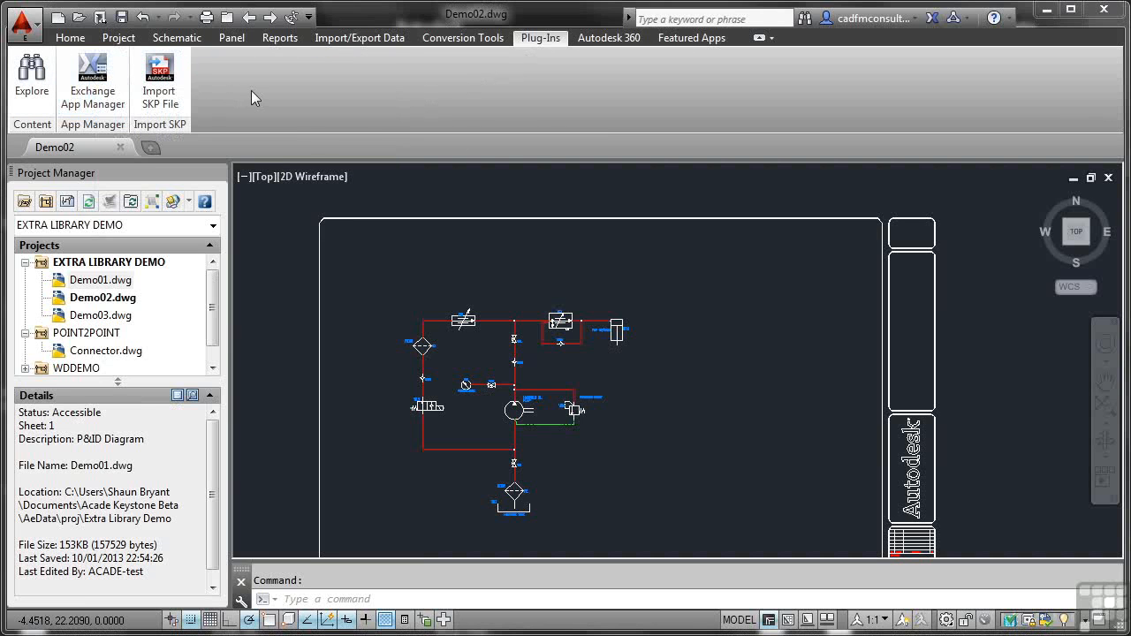
pyautogui.moveTo(192, 97)
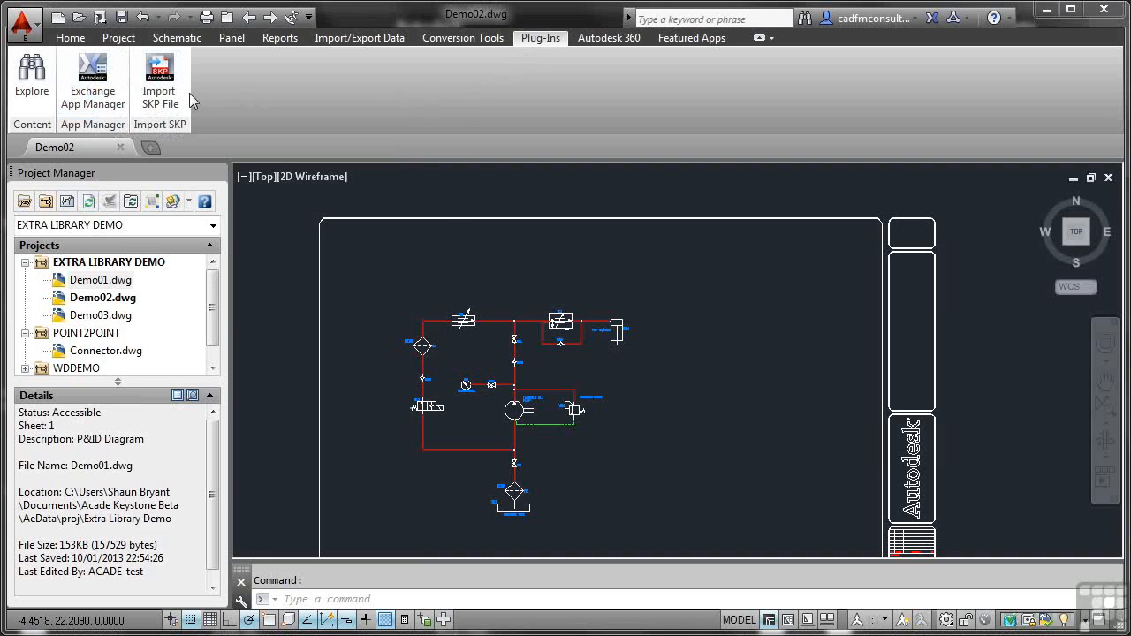
pyautogui.moveTo(160, 80)
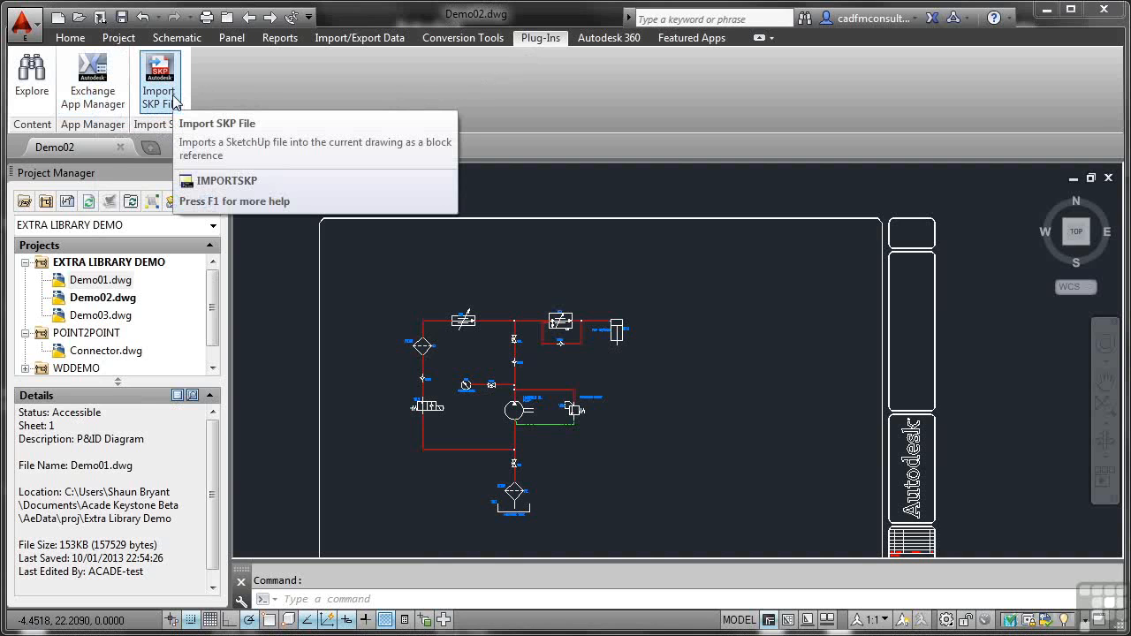
pyautogui.moveTo(609, 38)
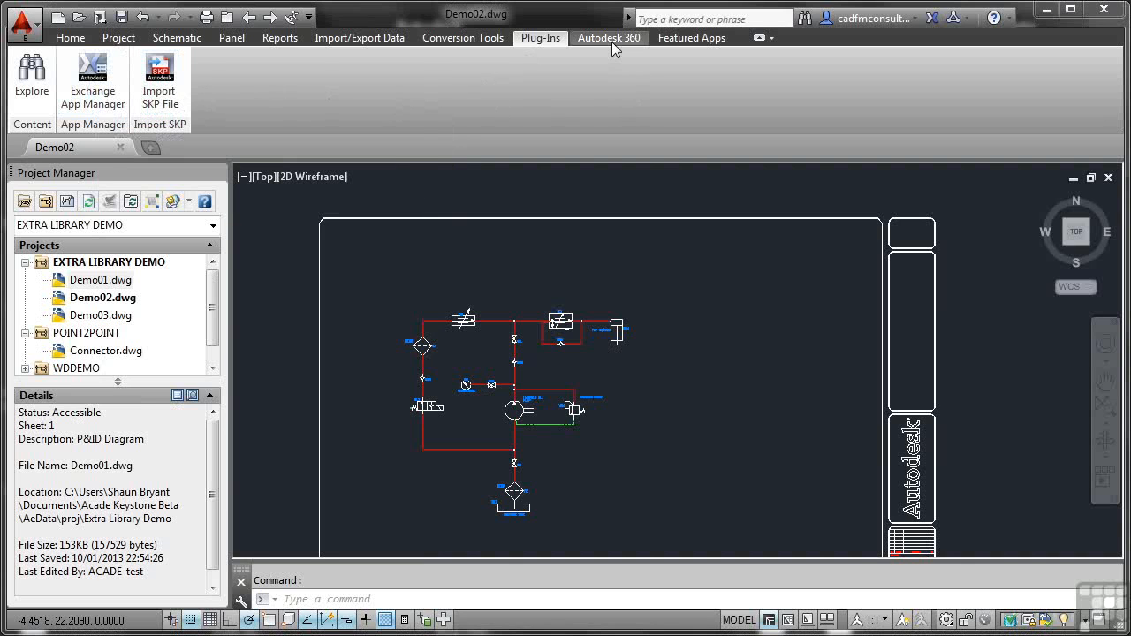
# Browse the Autodesk 360 and Featured Apps ribbons, then return to the Home drafting tools
pyautogui.click(608, 37)
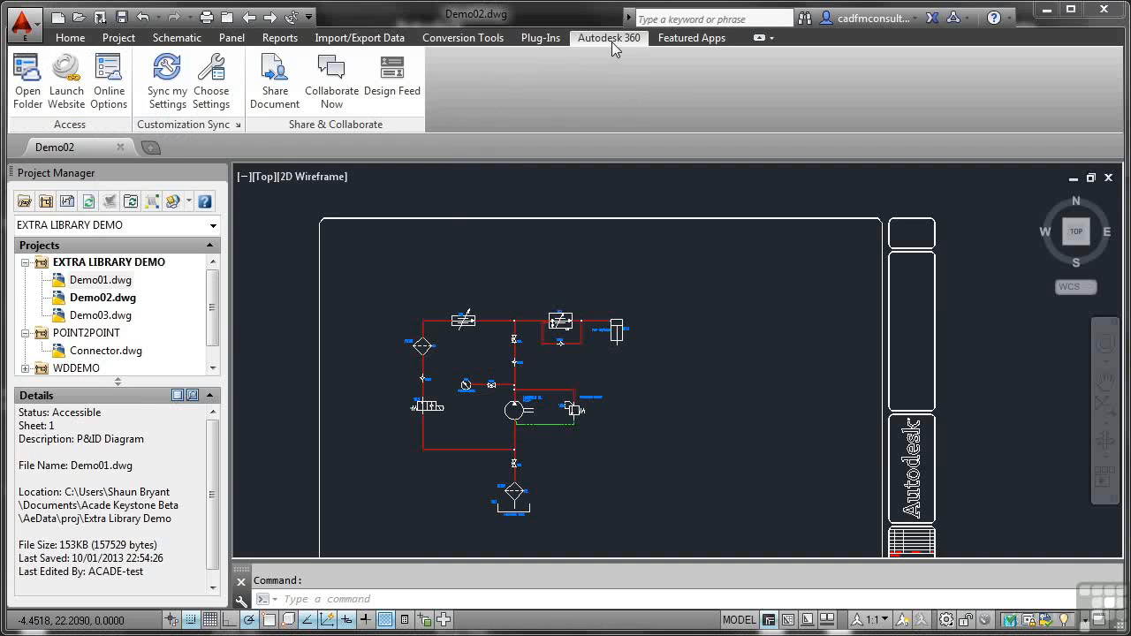
pyautogui.moveTo(690, 38)
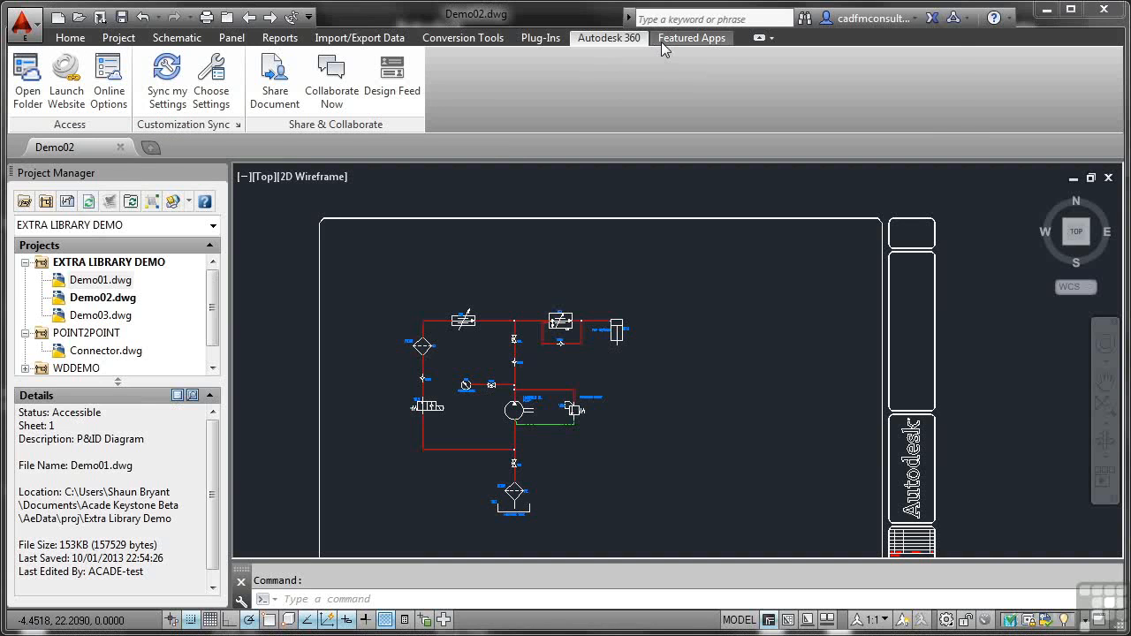
pyautogui.click(691, 37)
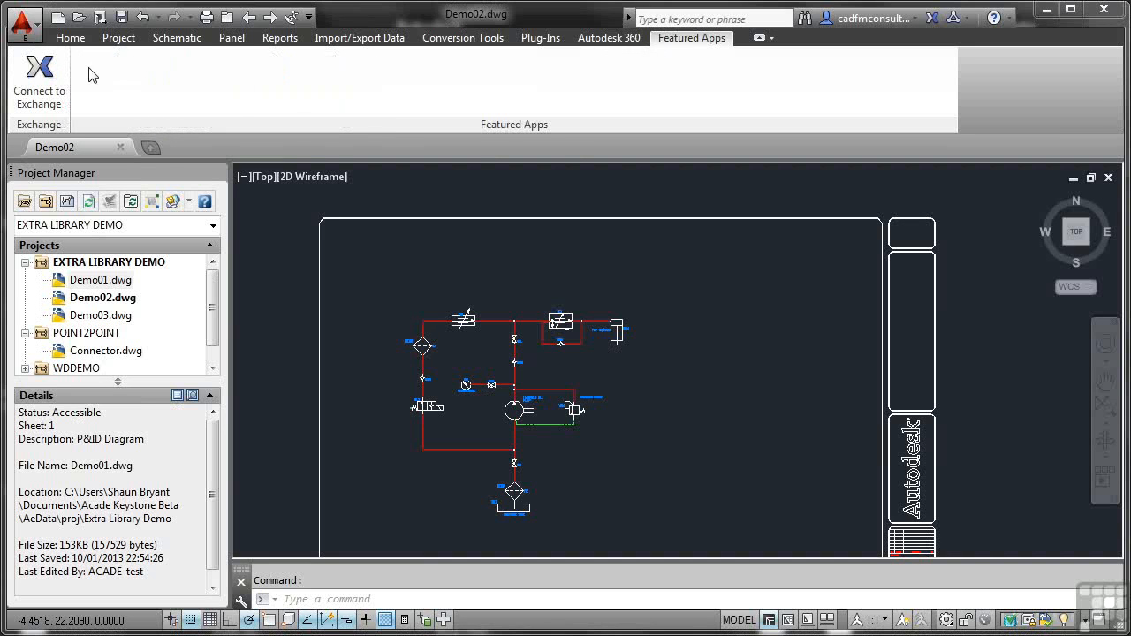
pyautogui.moveTo(38, 78)
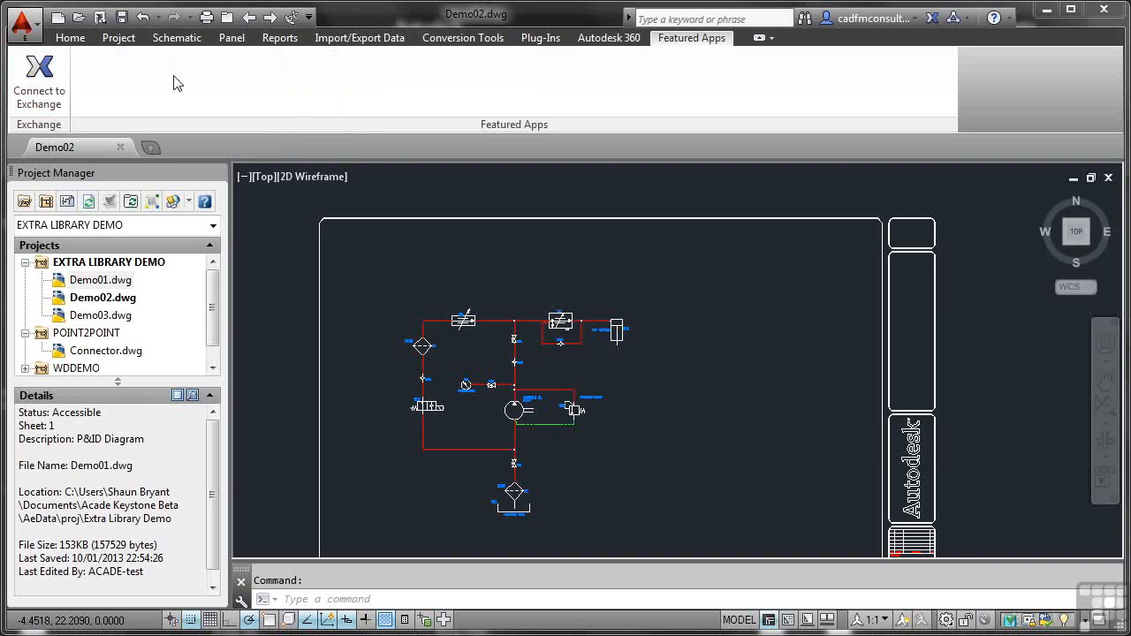
pyautogui.click(70, 37)
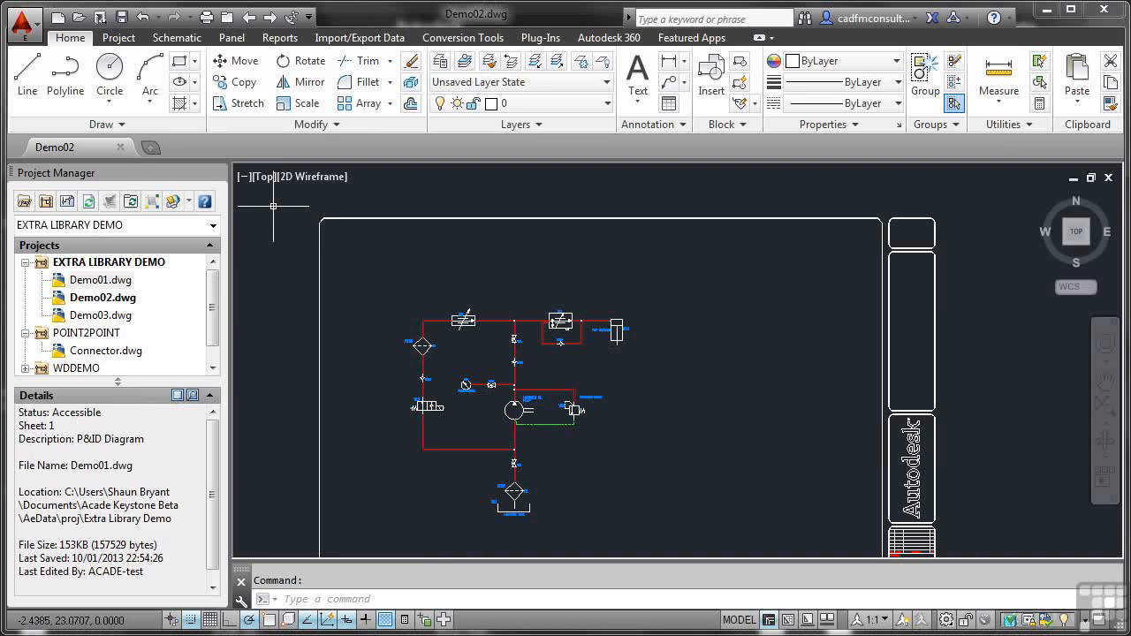
pyautogui.moveTo(274, 205)
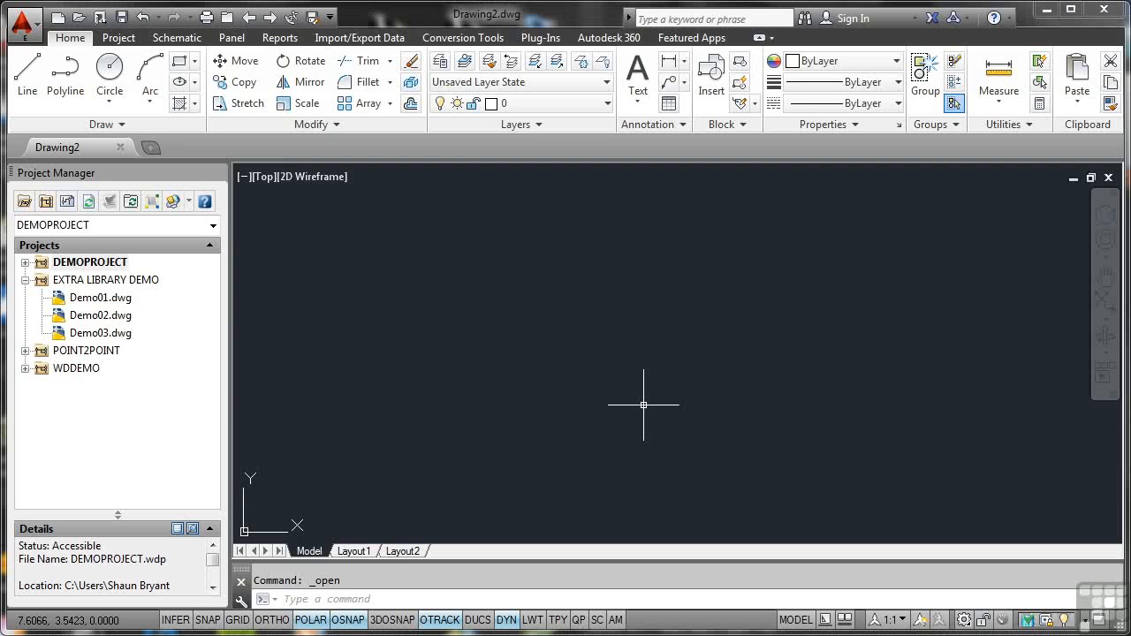
pyautogui.moveTo(608, 392)
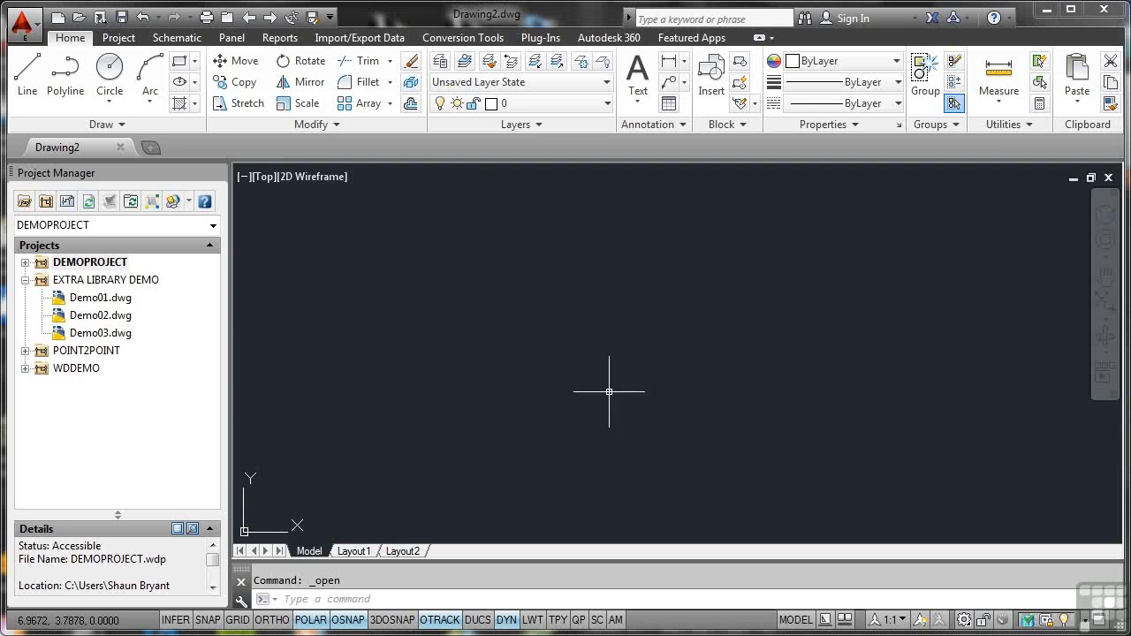
pyautogui.moveTo(23, 200)
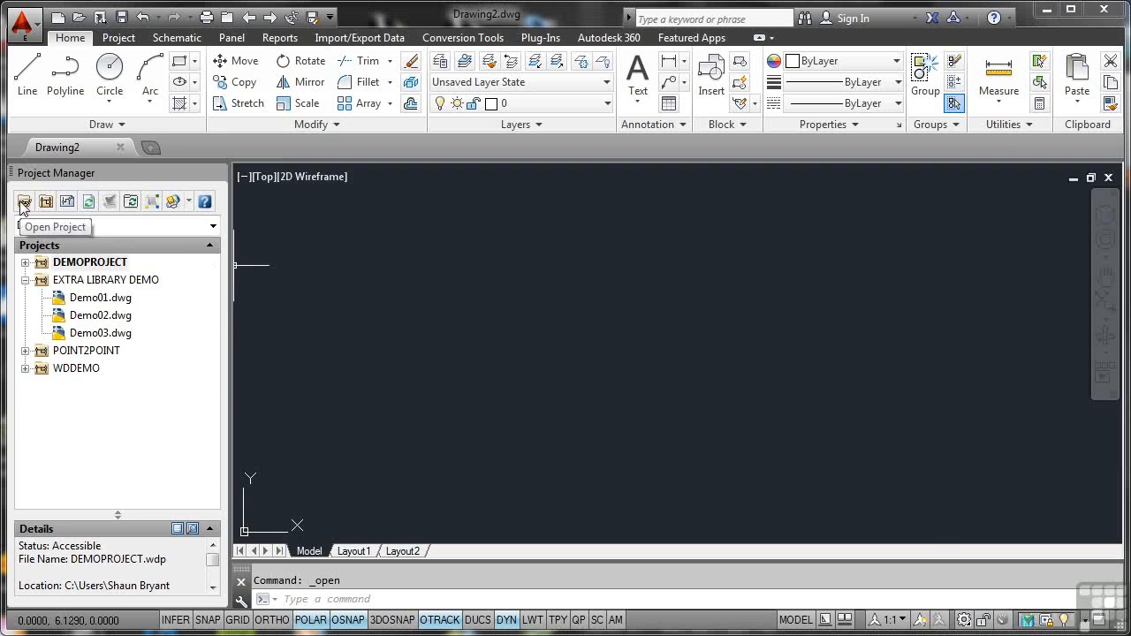
# Start Open Project and browse through 01-Introduction > Drawings to the FILENAMES folder listing FILENAMES.wdp
pyautogui.click(25, 200)
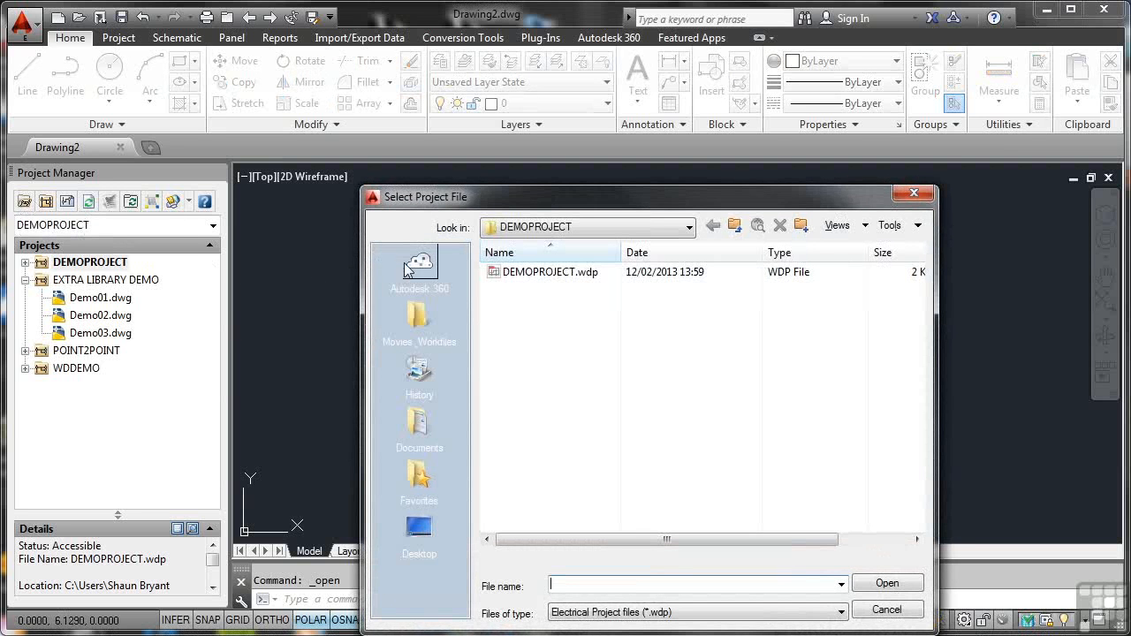
pyautogui.moveTo(417, 318)
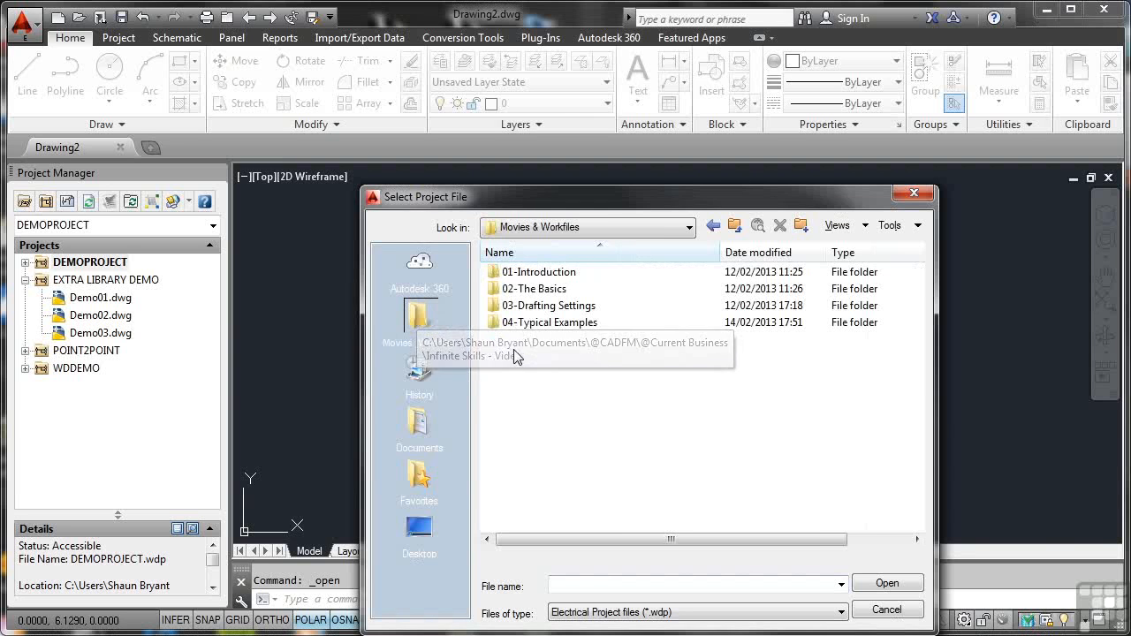
pyautogui.moveTo(530, 321)
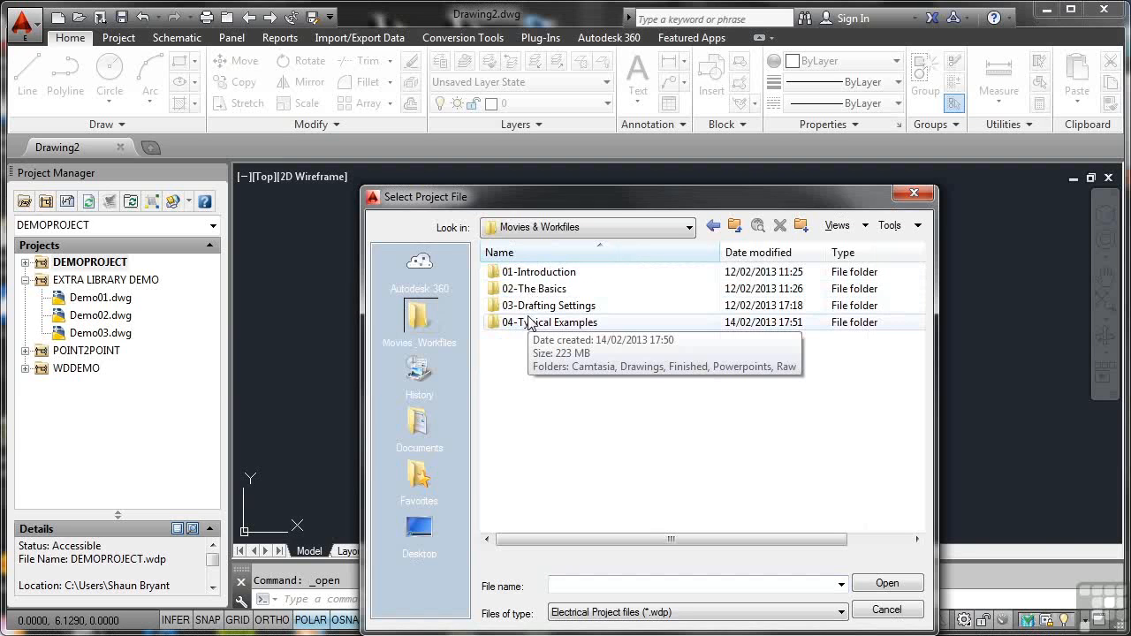
pyautogui.moveTo(530, 280)
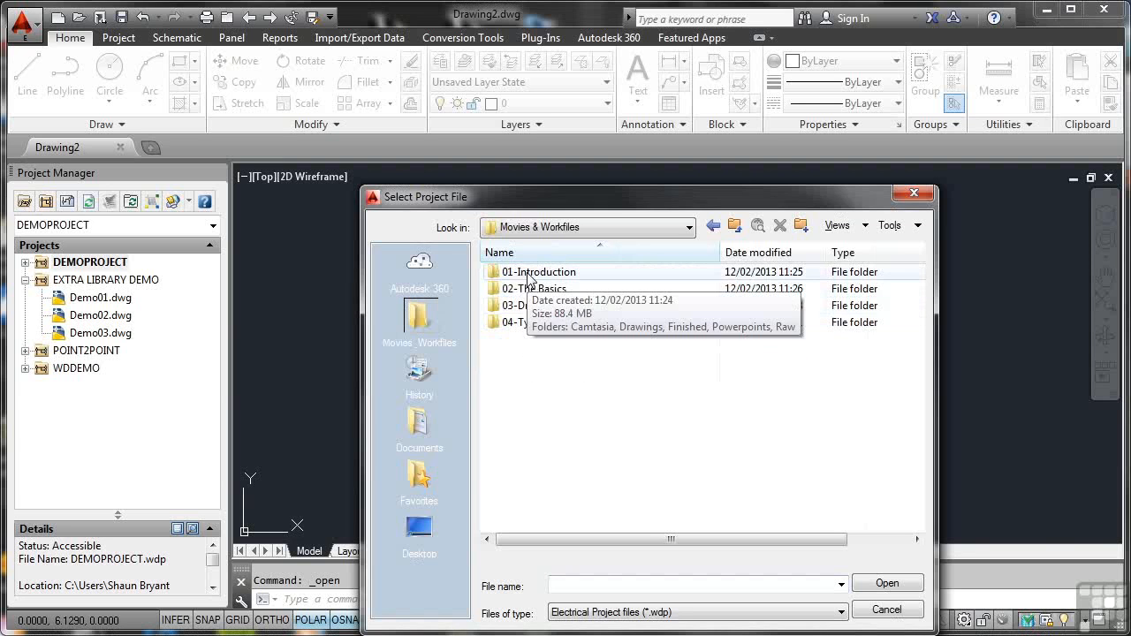
pyautogui.doubleClick(539, 271)
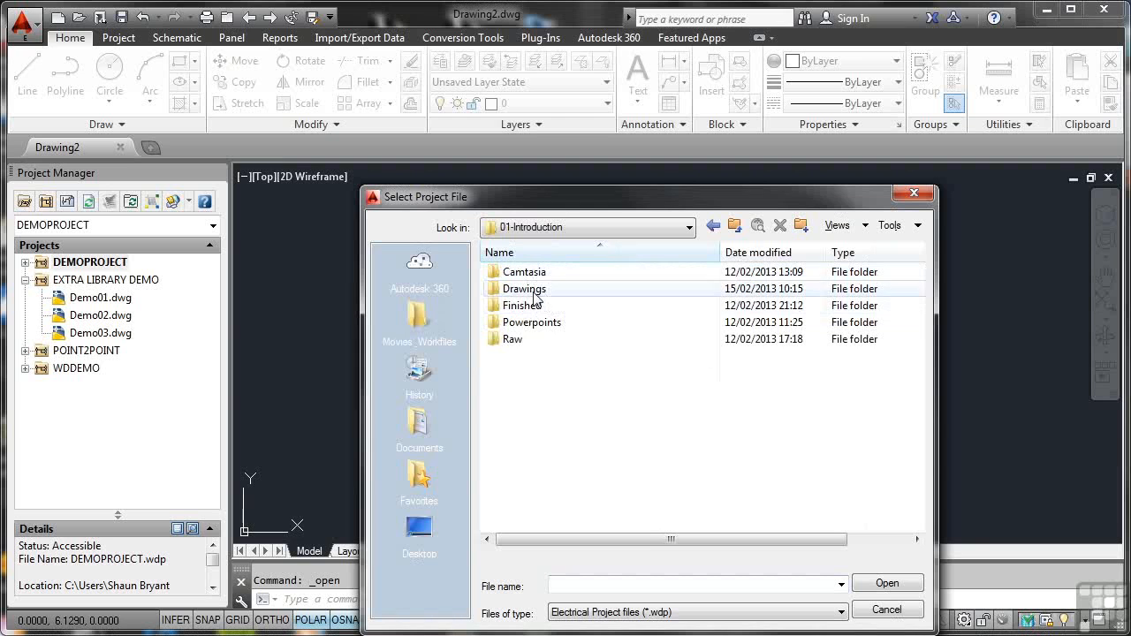
pyautogui.doubleClick(523, 288)
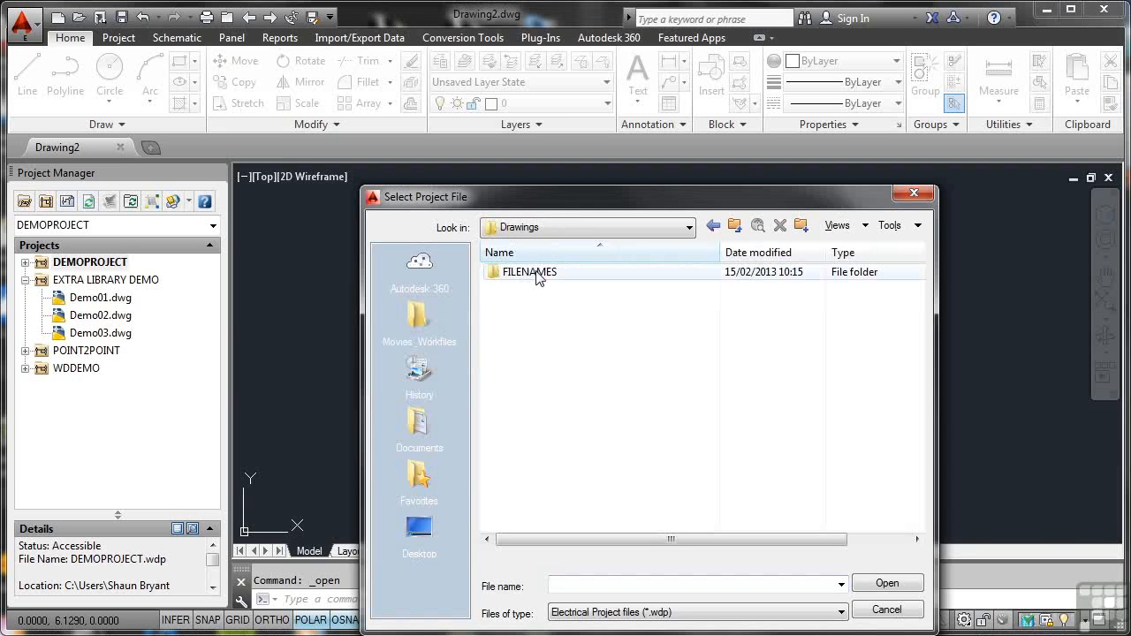
pyautogui.doubleClick(528, 271)
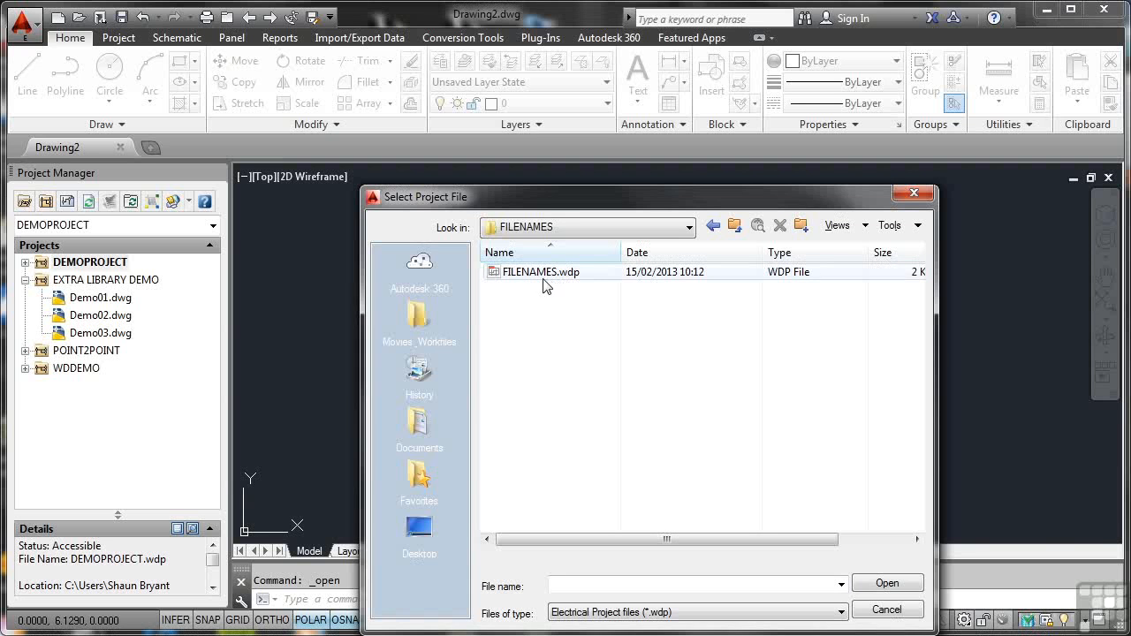
# Open FILENAMES.wdp so FILENAMES becomes the active project in Project Manager
pyautogui.doubleClick(540, 272)
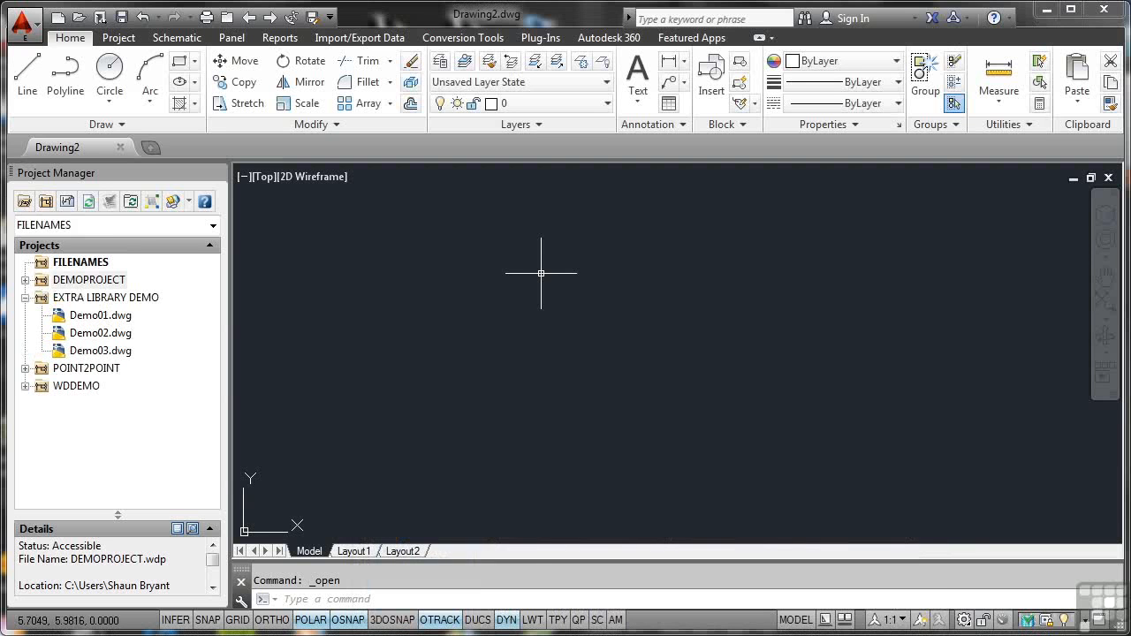
pyautogui.moveTo(96, 257)
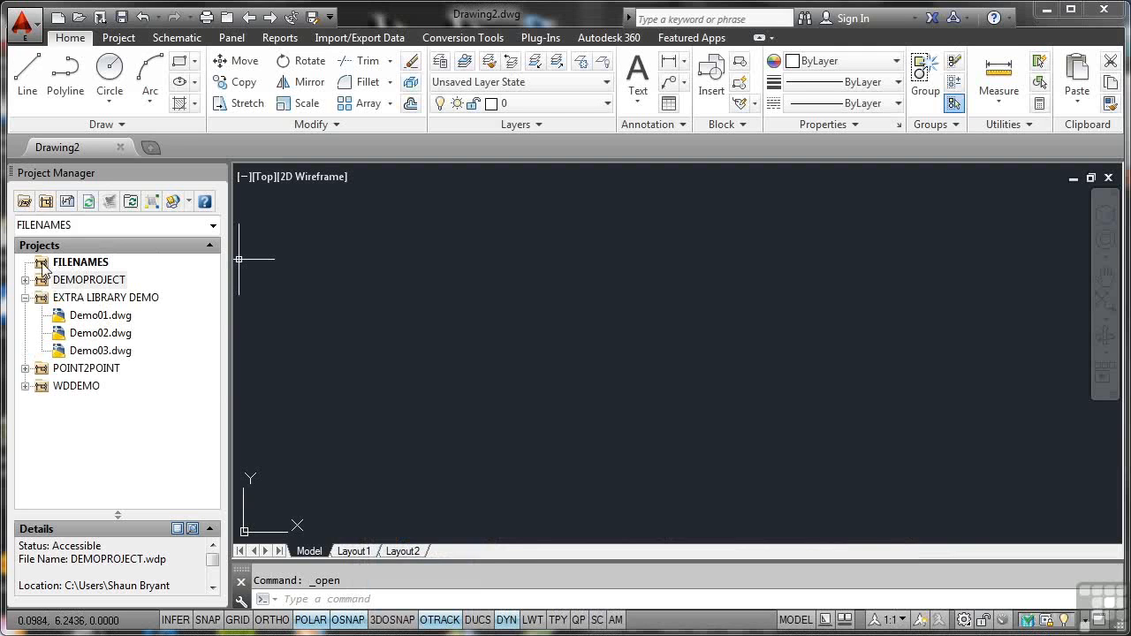
pyautogui.moveTo(448, 289)
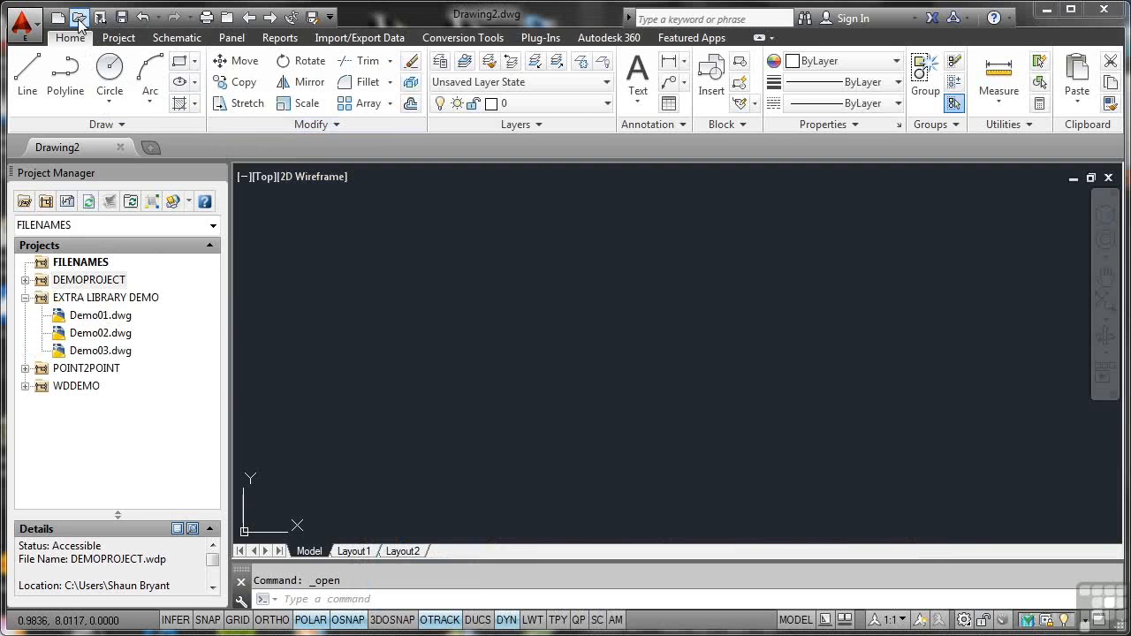
# Open the GEN-RibbonInterface.dwg panel layout drawing in a new tab
pyautogui.click(79, 17)
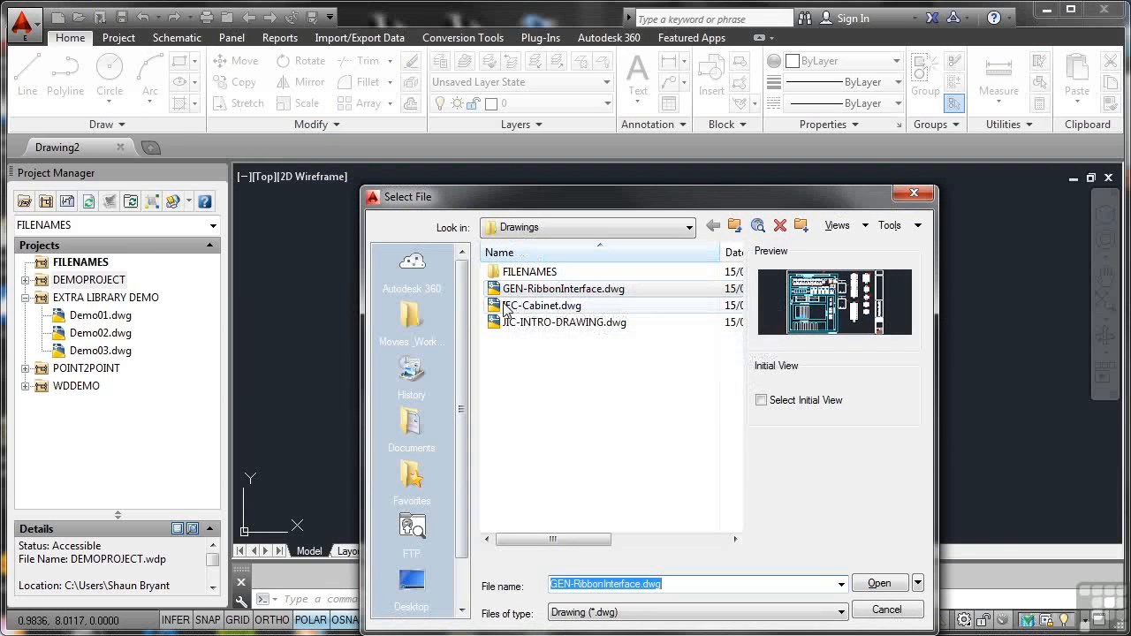
pyautogui.moveTo(508, 339)
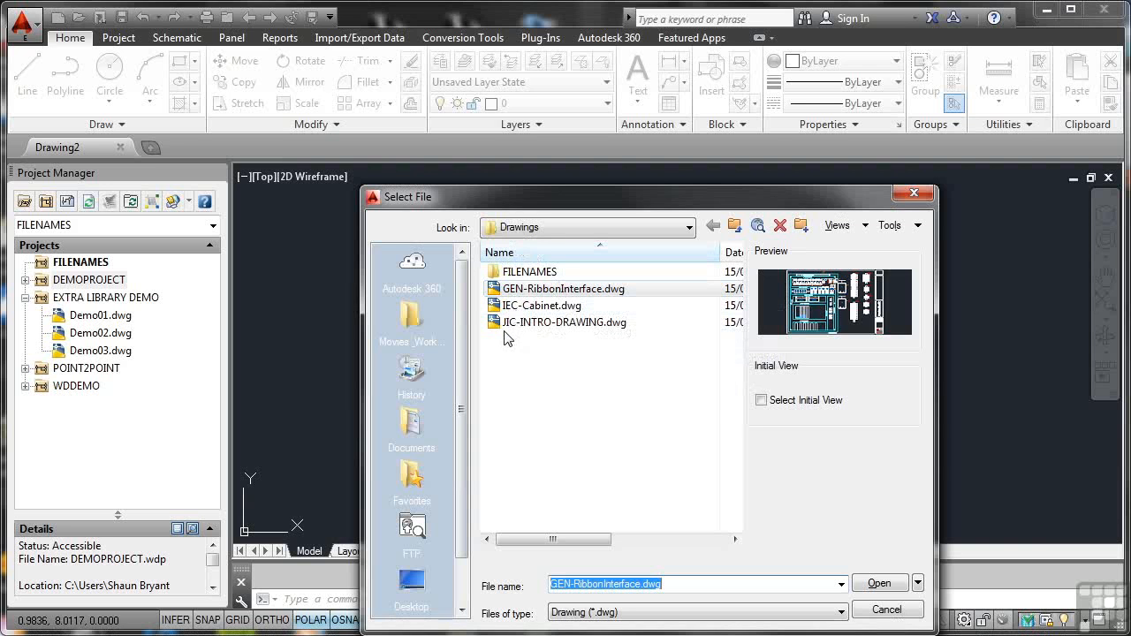
pyautogui.moveTo(512, 309)
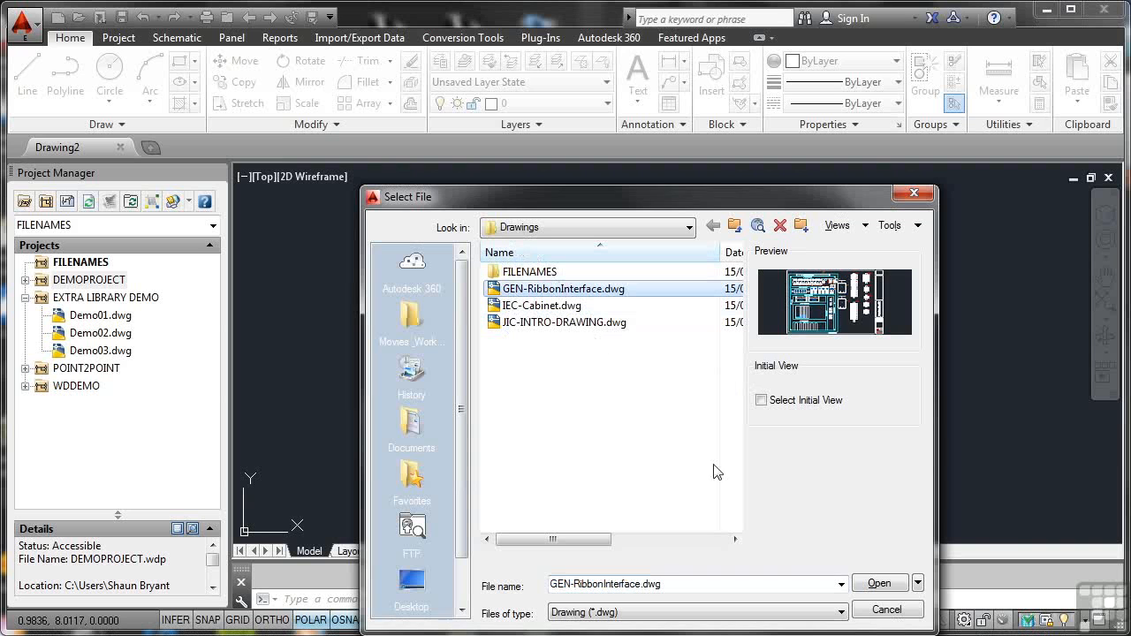
pyautogui.click(878, 582)
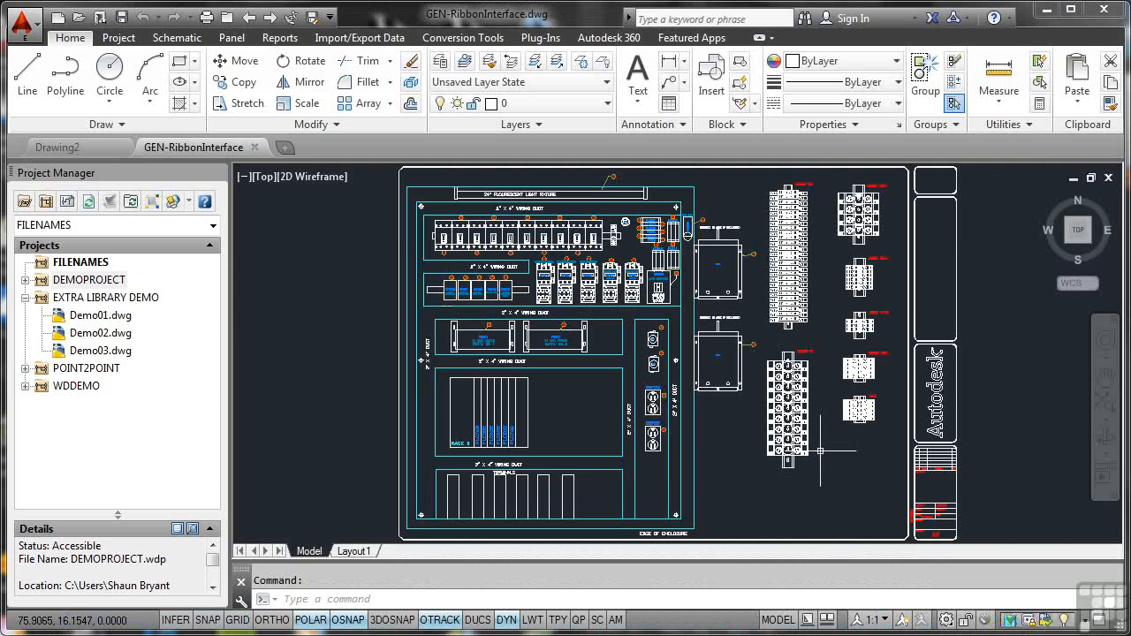
pyautogui.moveTo(331, 359)
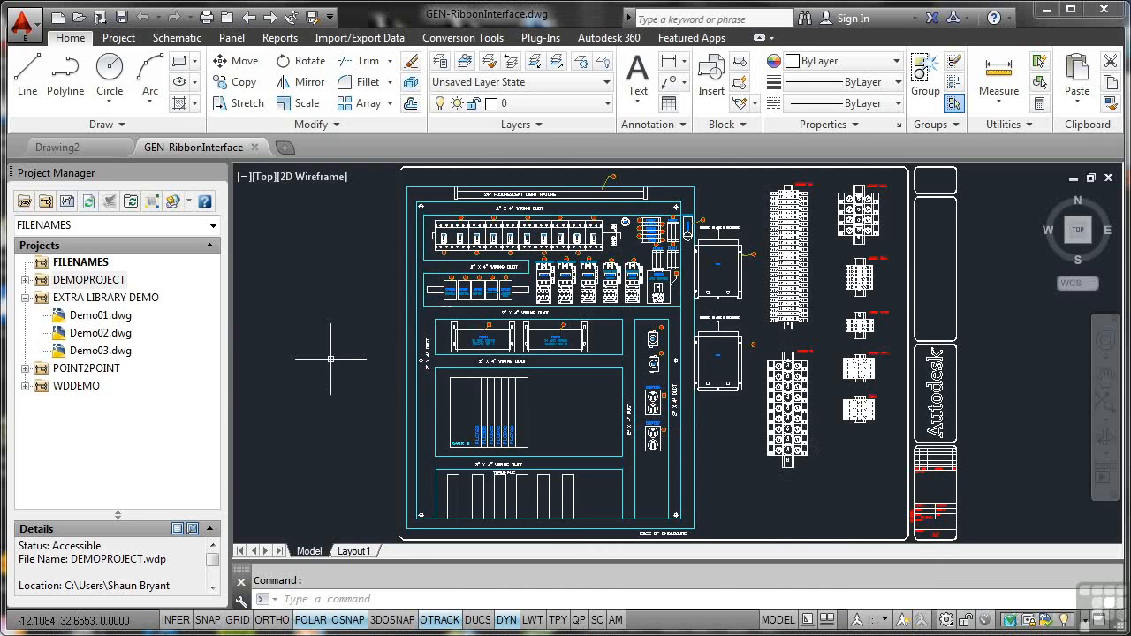
pyautogui.moveTo(331, 359)
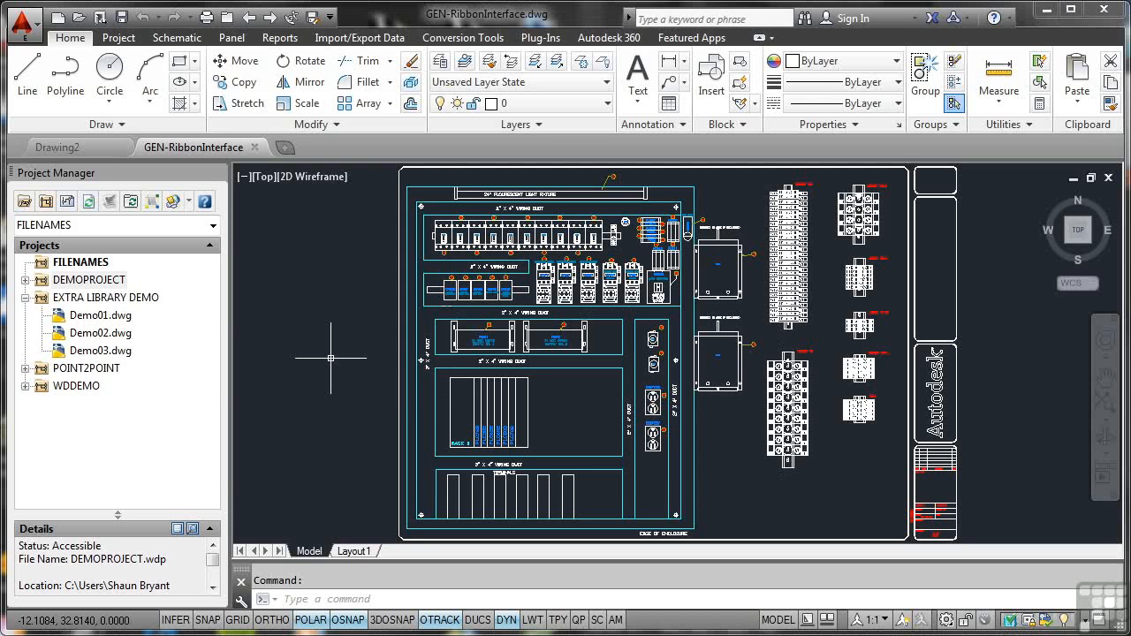
pyautogui.moveTo(429, 356)
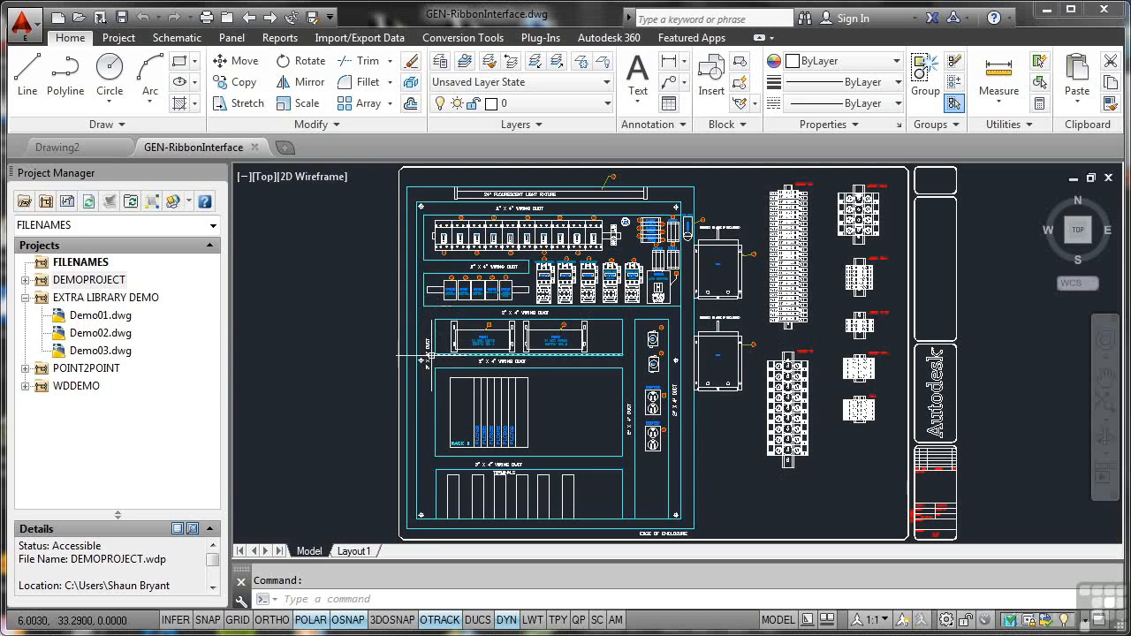
pyautogui.moveTo(239, 309)
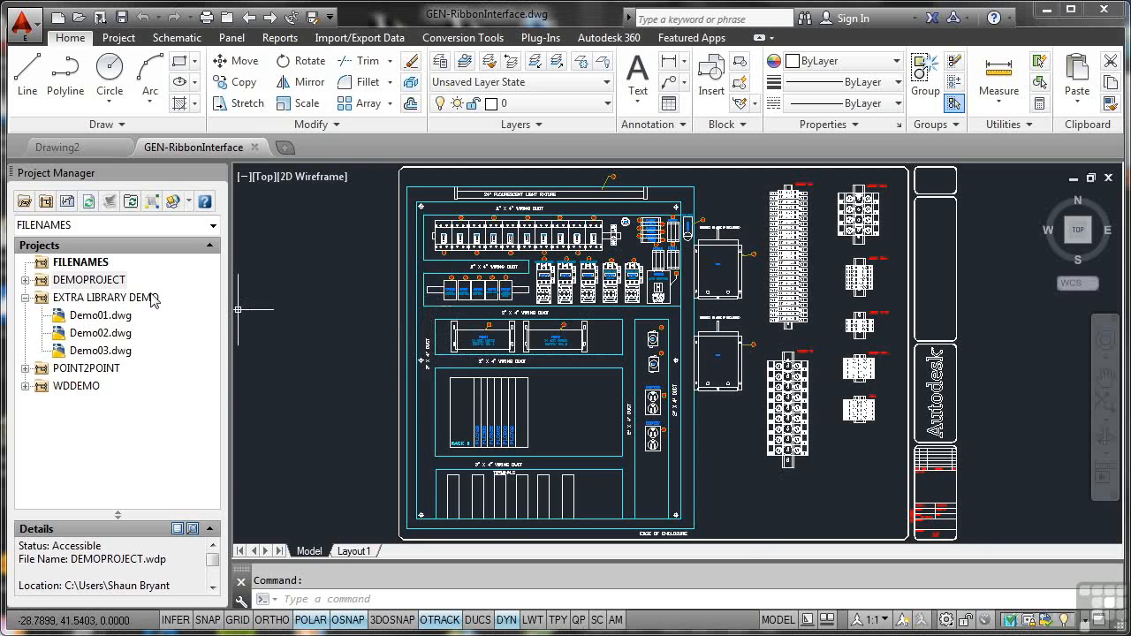
# Add the active GEN-RibbonInterface.dwg as the first drawing of the FILENAMES project
pyautogui.rightClick(81, 262)
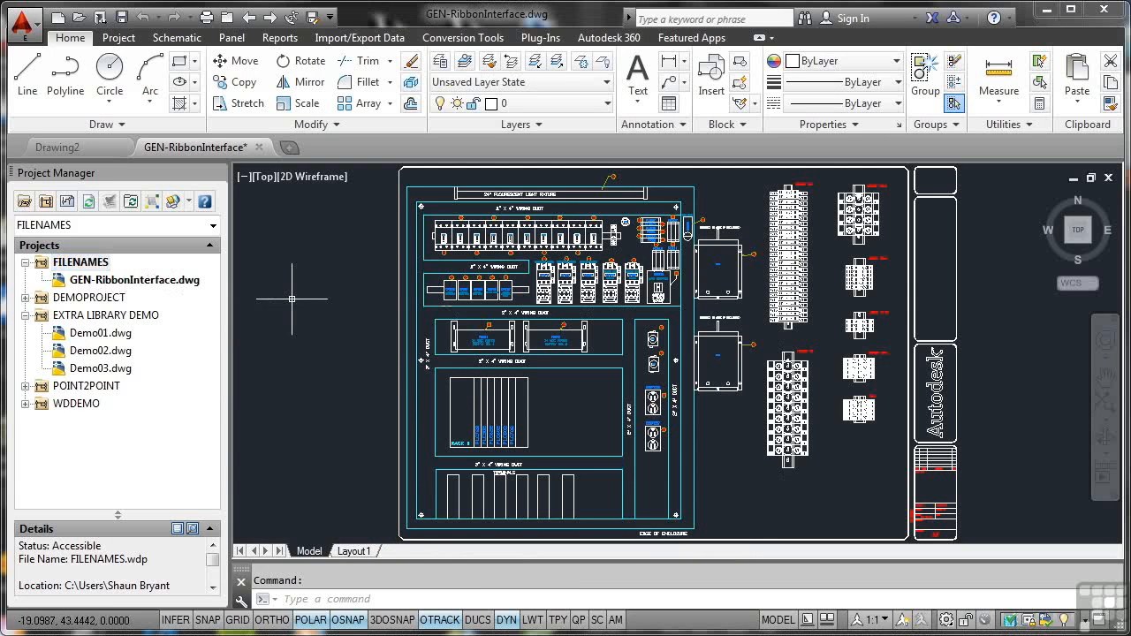
pyautogui.moveTo(168, 123)
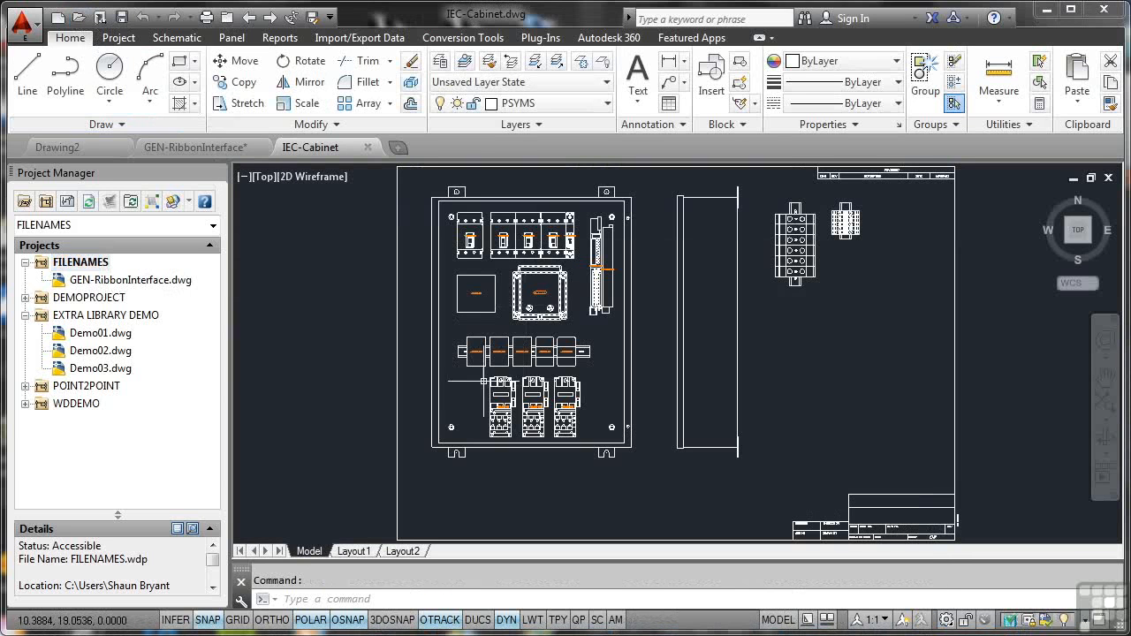
pyautogui.moveTo(393, 319)
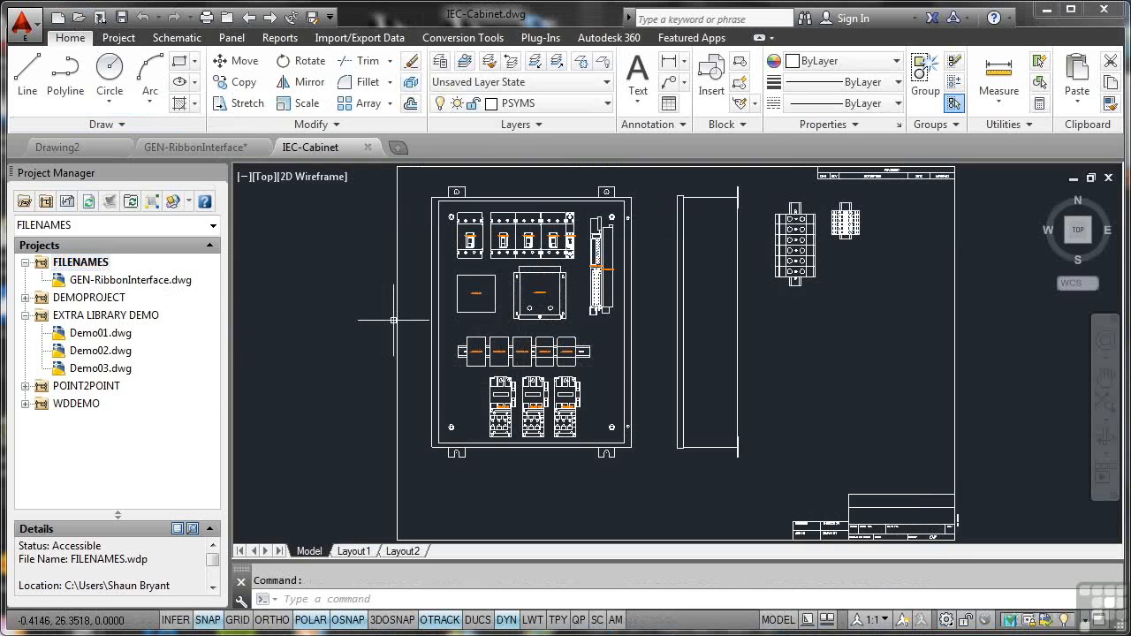
pyautogui.moveTo(450, 325)
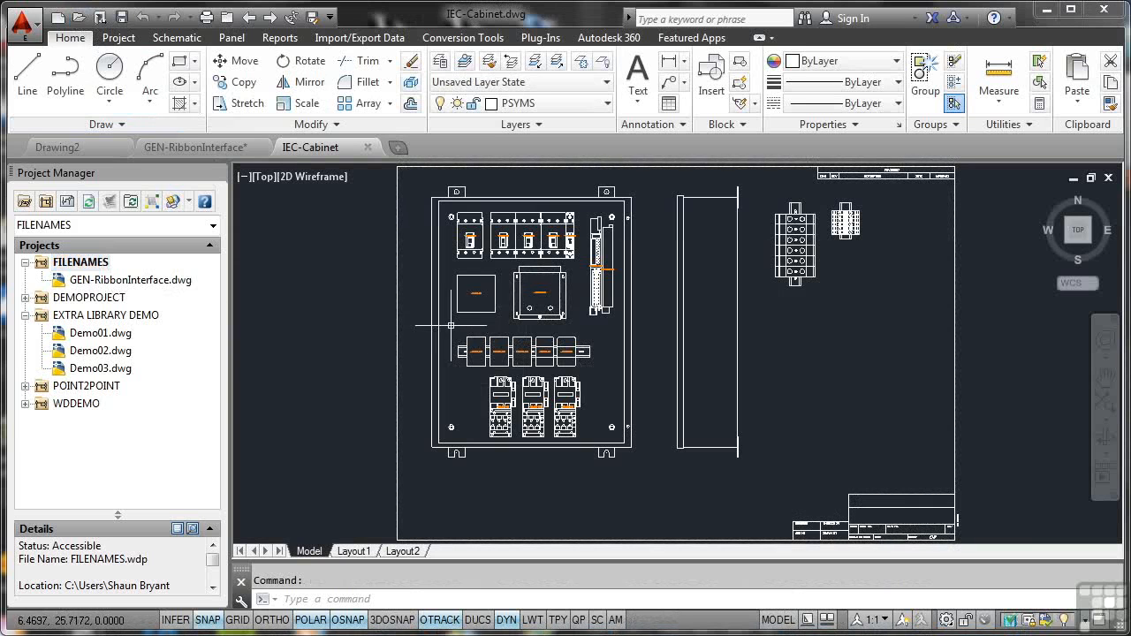
pyautogui.moveTo(455, 328)
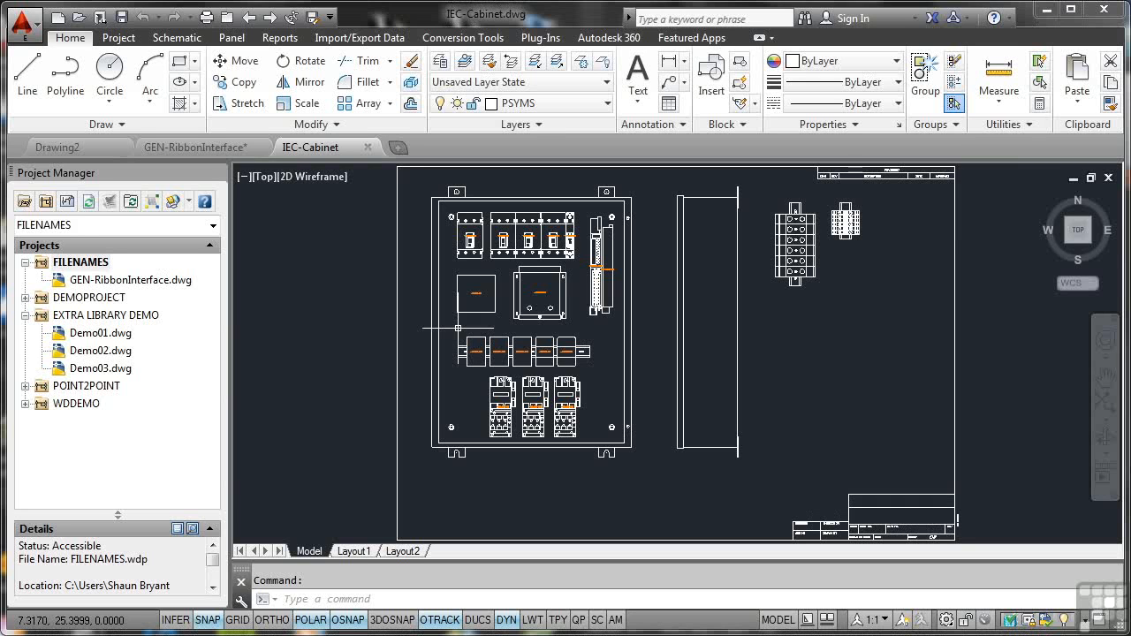
pyautogui.moveTo(458, 329)
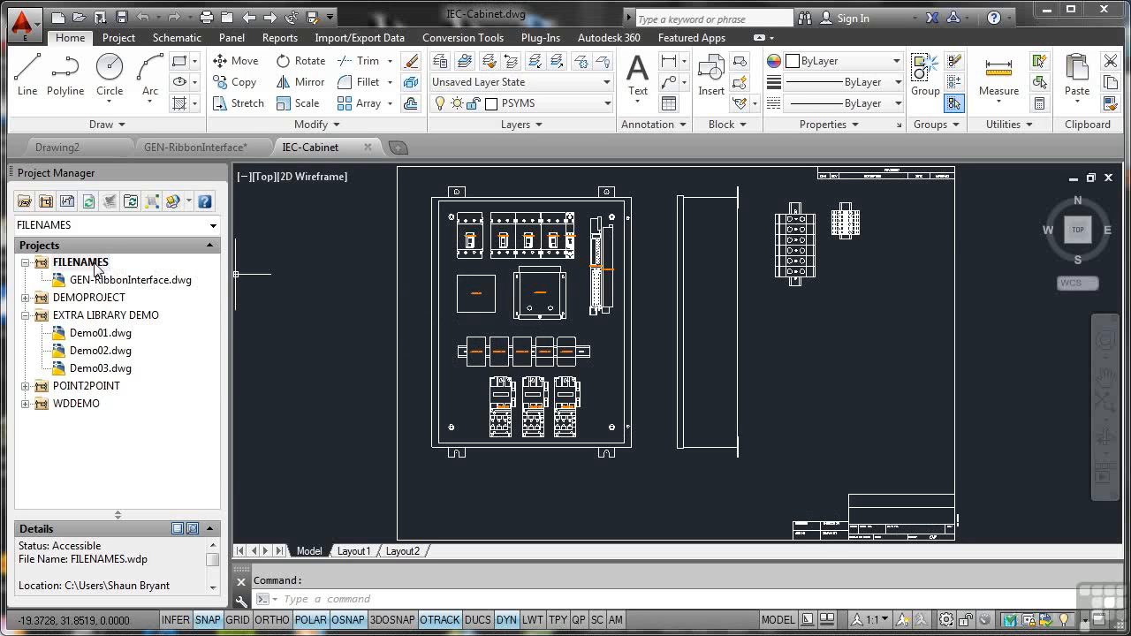
# Add the active IEC-Cabinet.dwg to FILENAMES, applying the project default values
pyautogui.rightClick(80, 262)
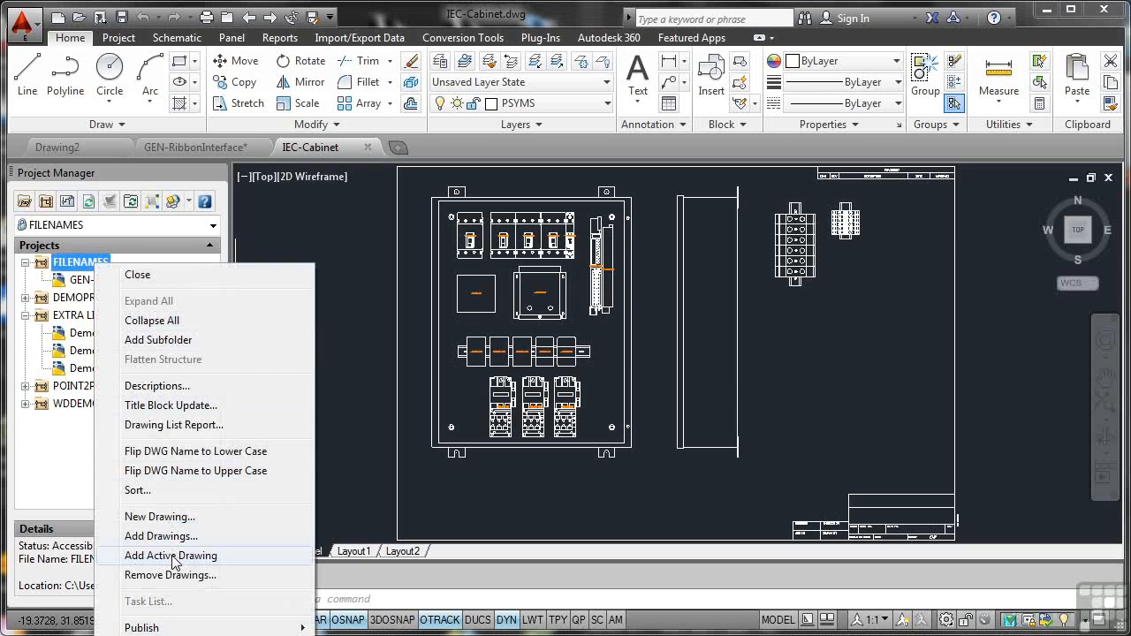
pyautogui.click(171, 555)
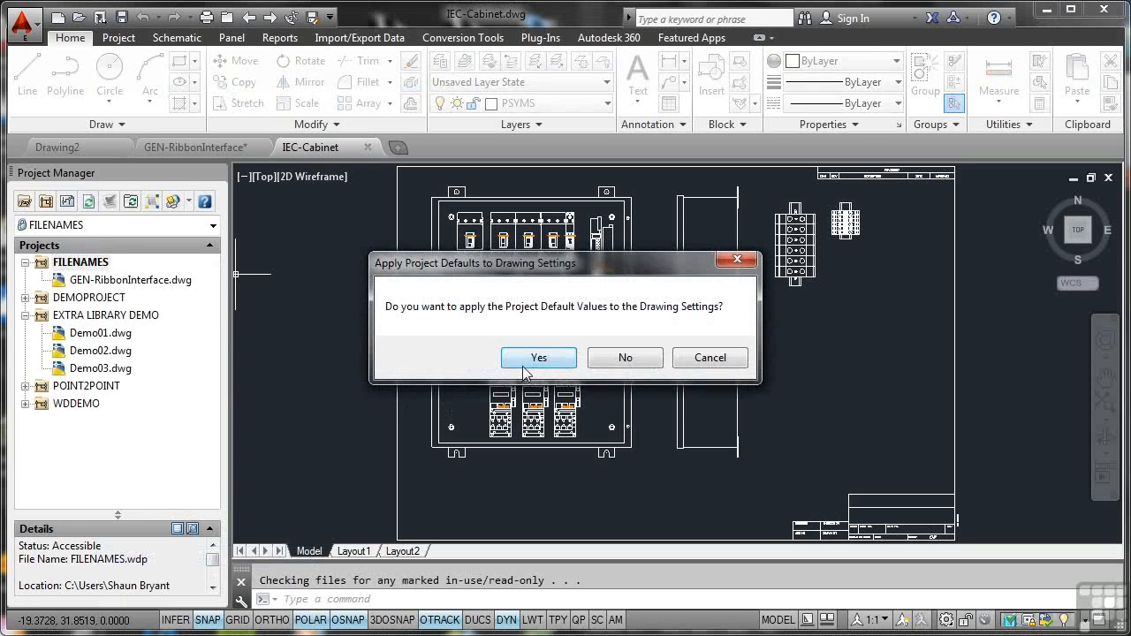
pyautogui.click(538, 357)
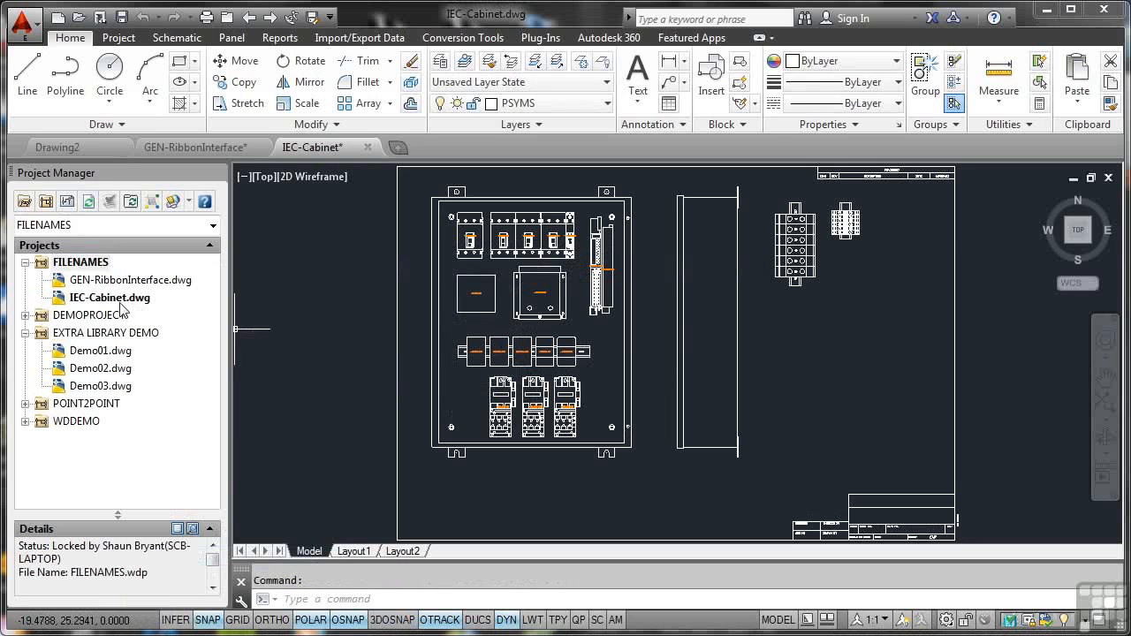
pyautogui.moveTo(307, 366)
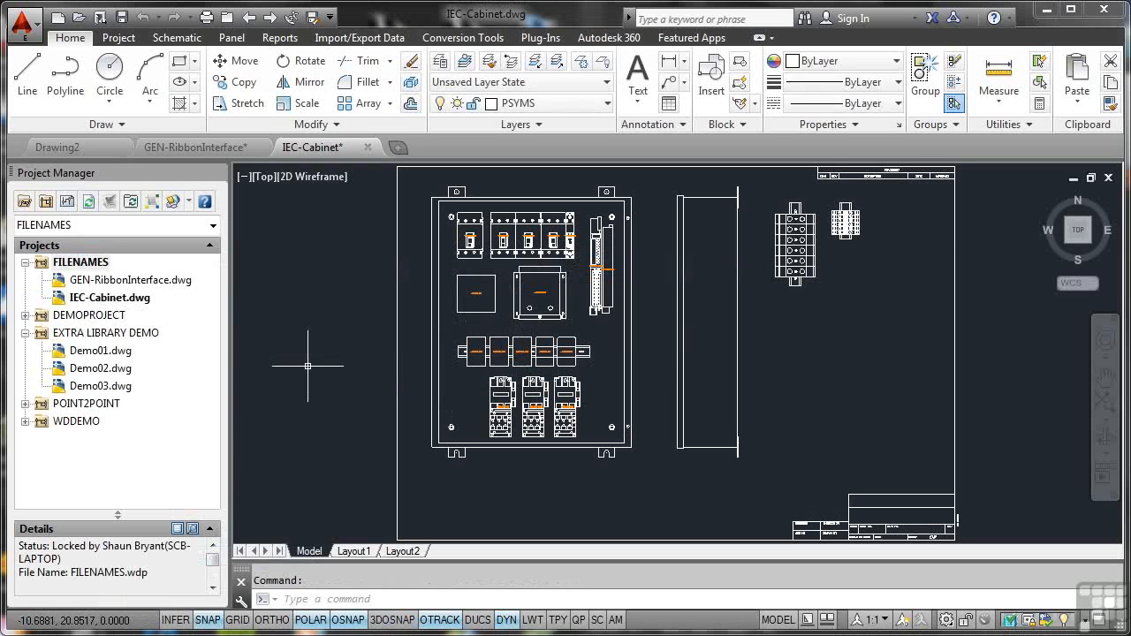
pyautogui.moveTo(406, 403)
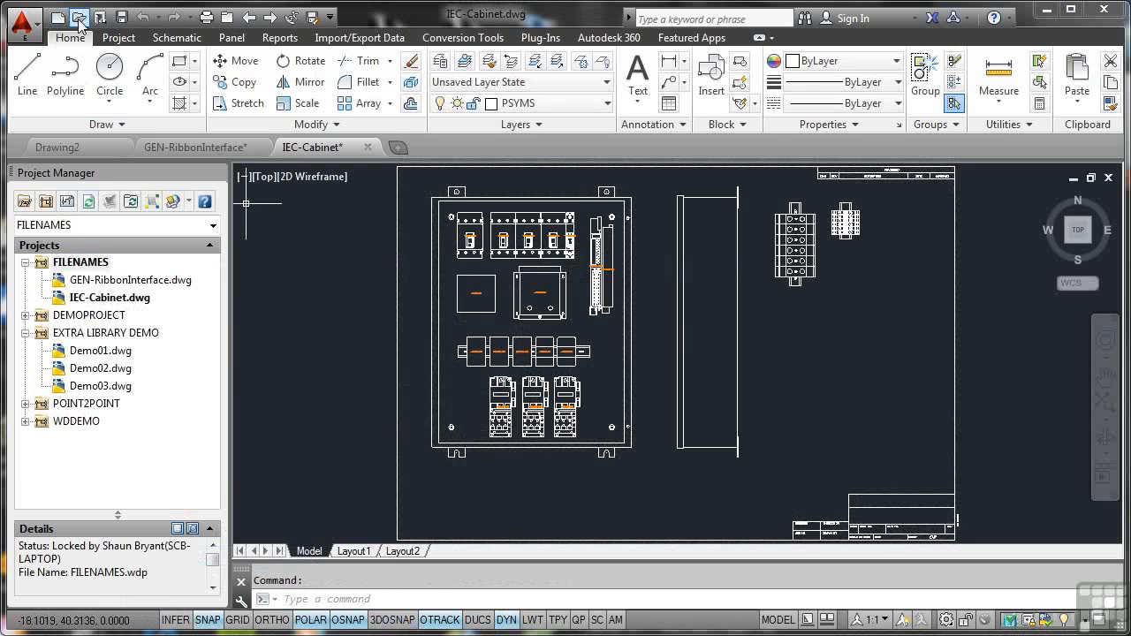
# Open the JIC-INTRO-DRAWING.dwg schematic in a new tab
pyautogui.click(80, 16)
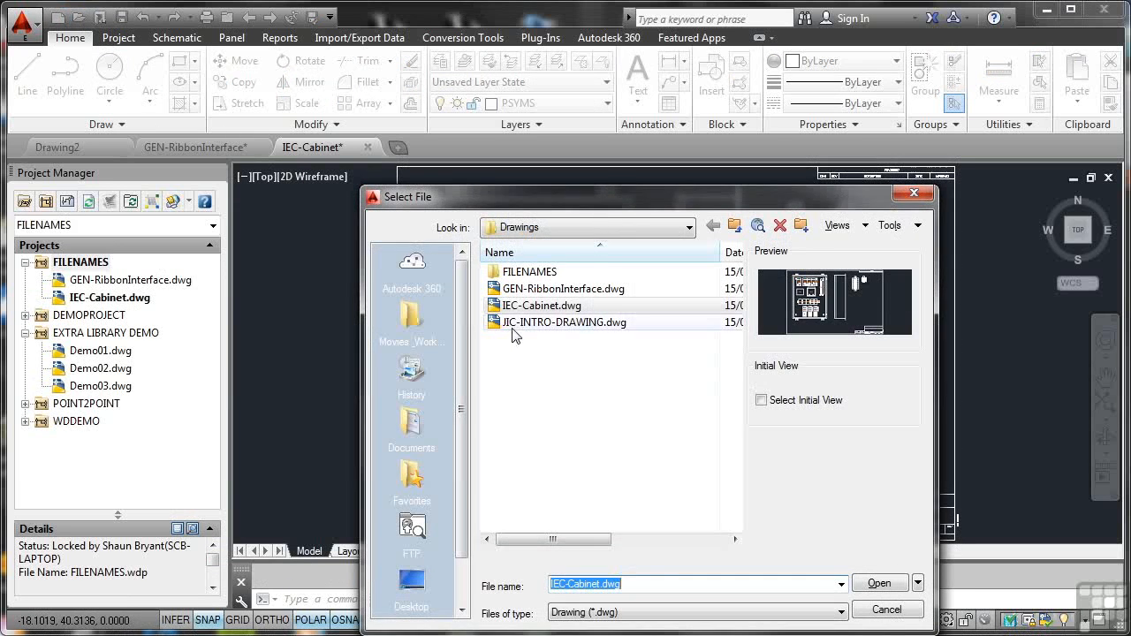
pyautogui.click(564, 321)
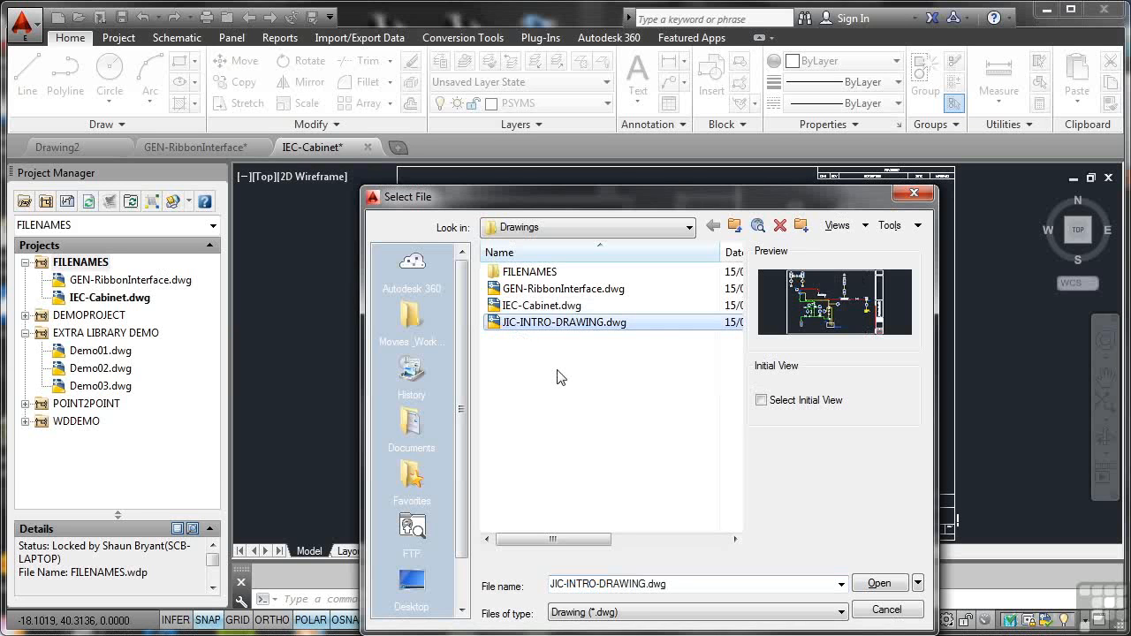
pyautogui.click(878, 582)
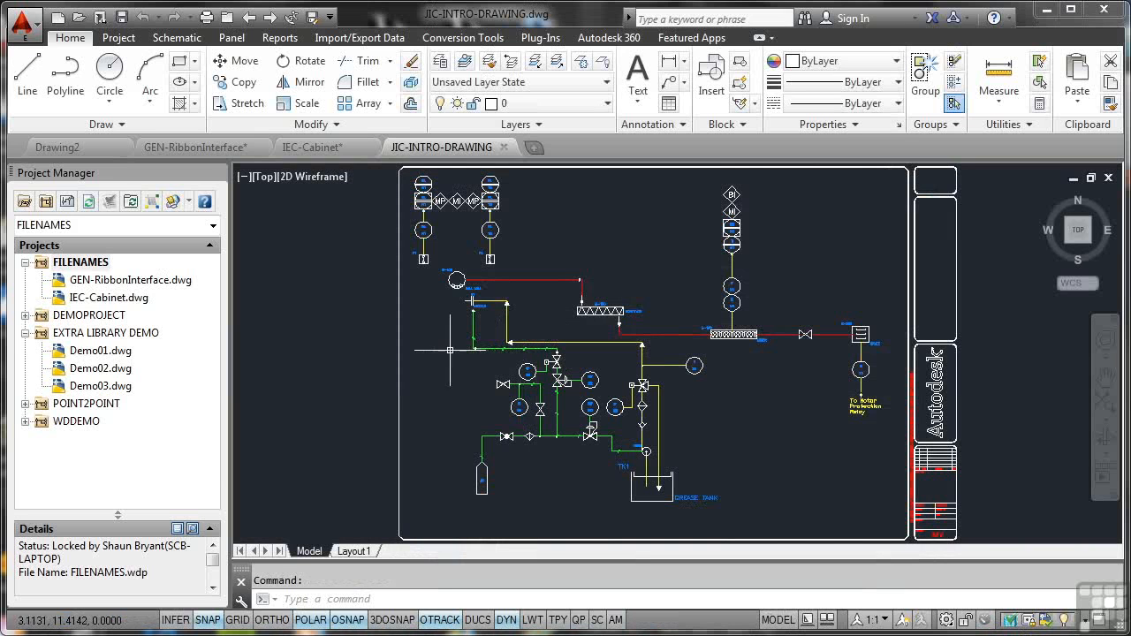
pyautogui.moveTo(423, 358)
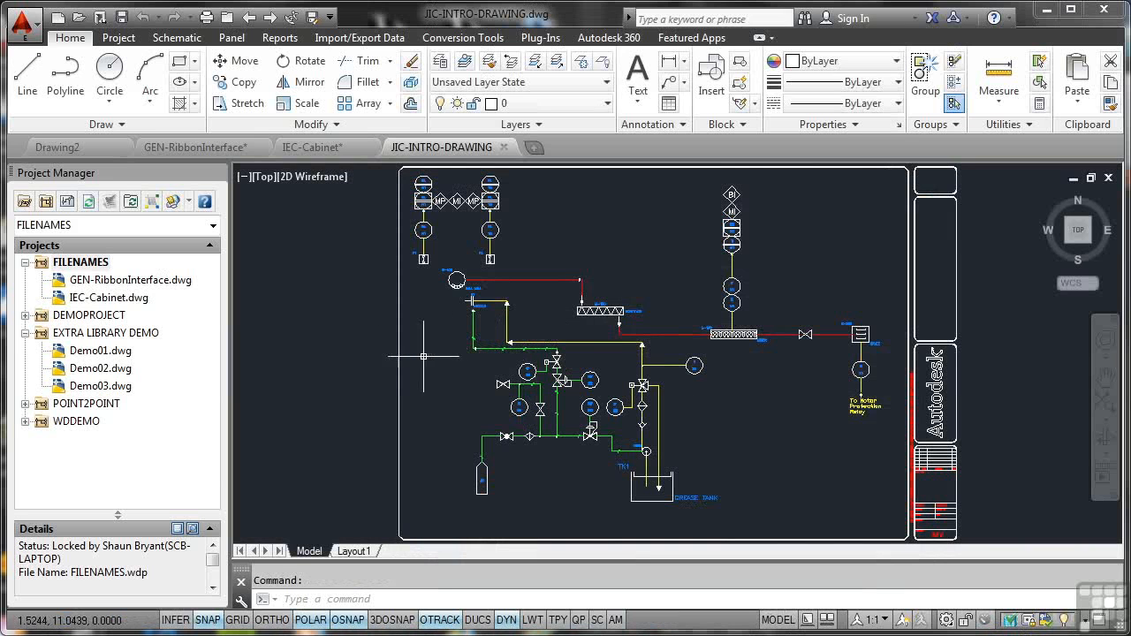
pyautogui.moveTo(316, 316)
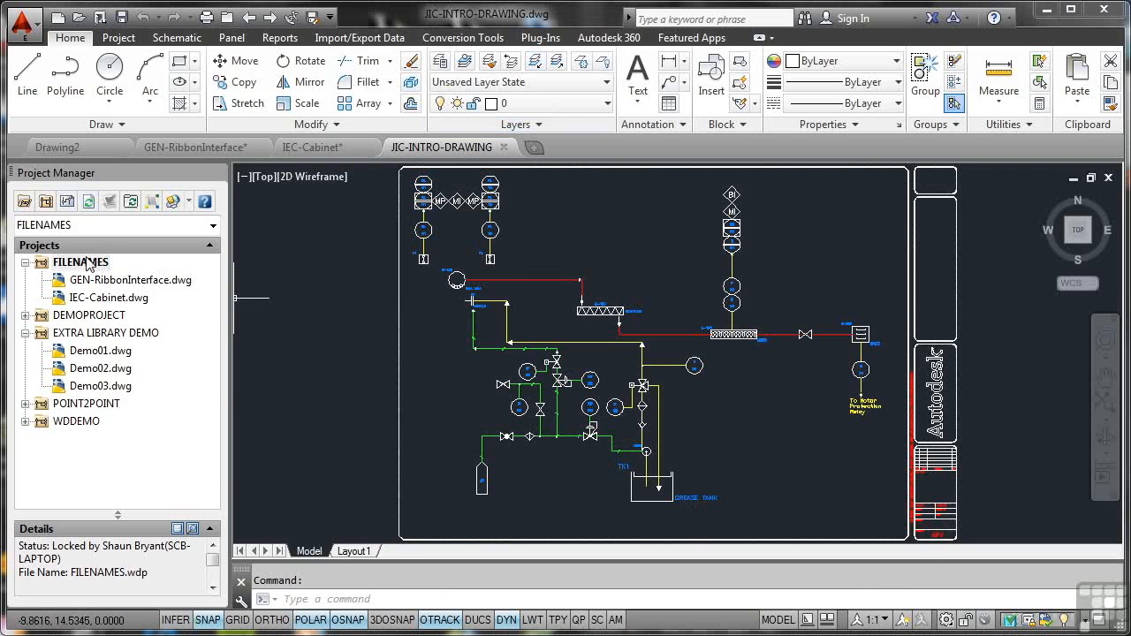
# Add the active JIC-INTRO-DRAWING.dwg to FILENAMES, applying the project default values
pyautogui.rightClick(80, 262)
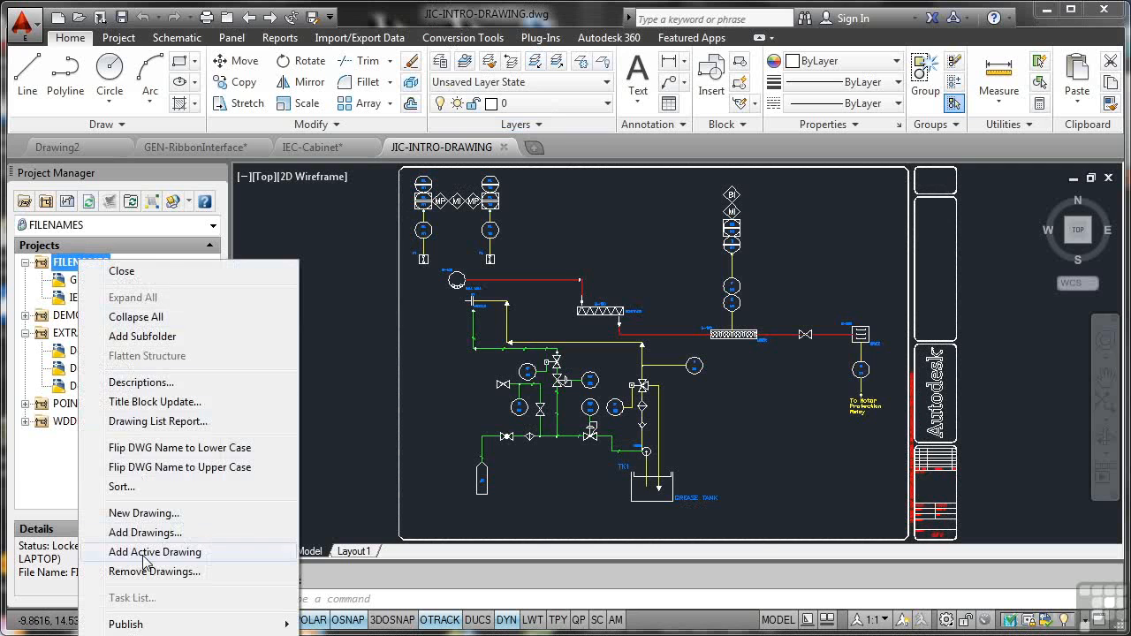
pyautogui.click(155, 551)
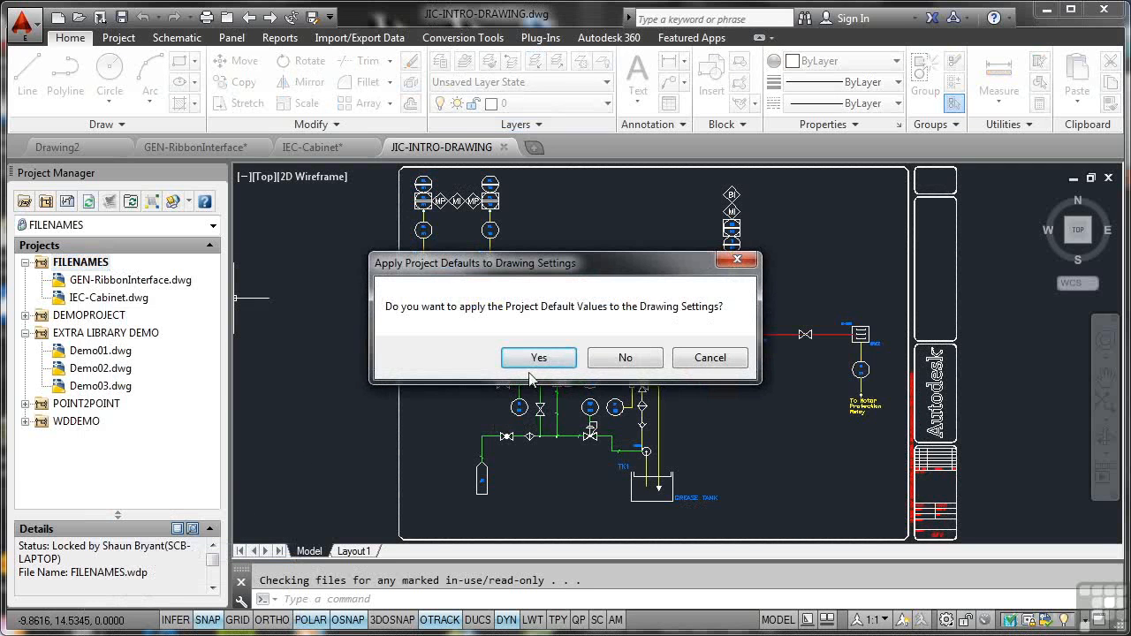
pyautogui.click(538, 357)
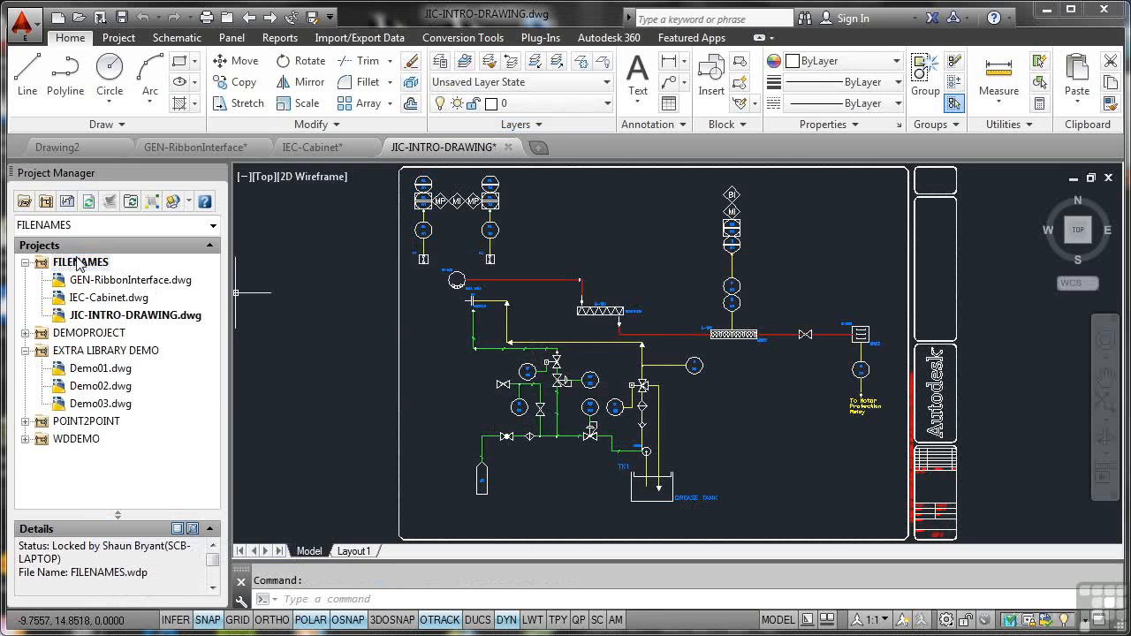
pyautogui.moveTo(91, 321)
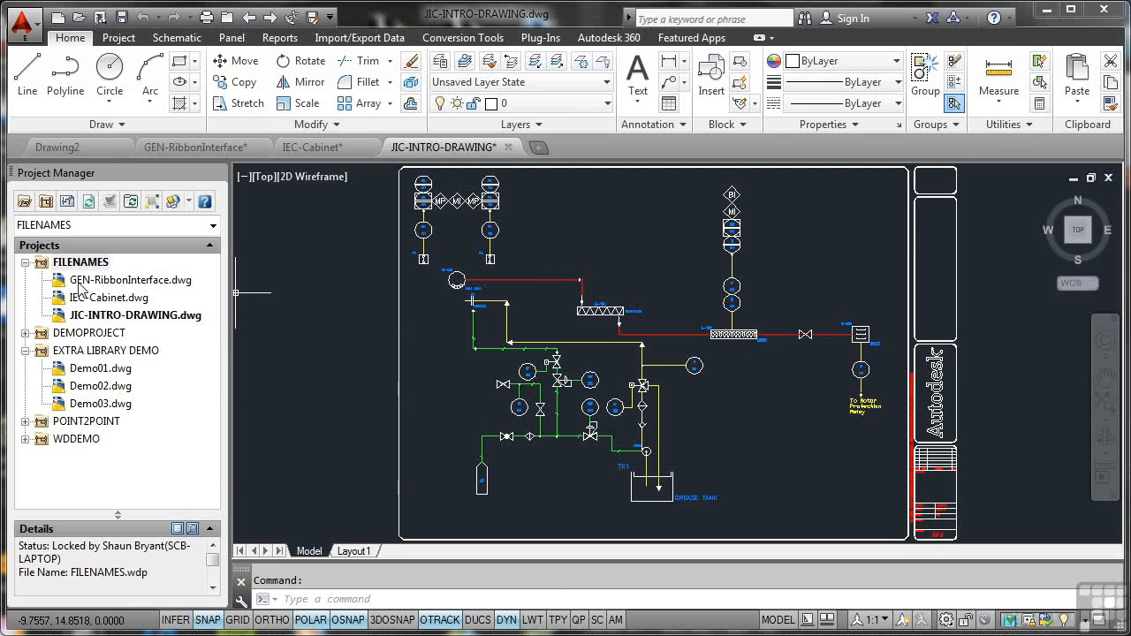
pyautogui.moveTo(95, 292)
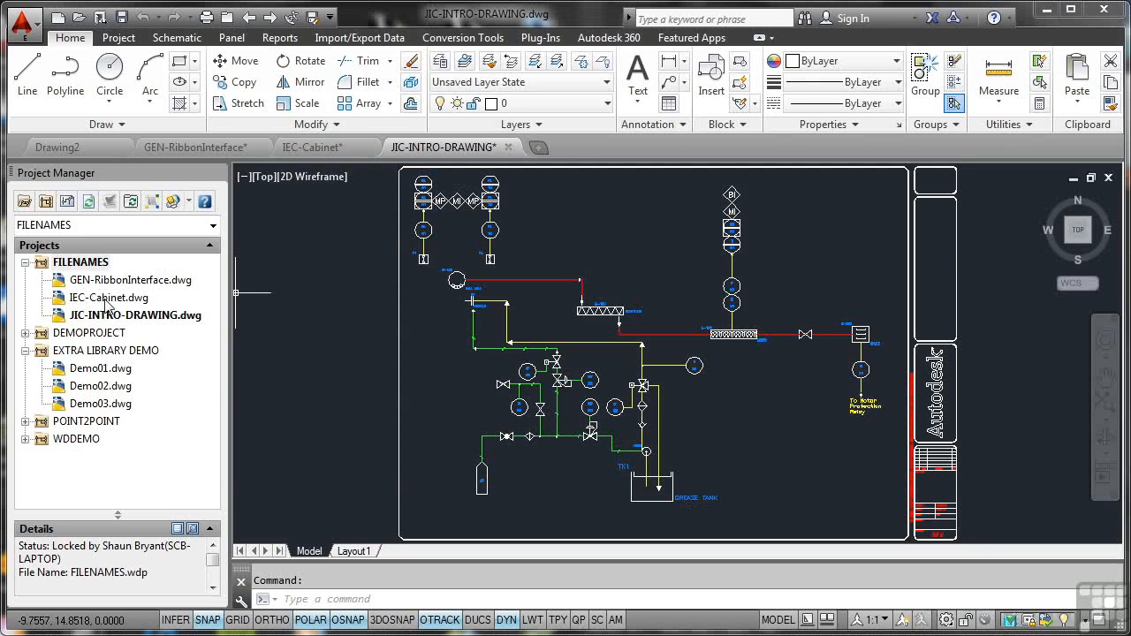
pyautogui.moveTo(84, 324)
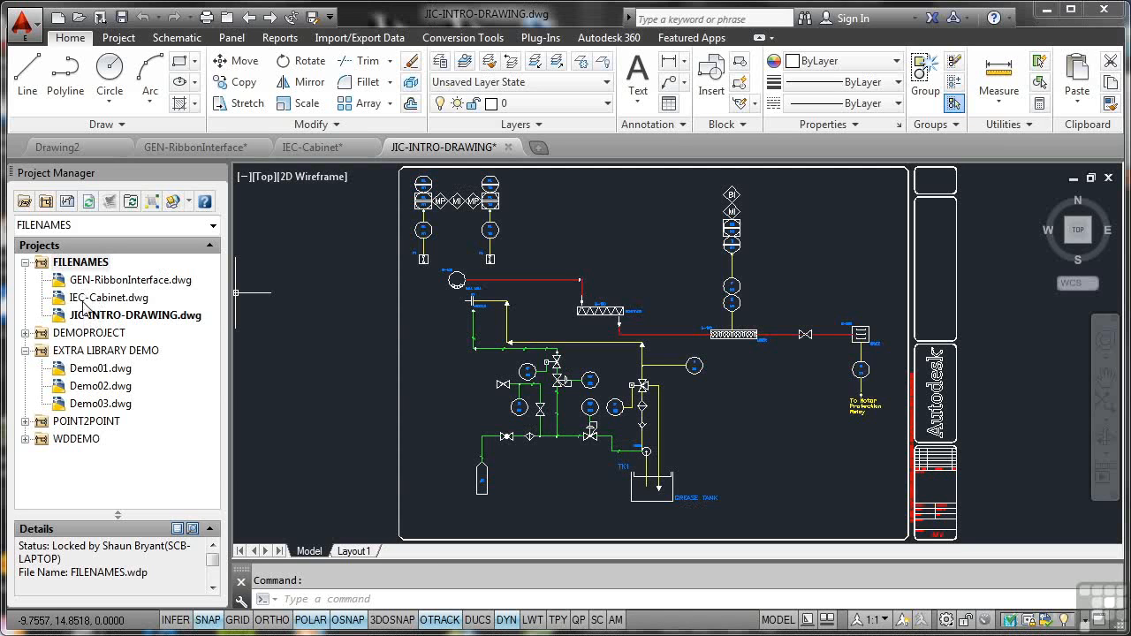
pyautogui.moveTo(88, 318)
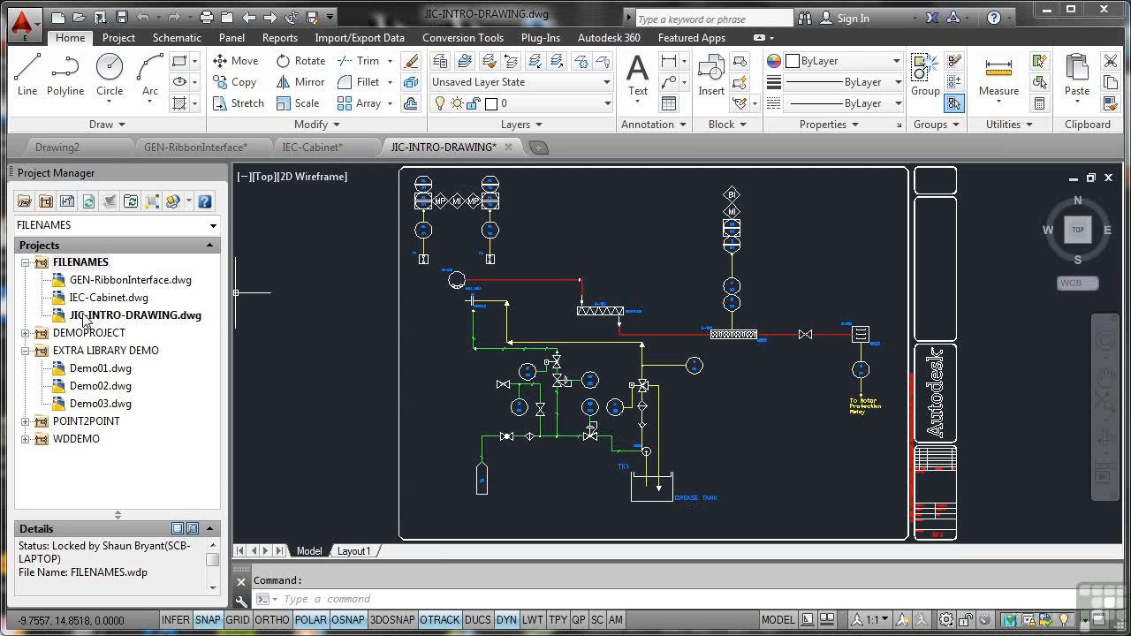
pyautogui.moveTo(167, 350)
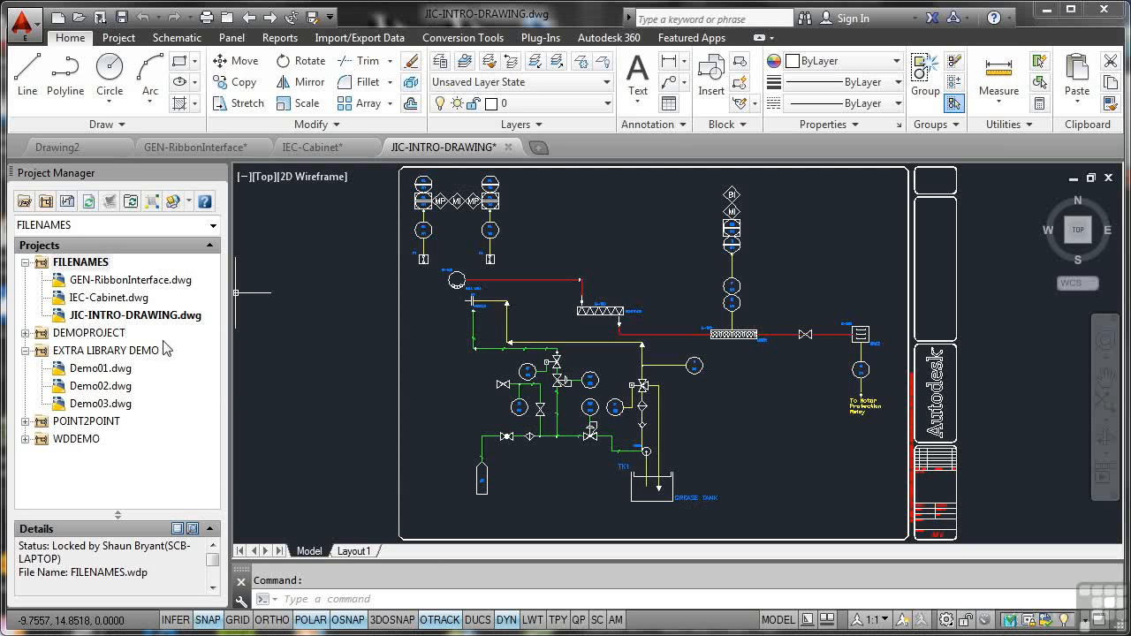
pyautogui.moveTo(126, 332)
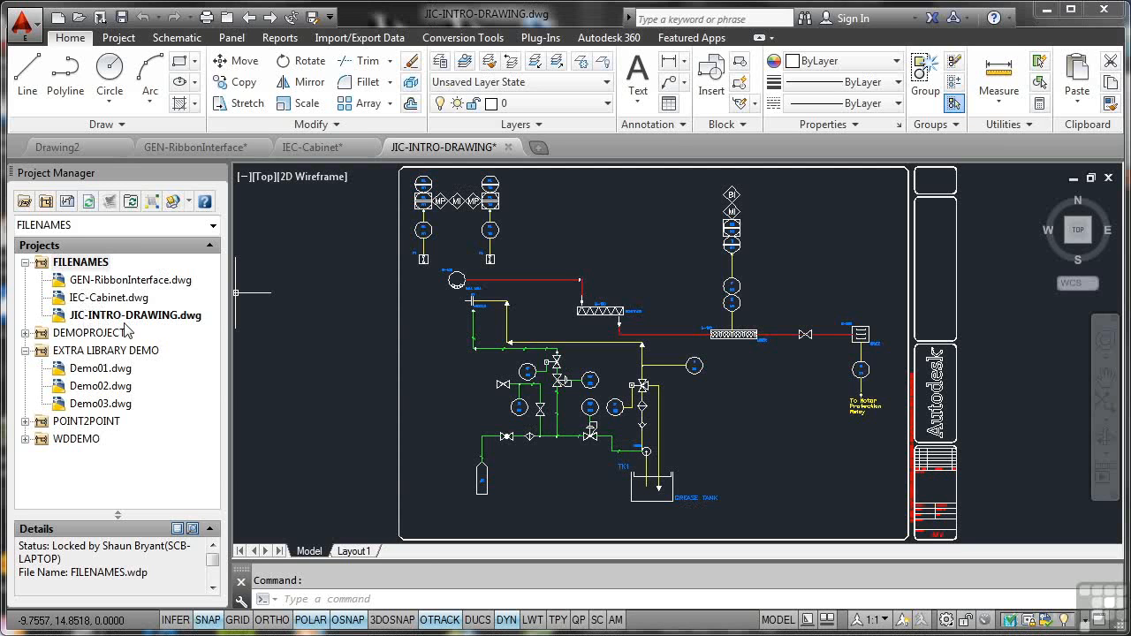
pyautogui.moveTo(99, 292)
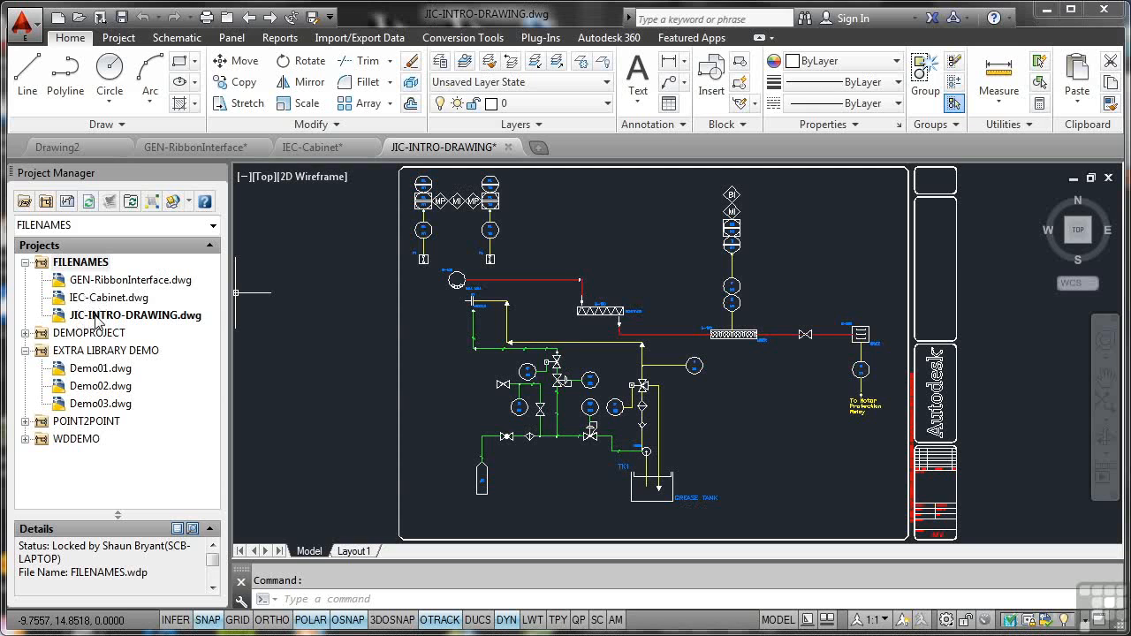
pyautogui.moveTo(163, 350)
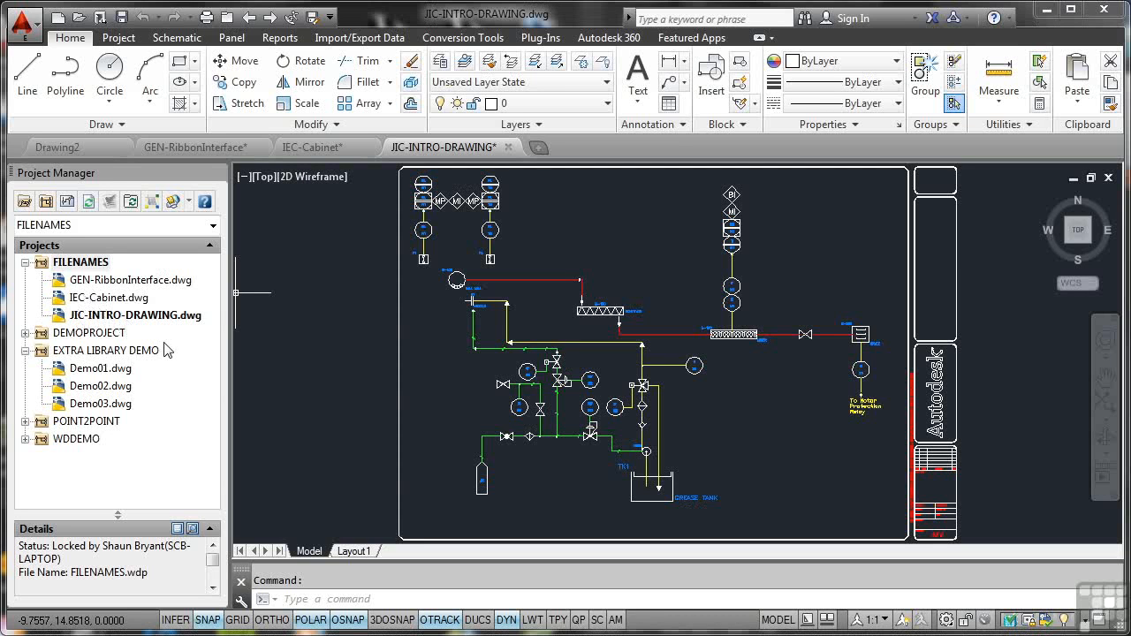
pyautogui.moveTo(295, 360)
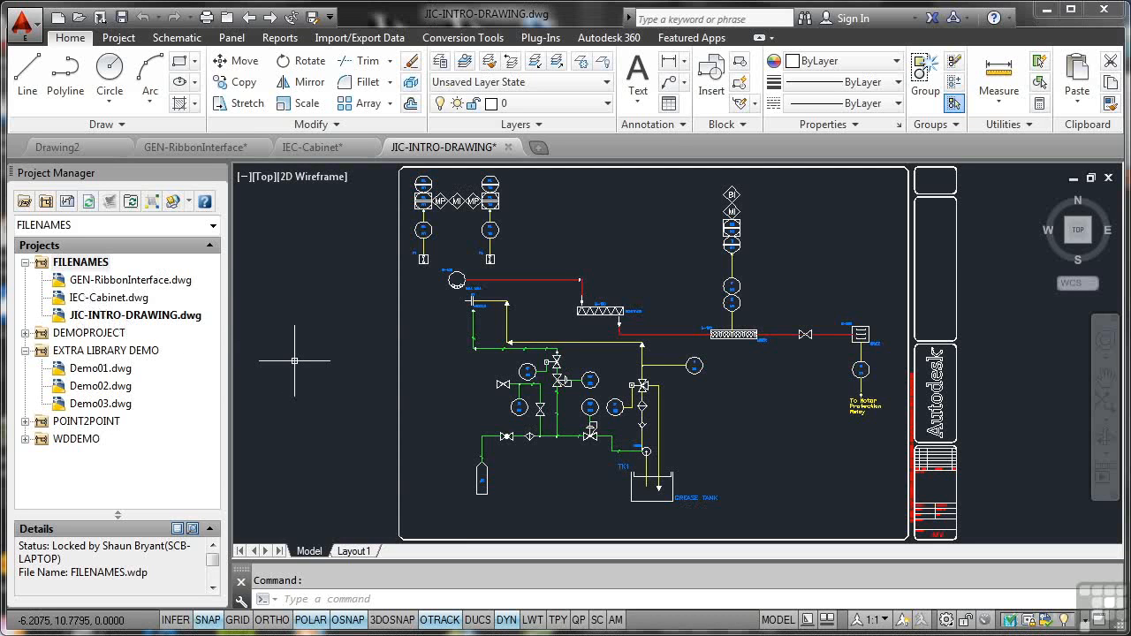